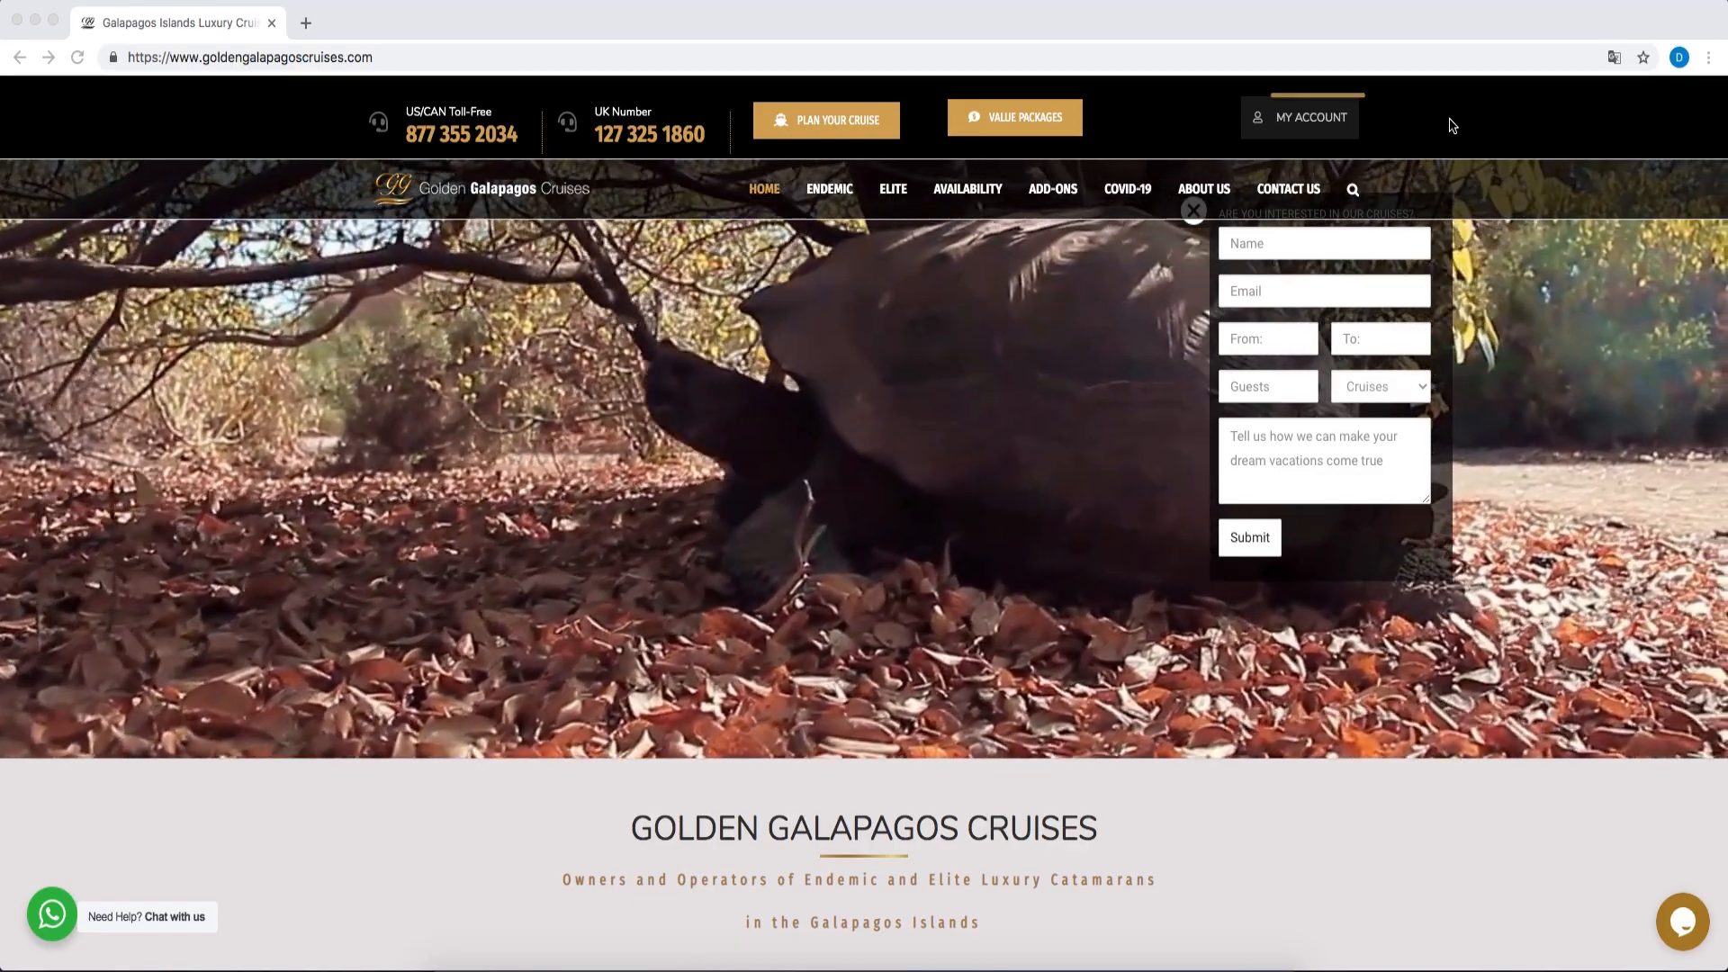
pyautogui.moveTo(1299, 119)
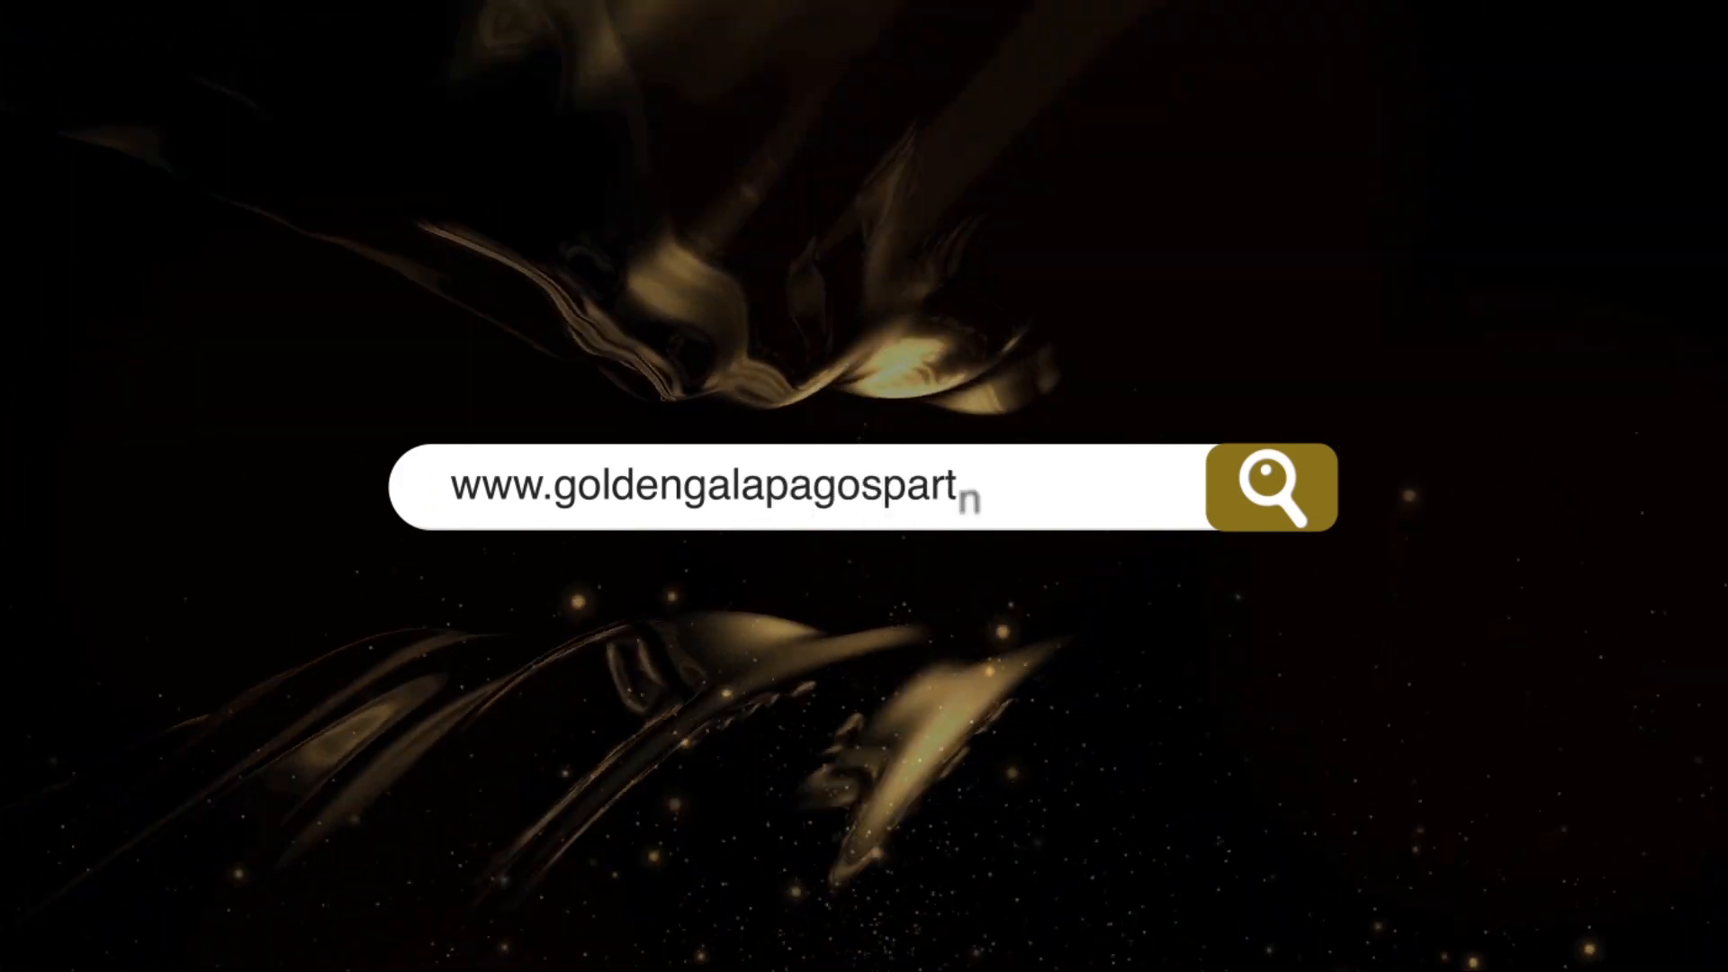
pyautogui.click(1270, 488)
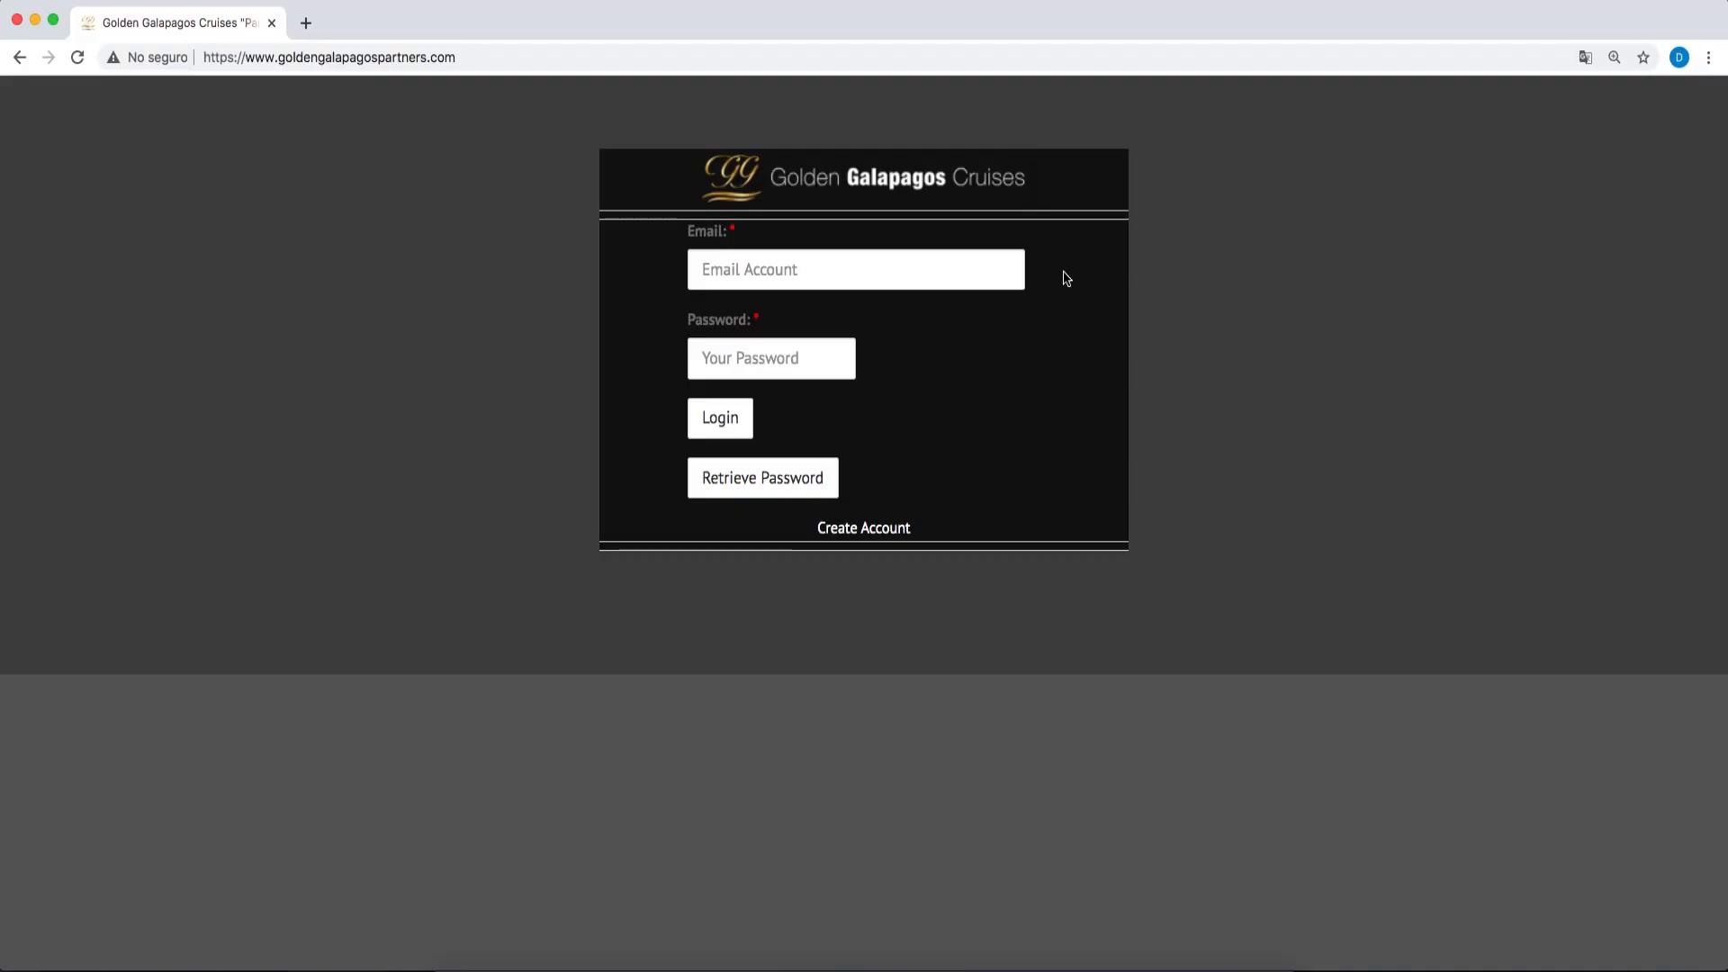
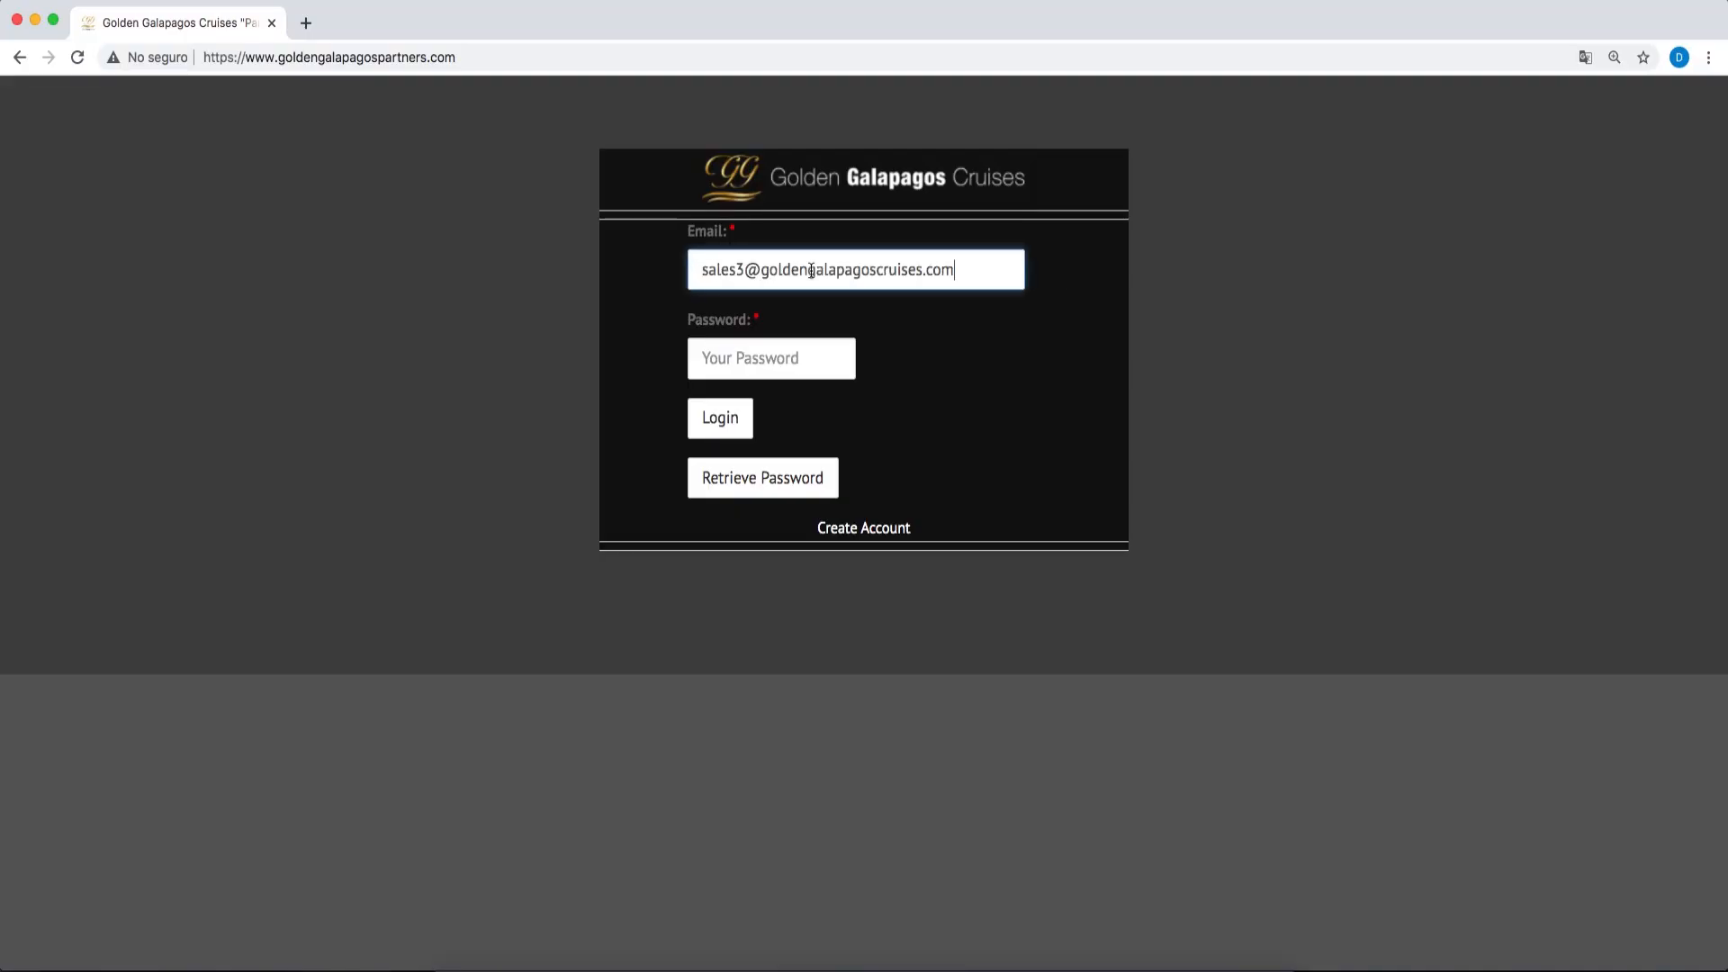
pyautogui.moveTo(987, 356)
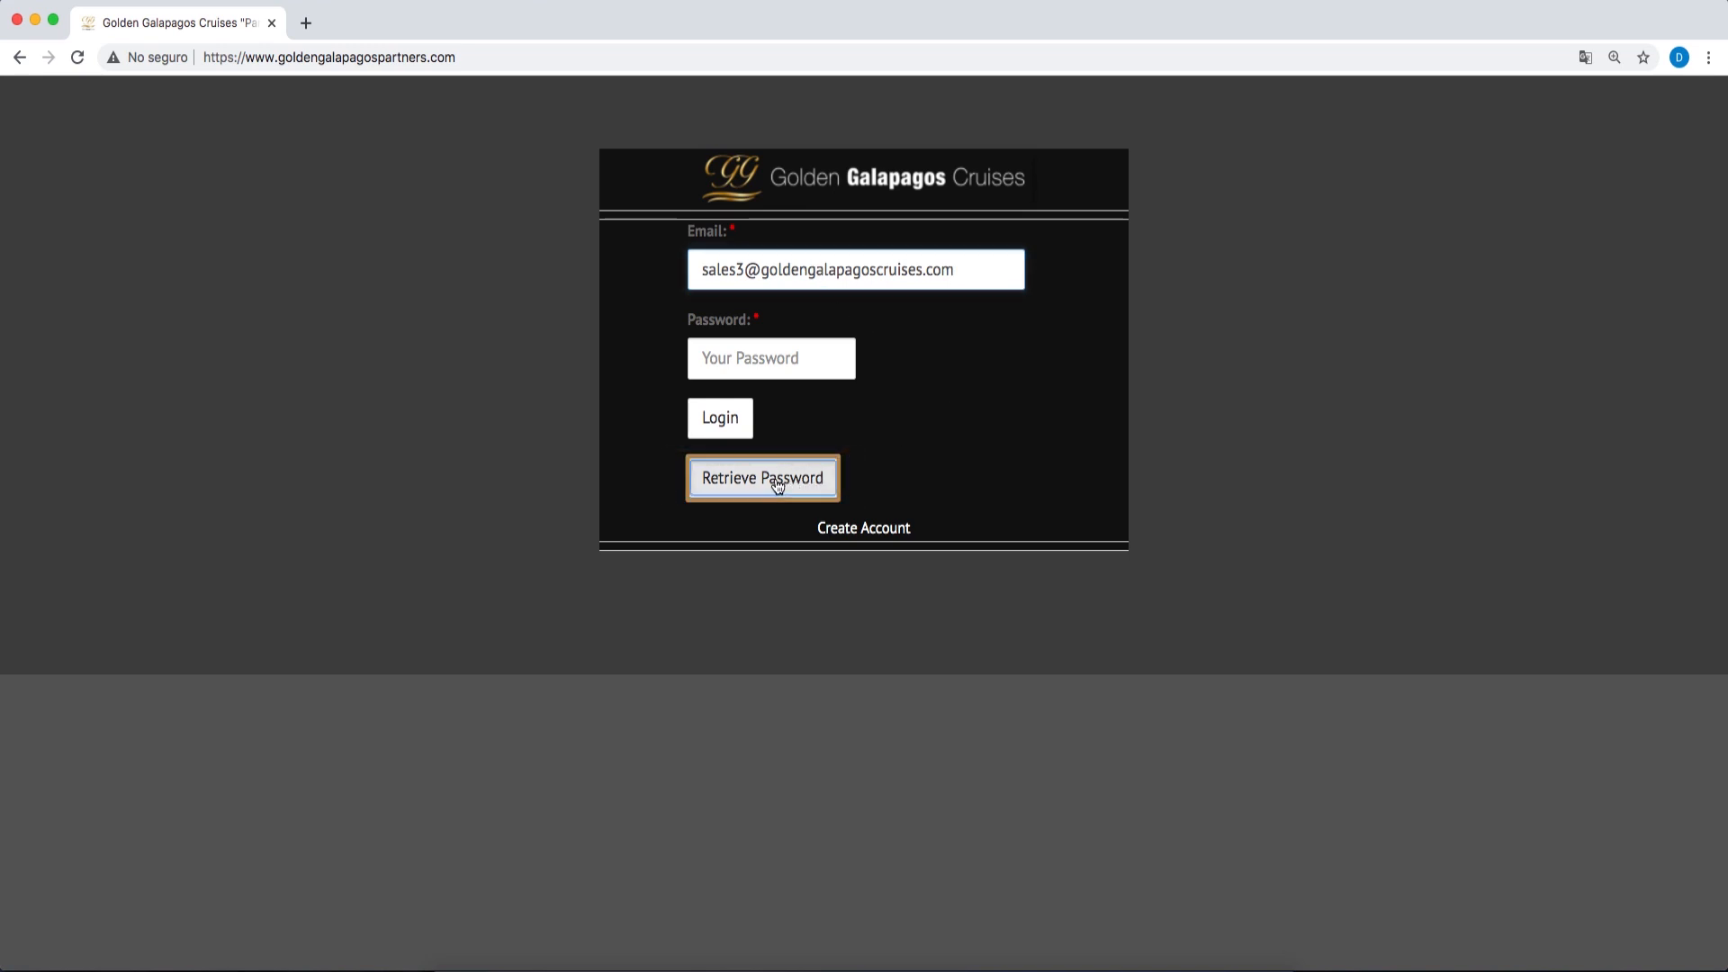
pyautogui.click(761, 477)
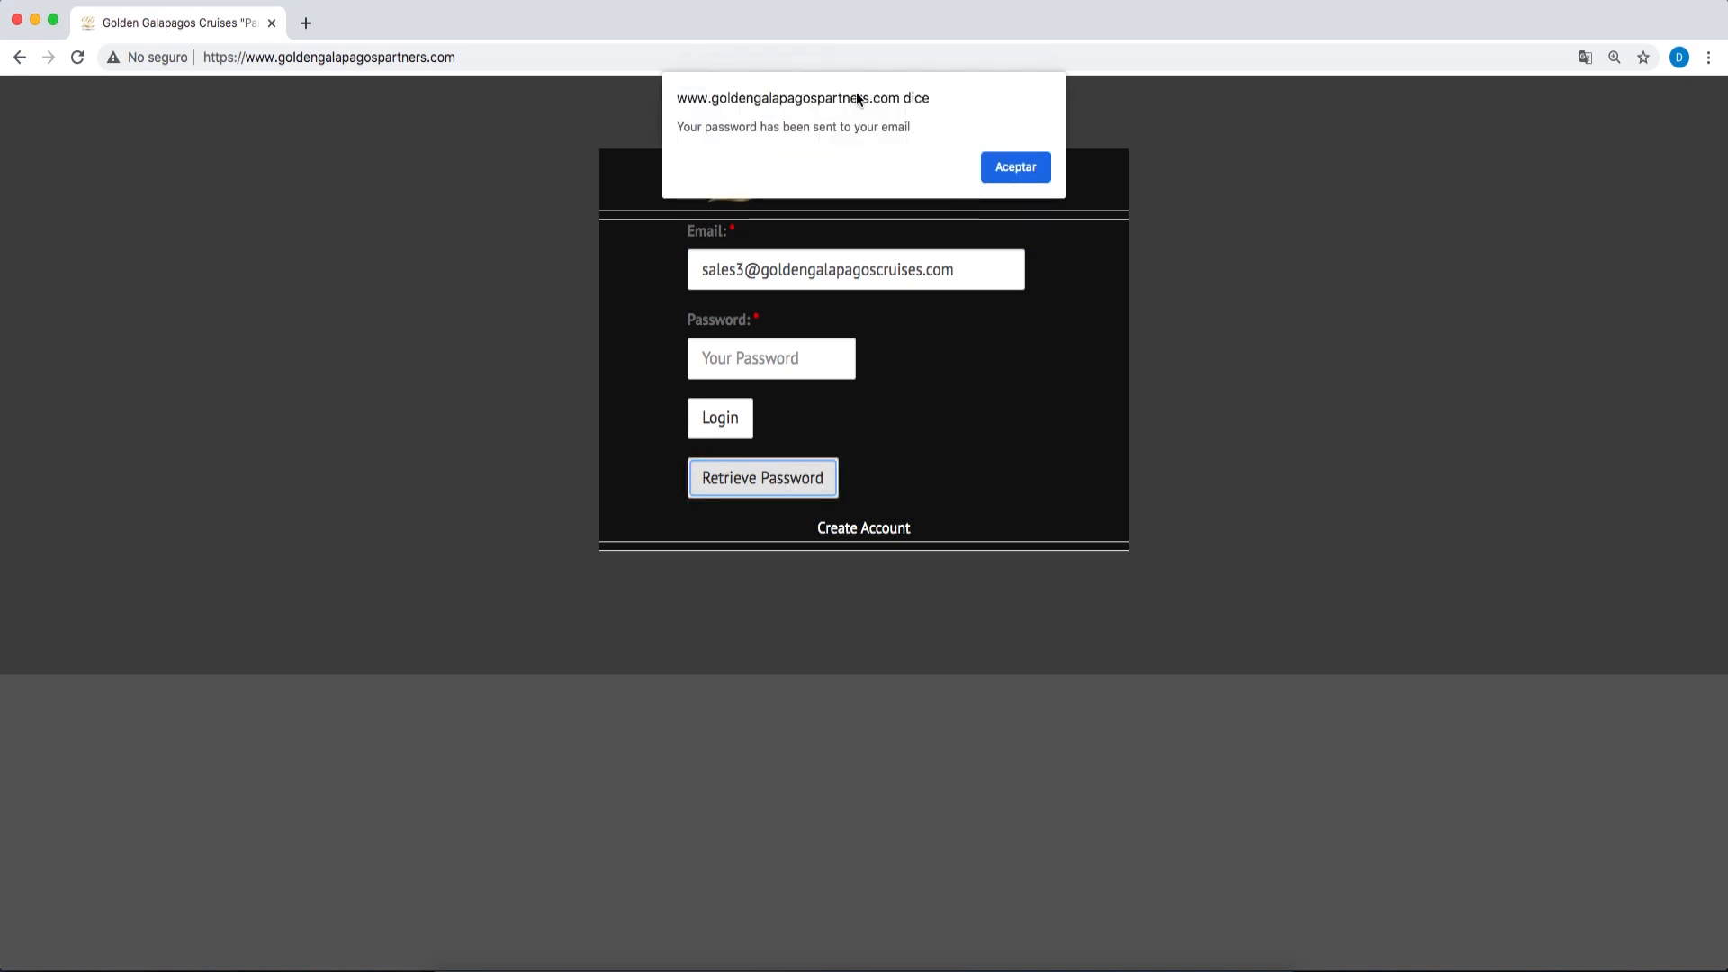
pyautogui.click(1013, 166)
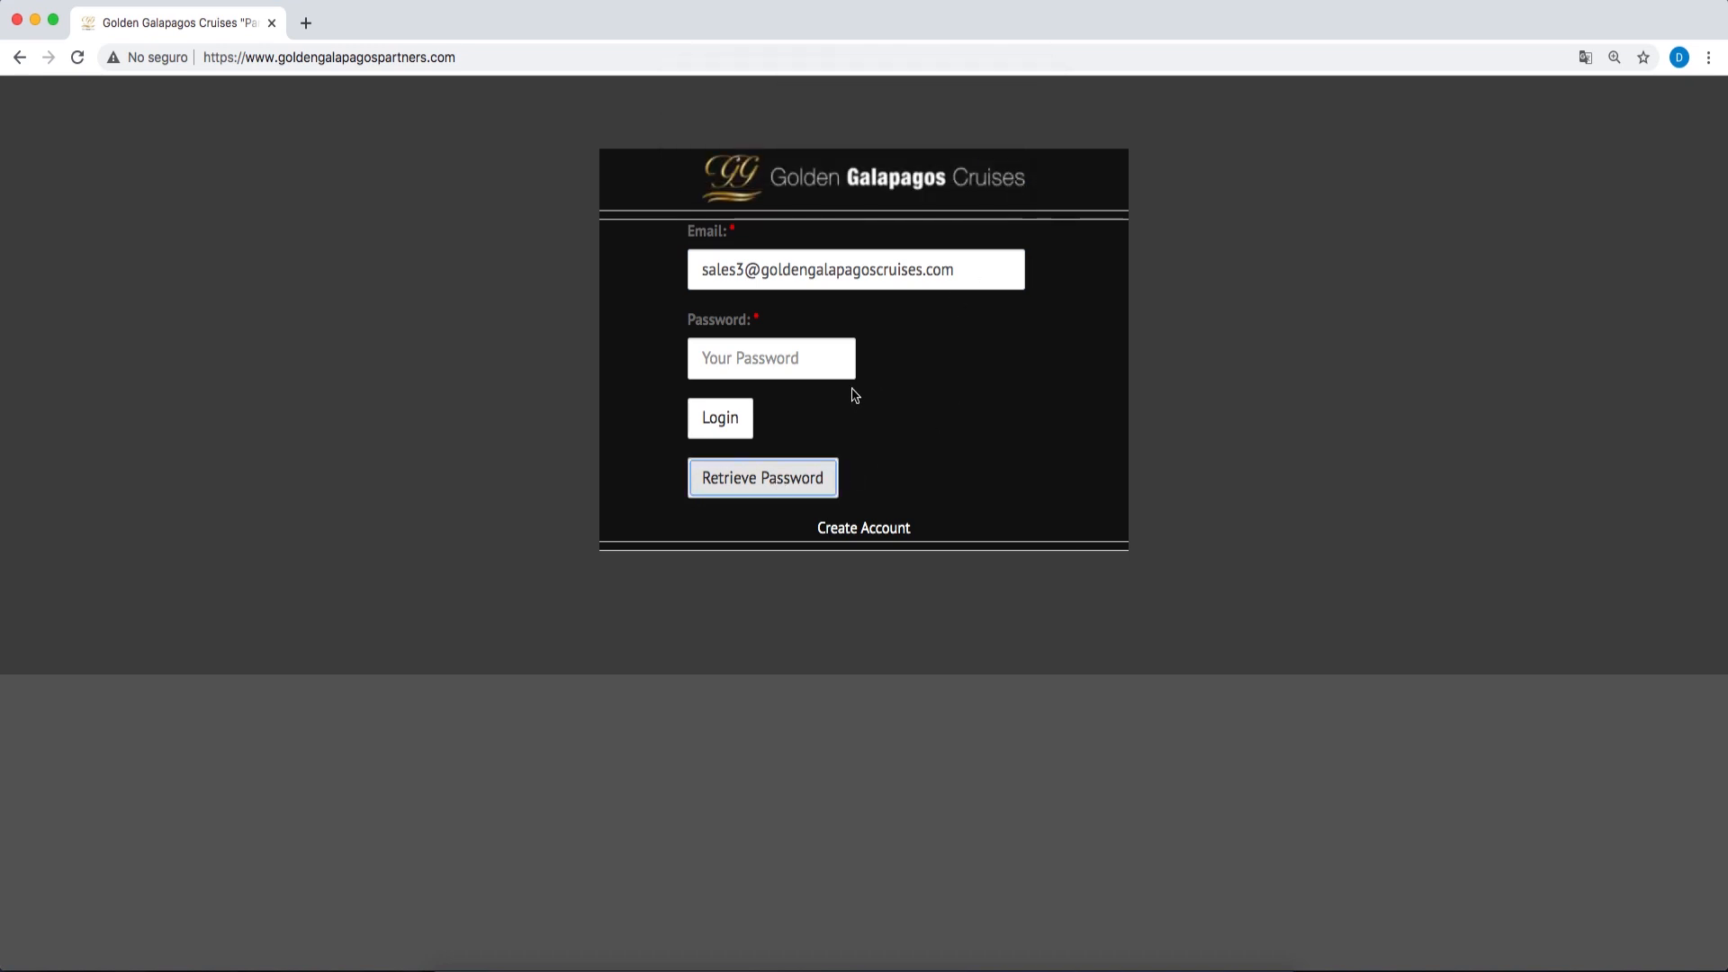
pyautogui.moveTo(937, 534)
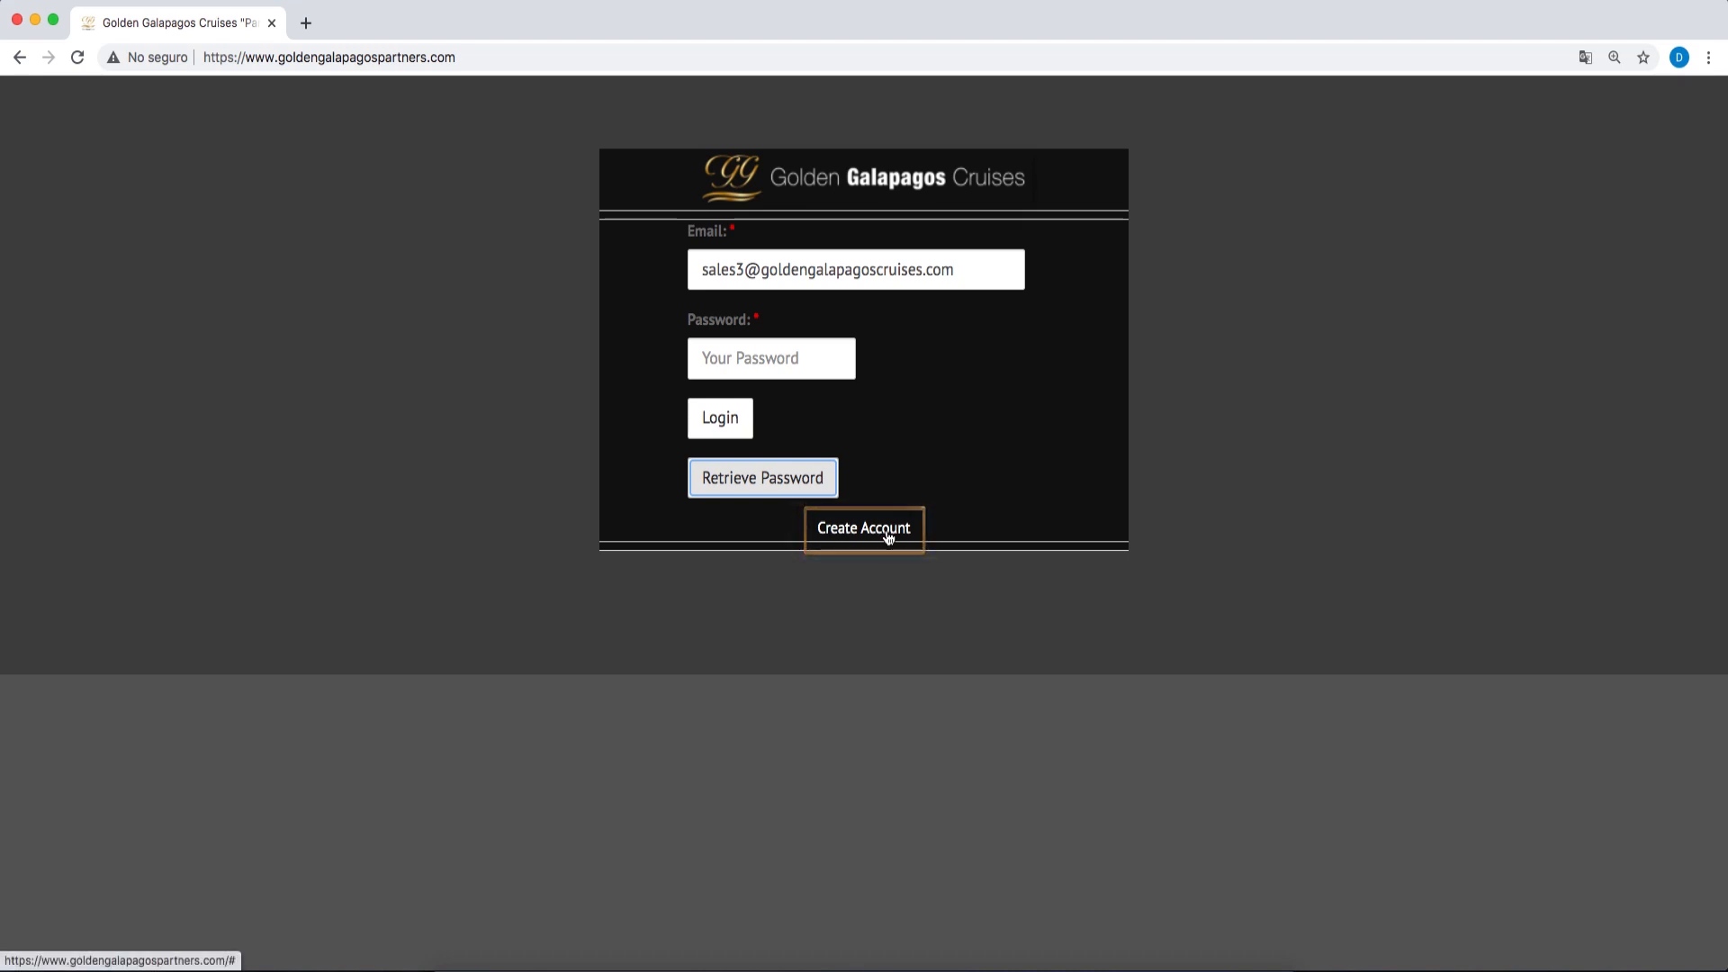
# - Preview the Create Account request form and close it without filling it in
pyautogui.click(862, 528)
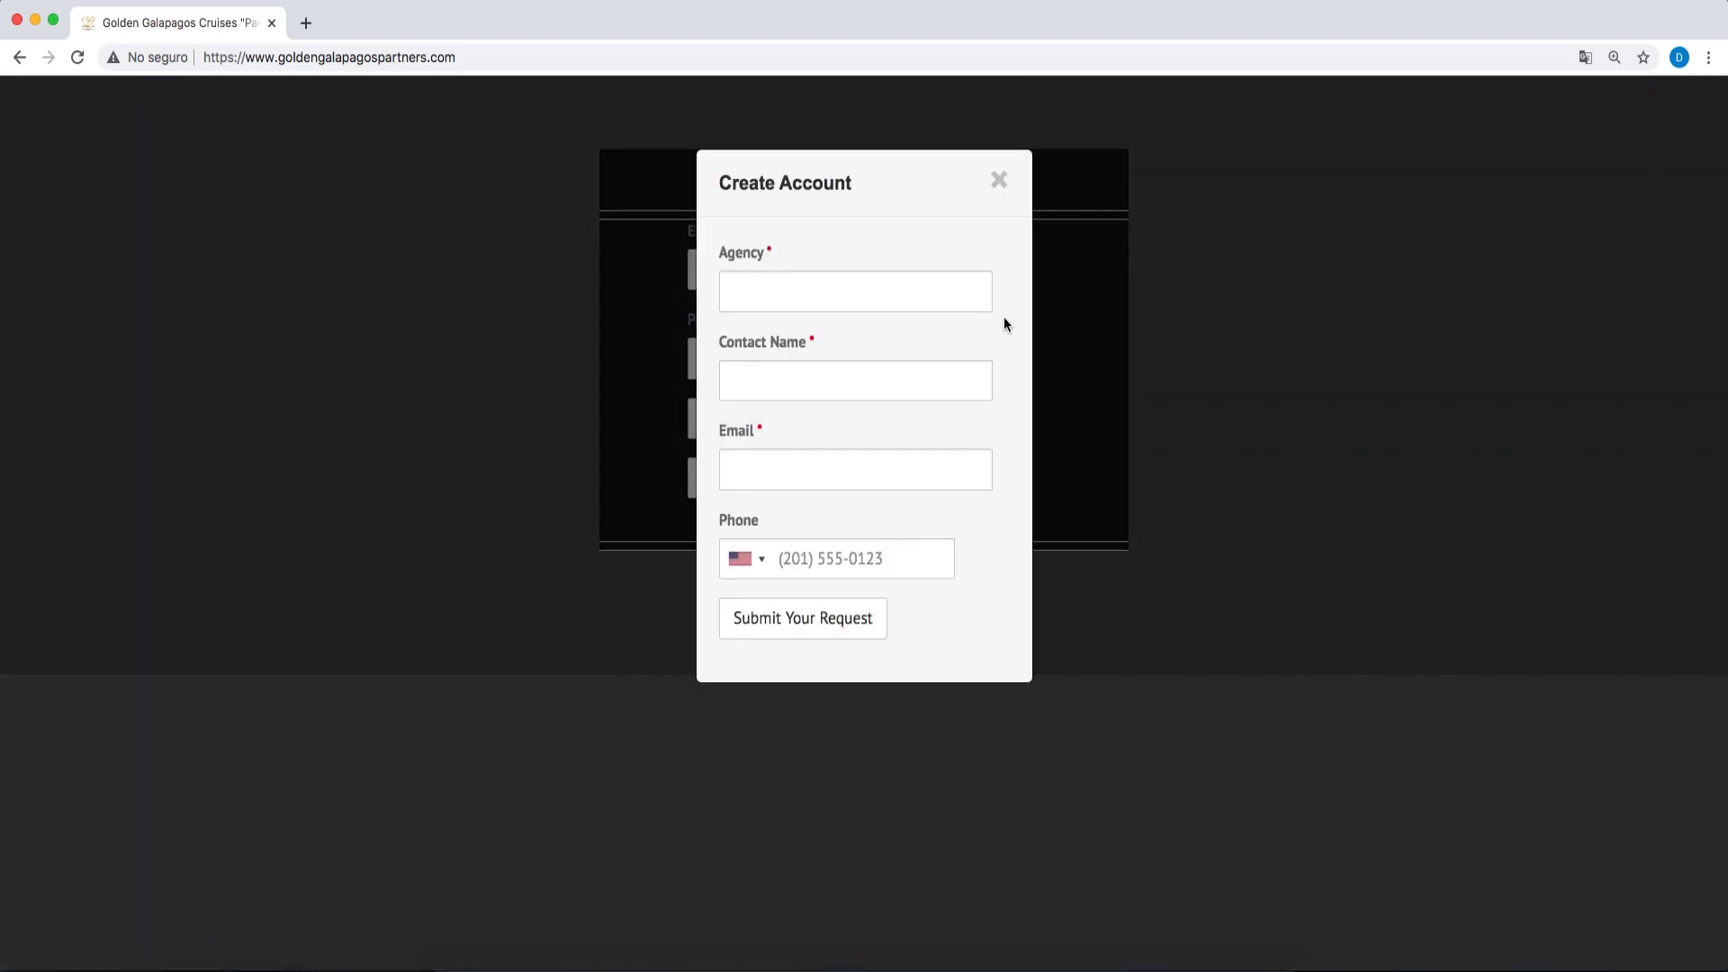
pyautogui.moveTo(1013, 430)
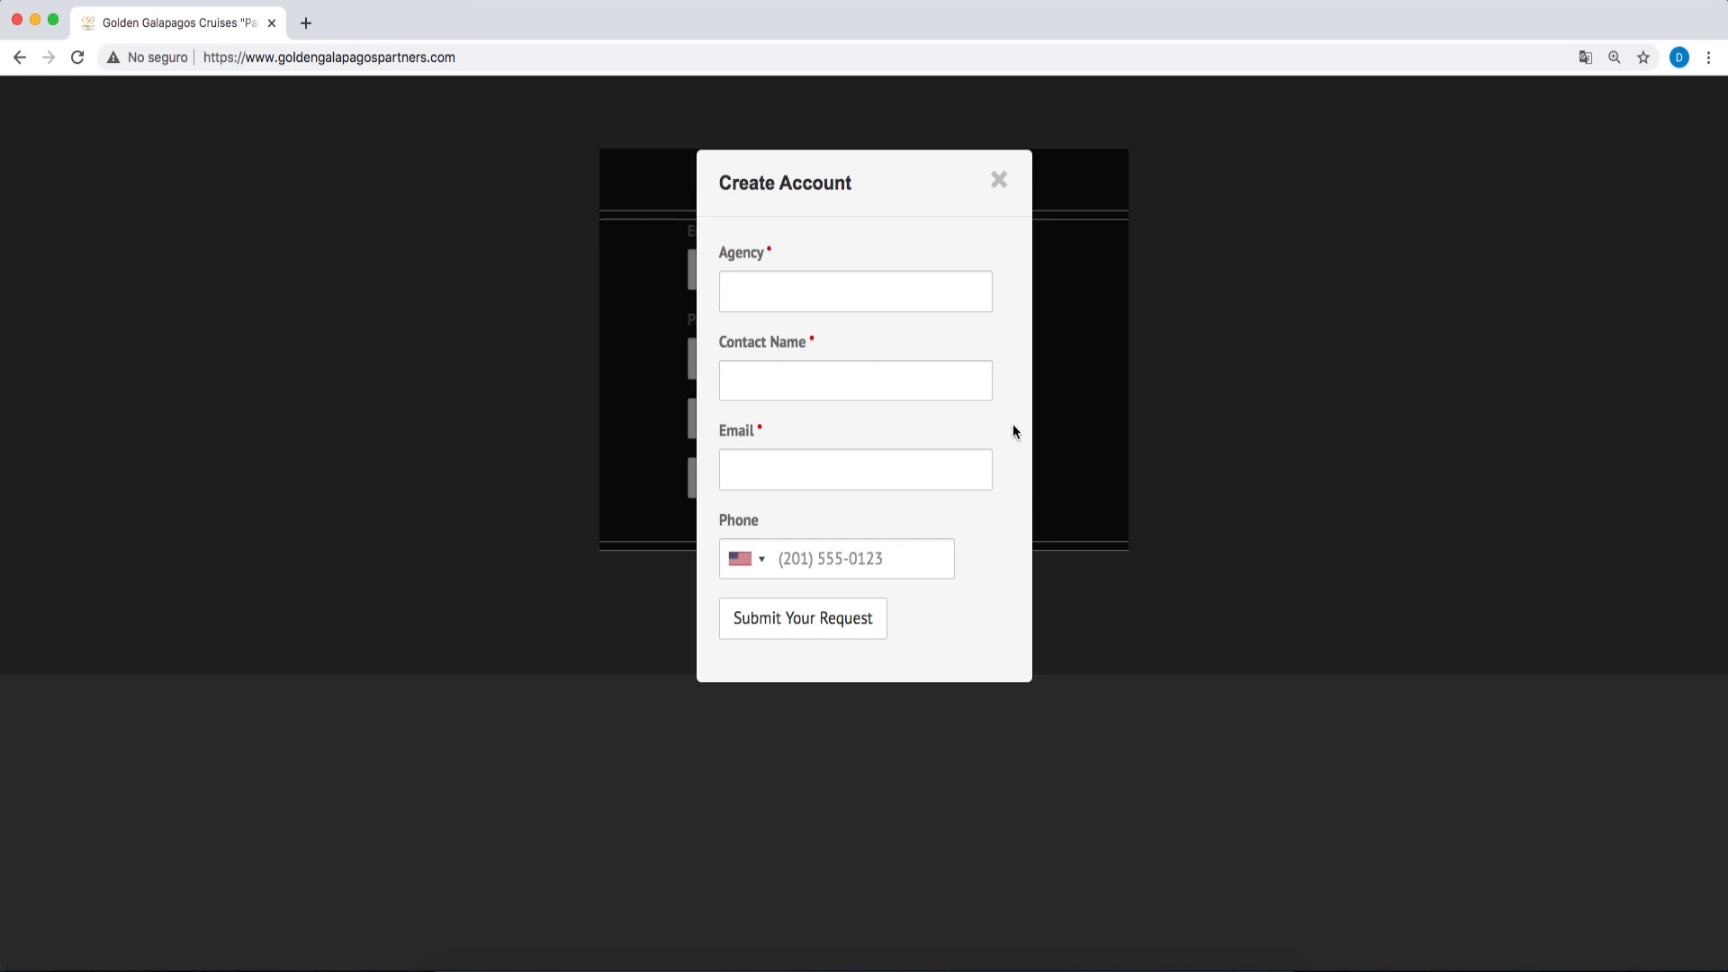
pyautogui.click(998, 178)
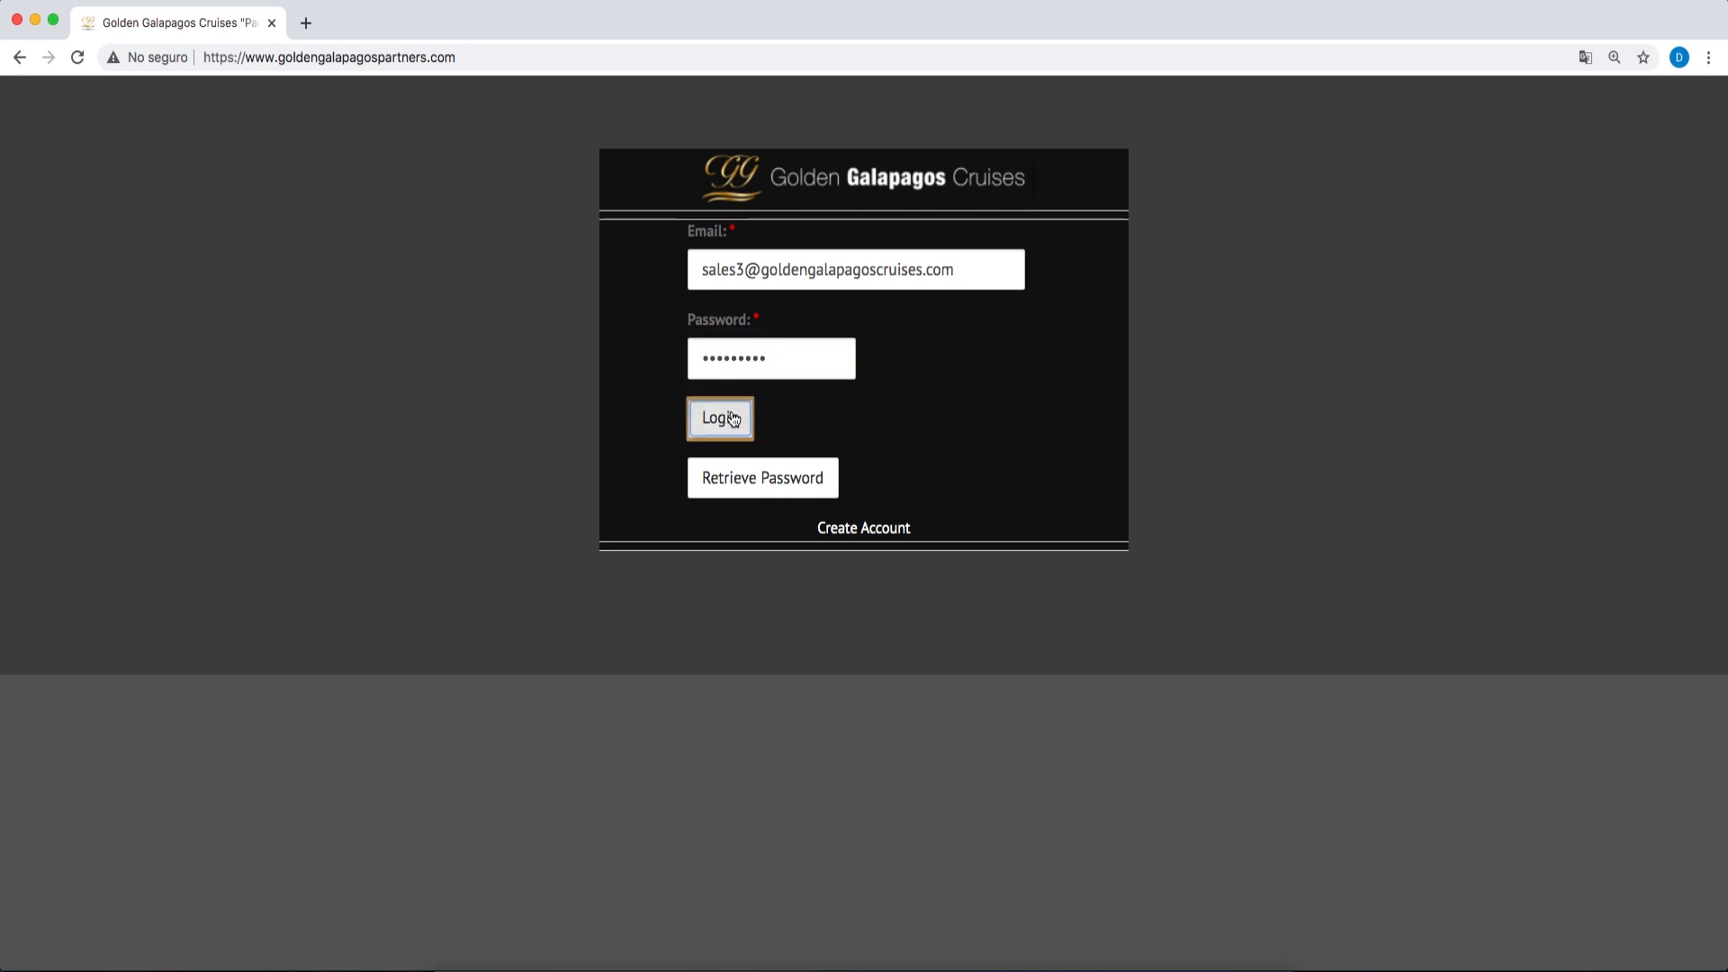
# - Log in to the partner area and look through the Golden Experience hotel charter promotion
pyautogui.click(718, 420)
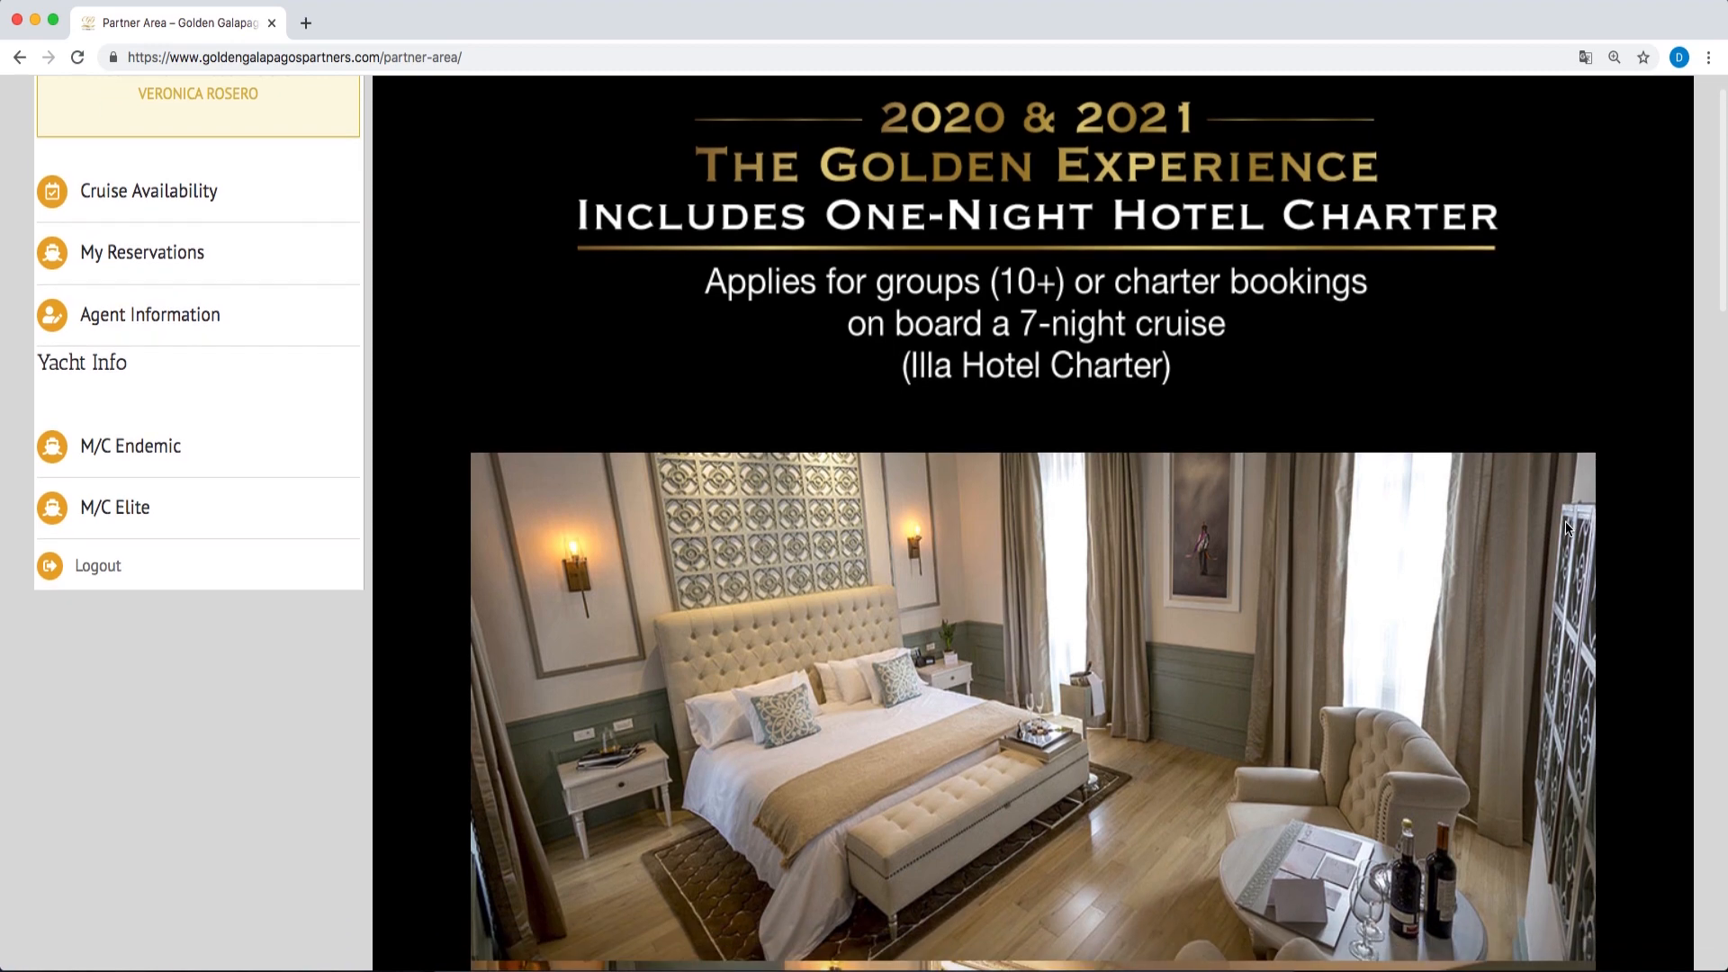
pyautogui.scroll(-3)
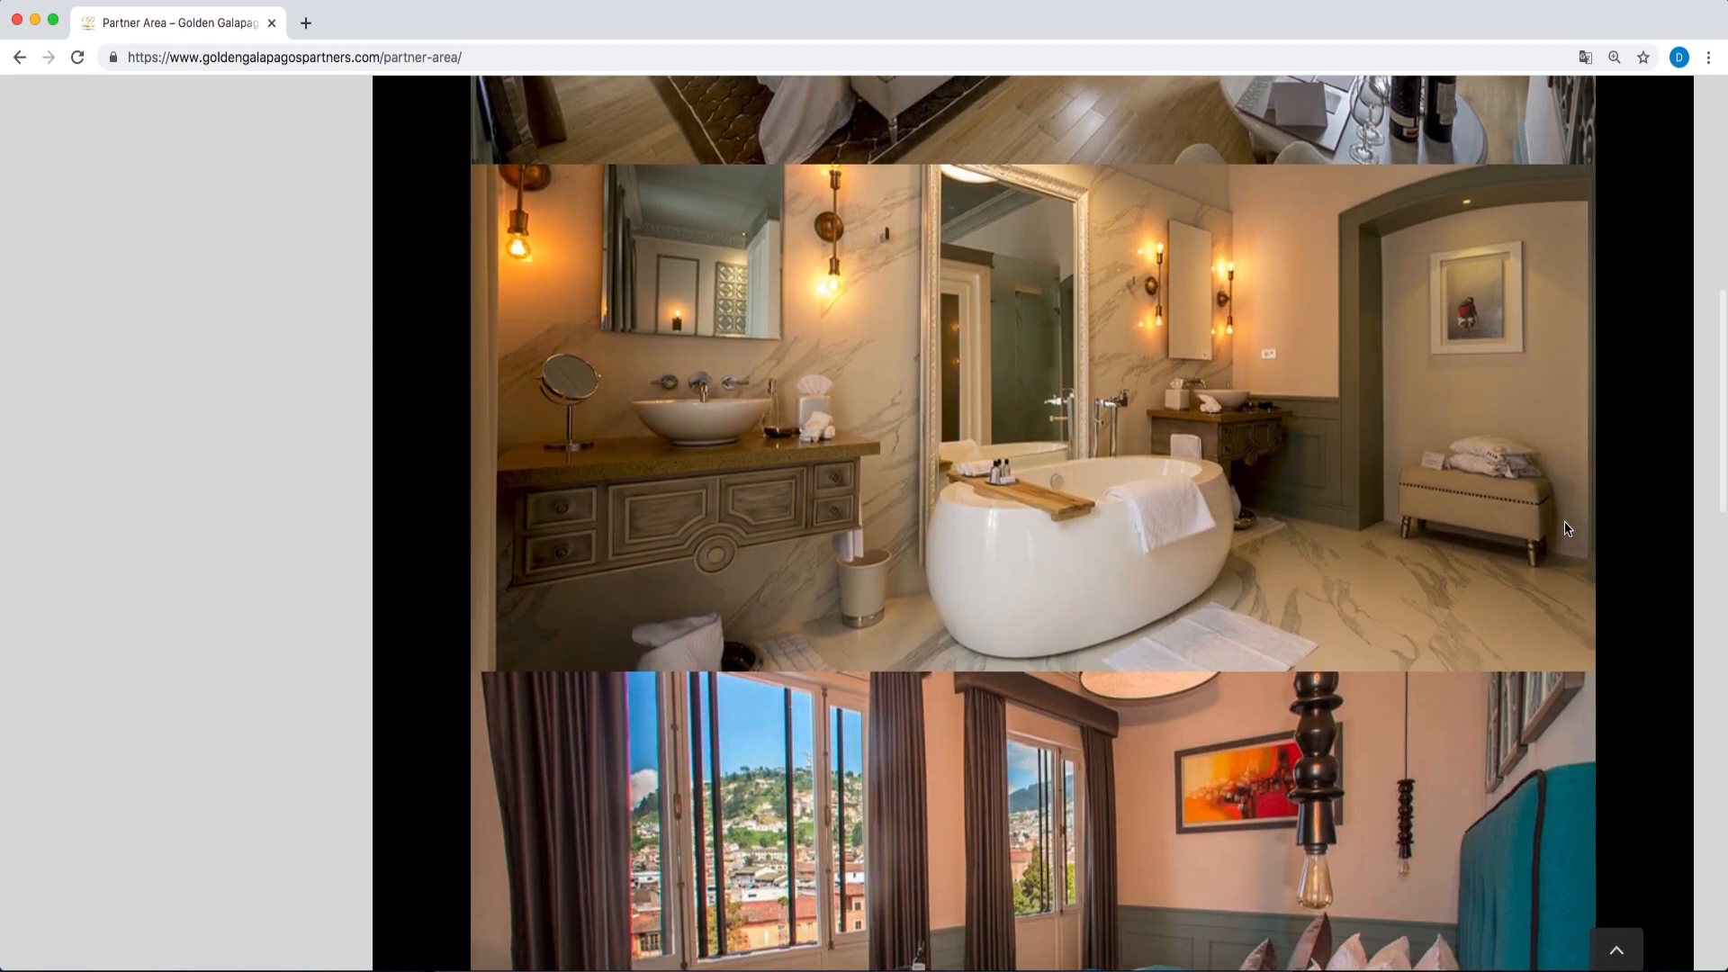
pyautogui.scroll(-3)
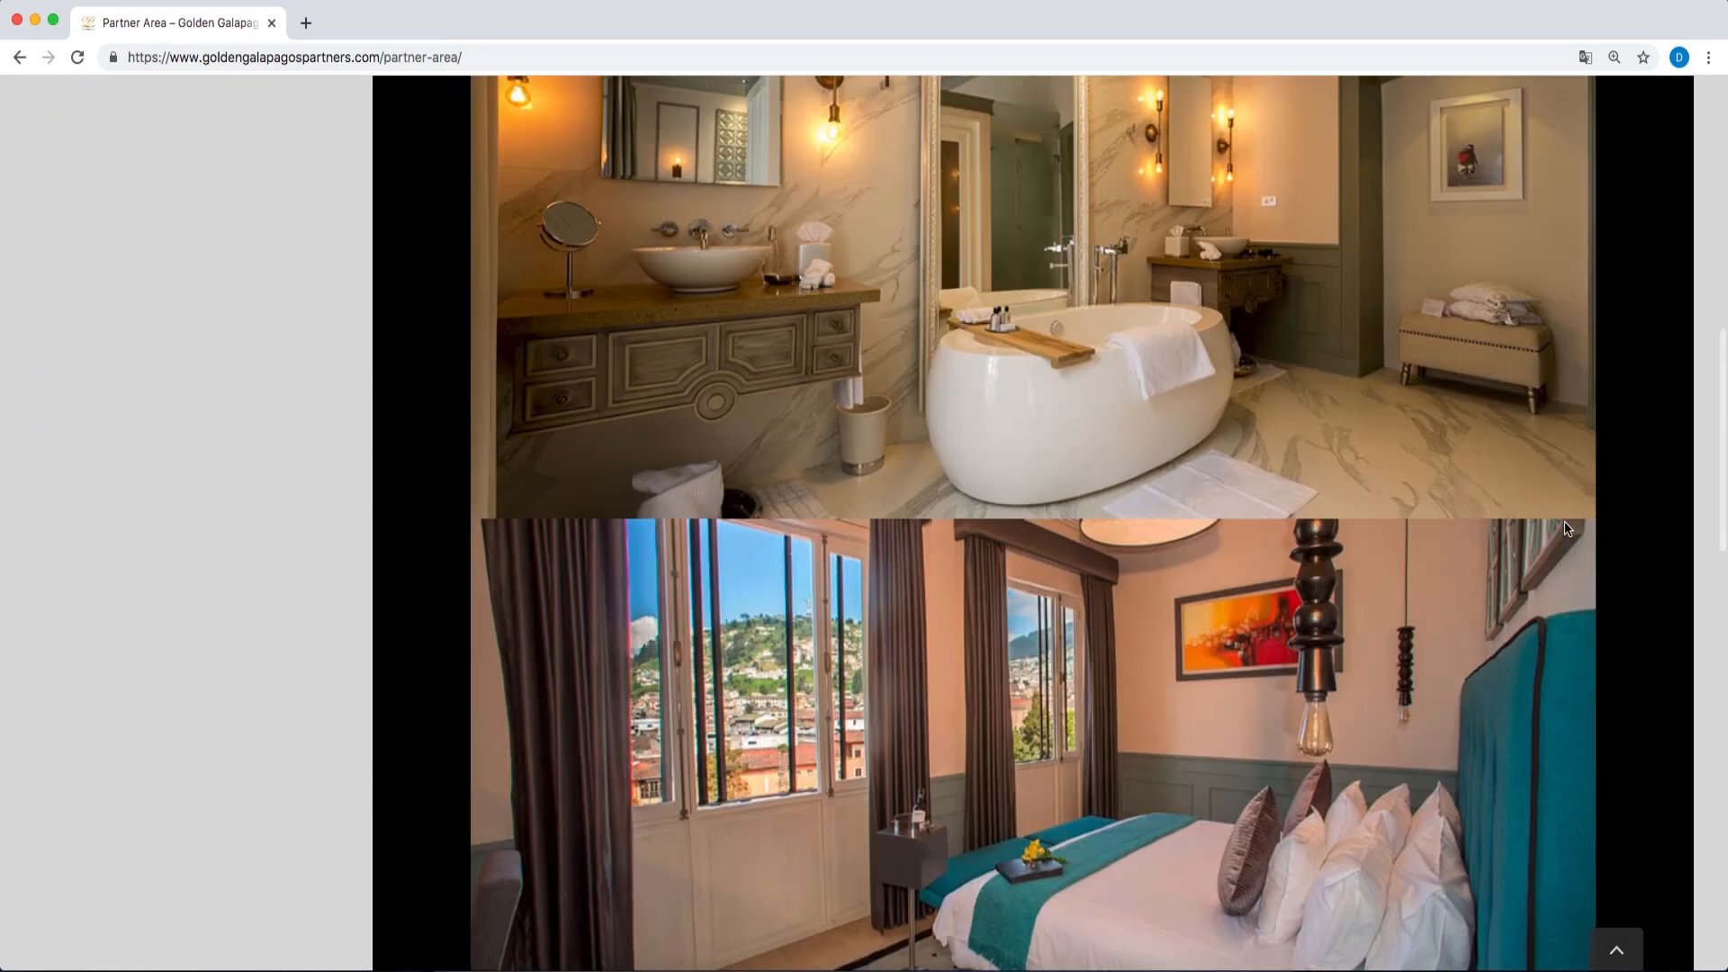
pyautogui.scroll(3)
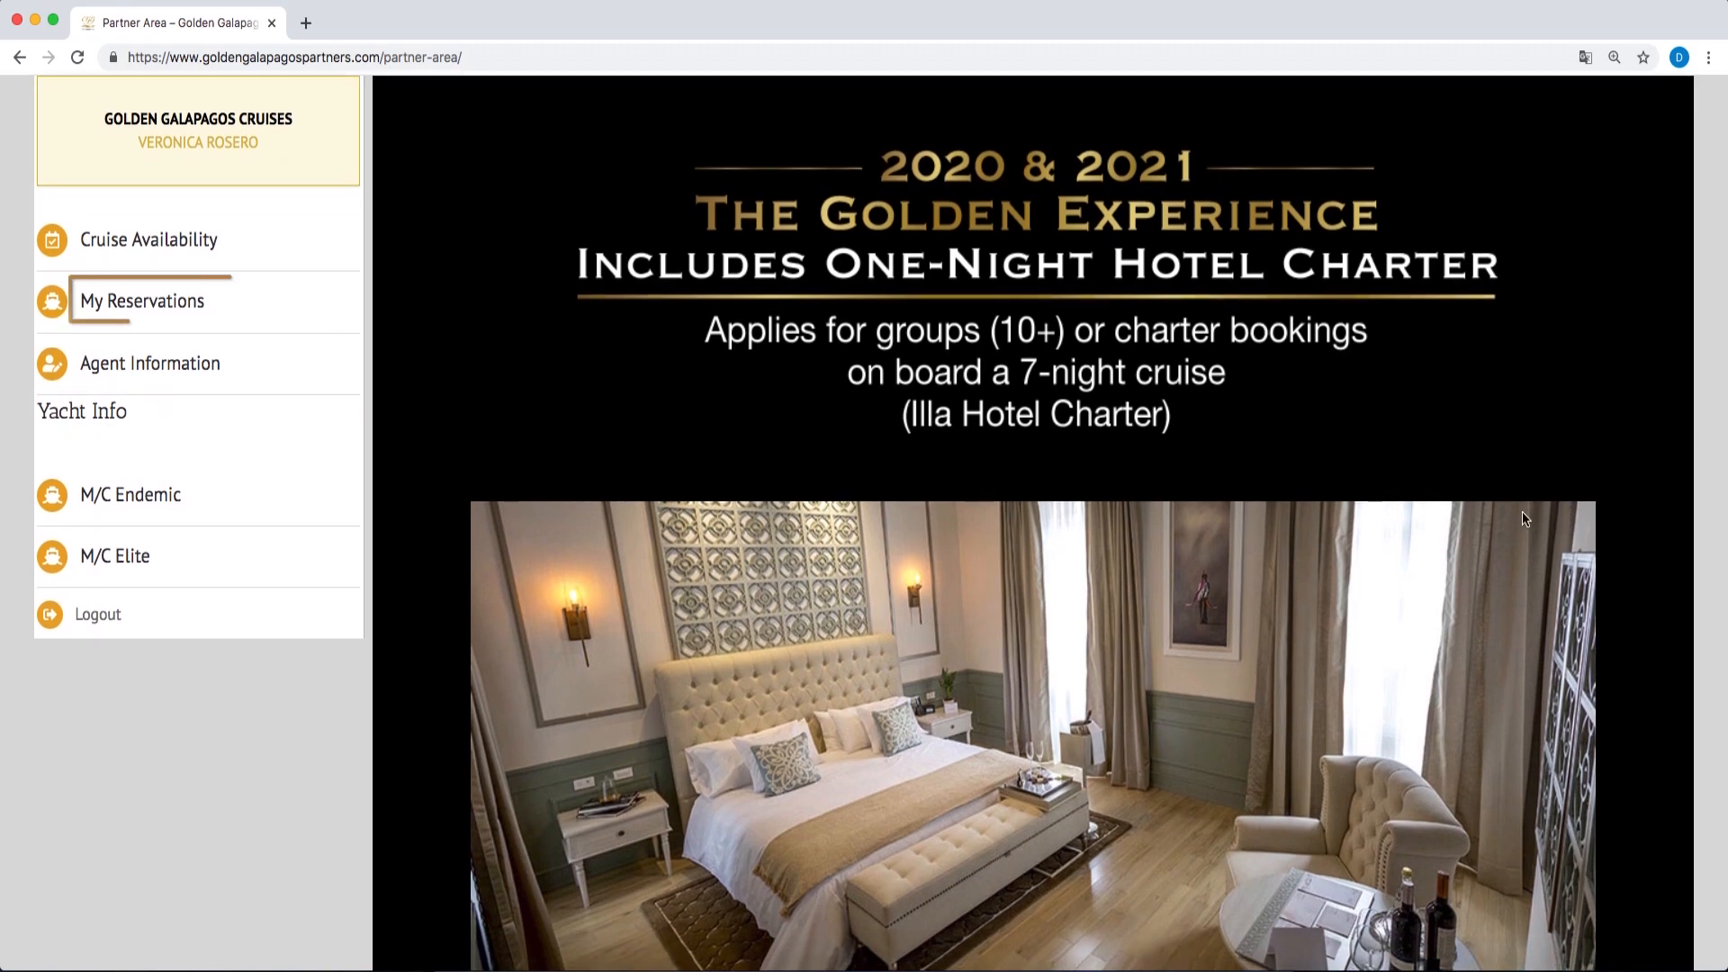
# - Review My Reservations, then bring up Agent Information showing commission 27
pyautogui.click(140, 301)
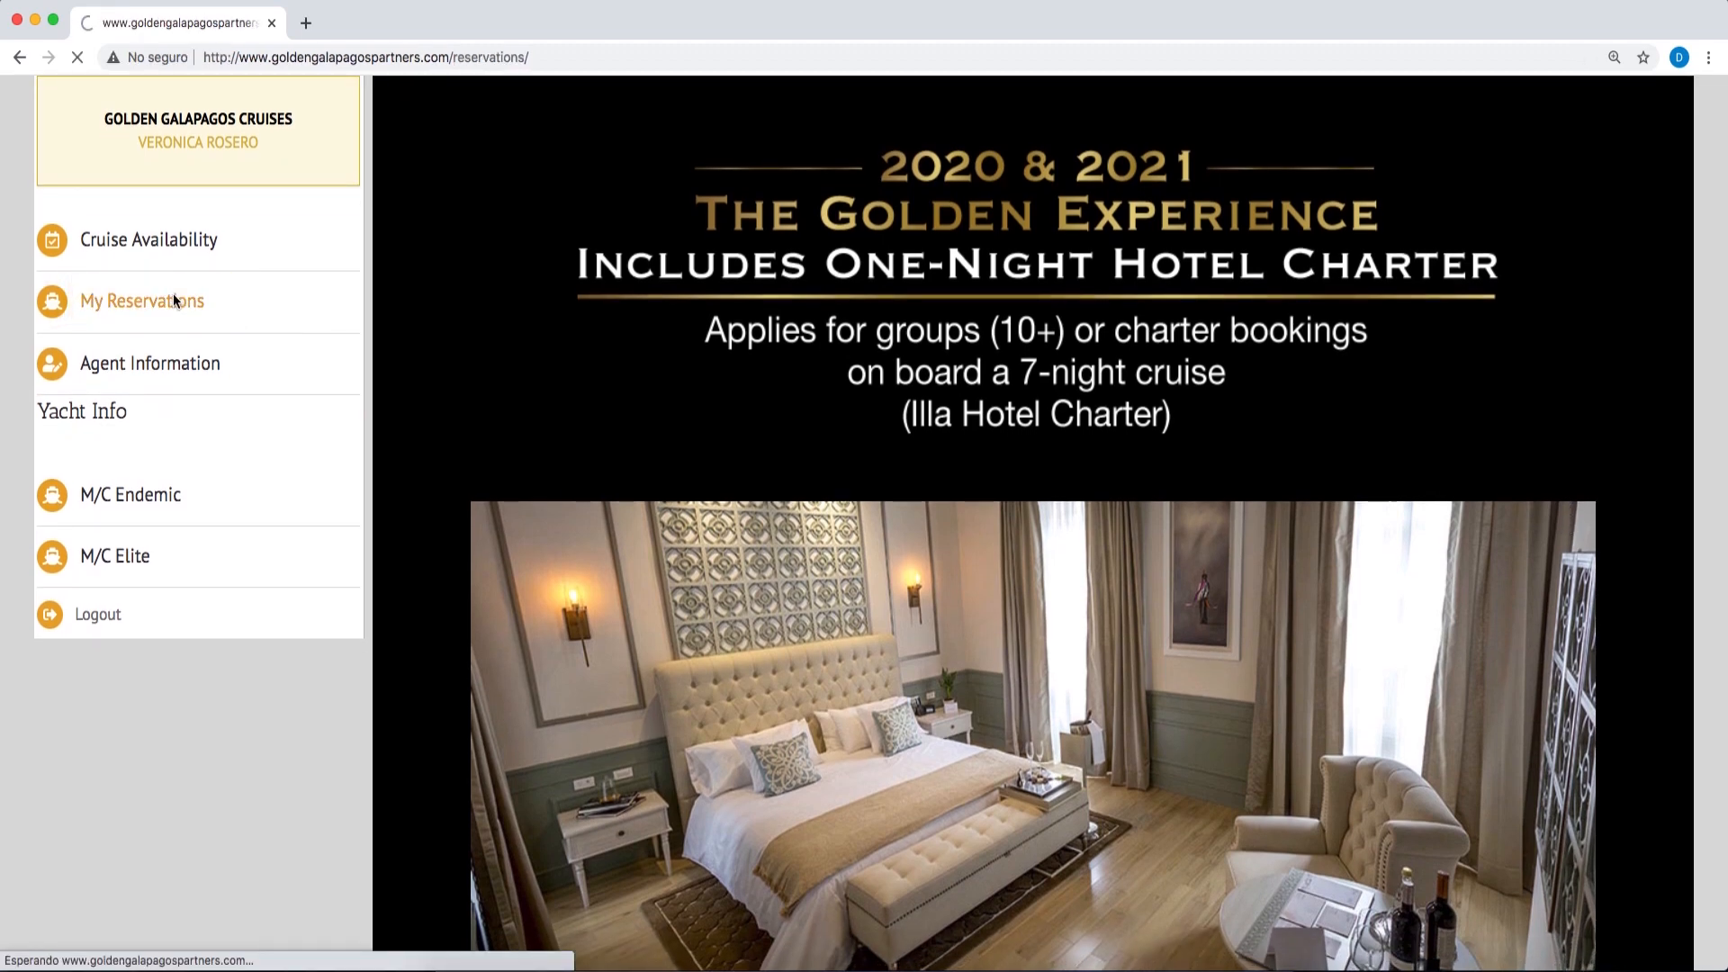
pyautogui.click(142, 300)
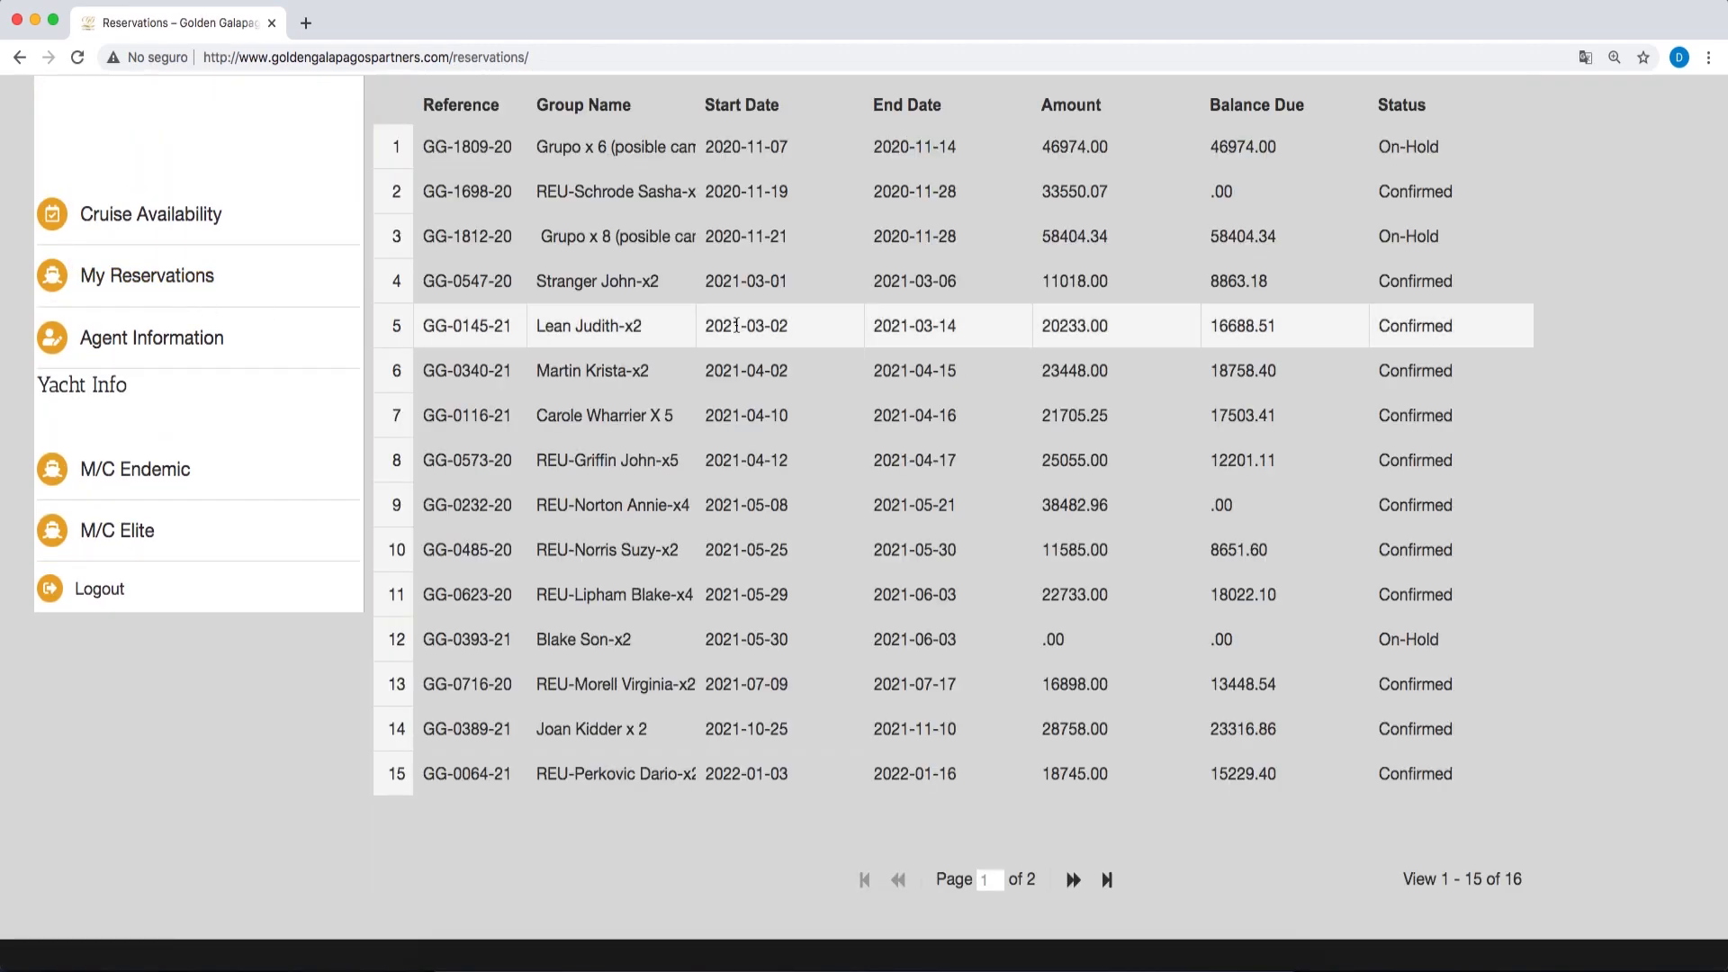
pyautogui.moveTo(702, 302)
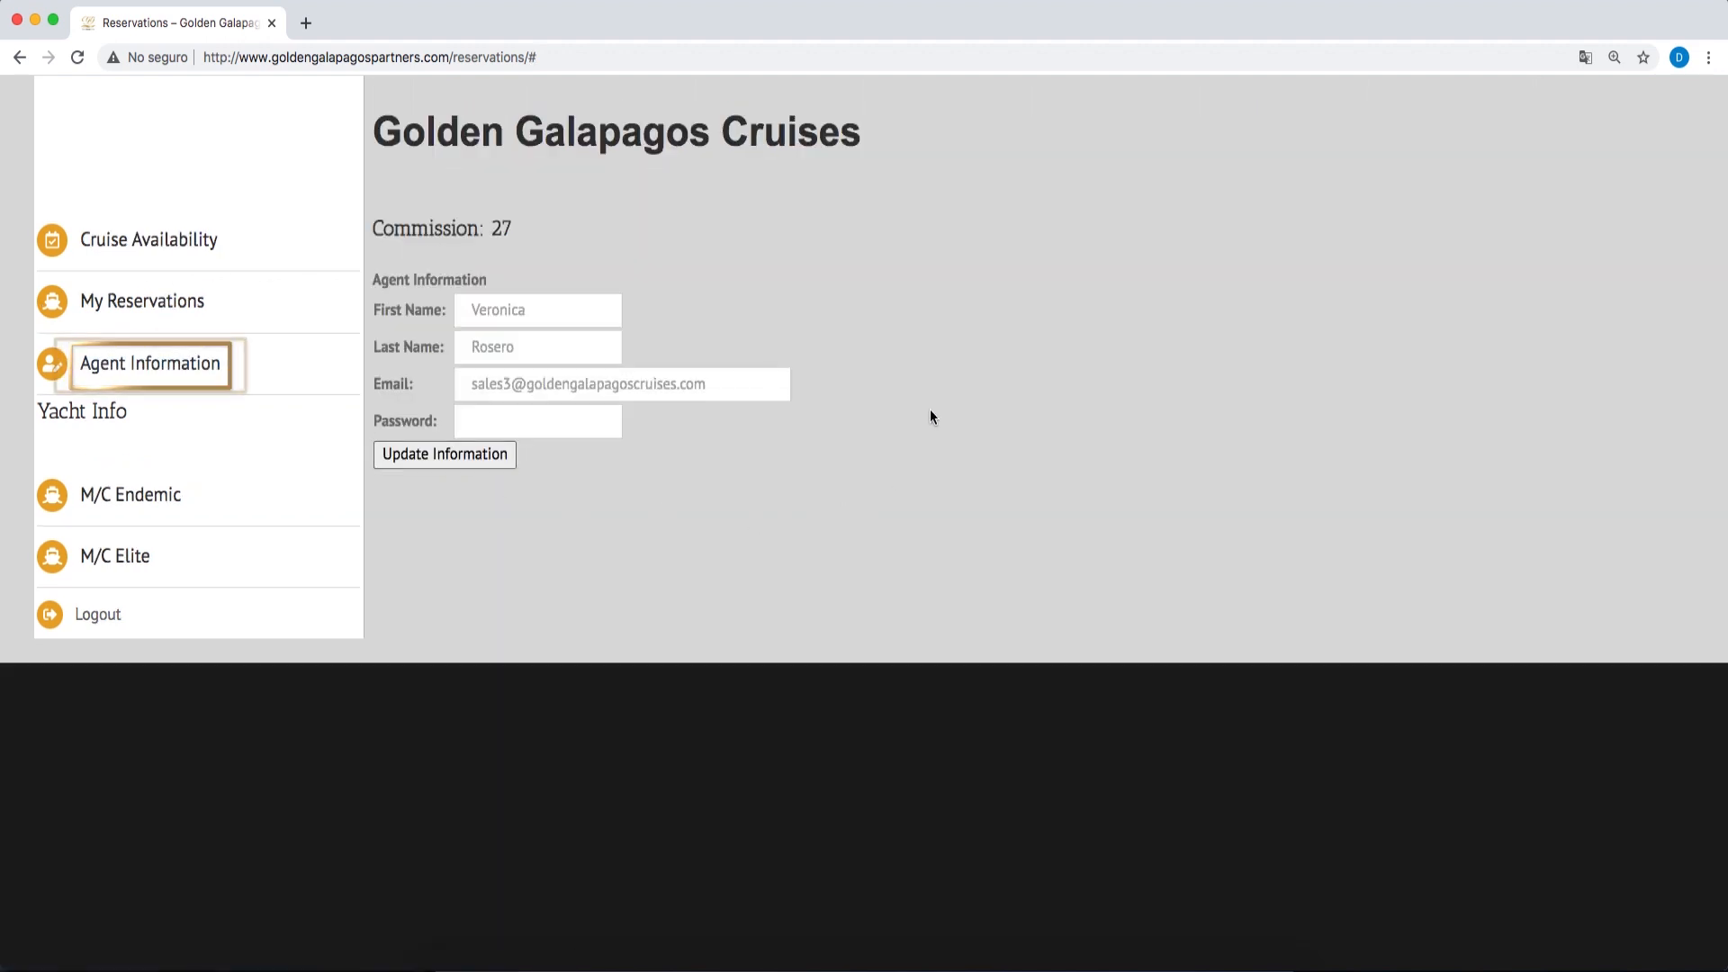
pyautogui.moveTo(787, 499)
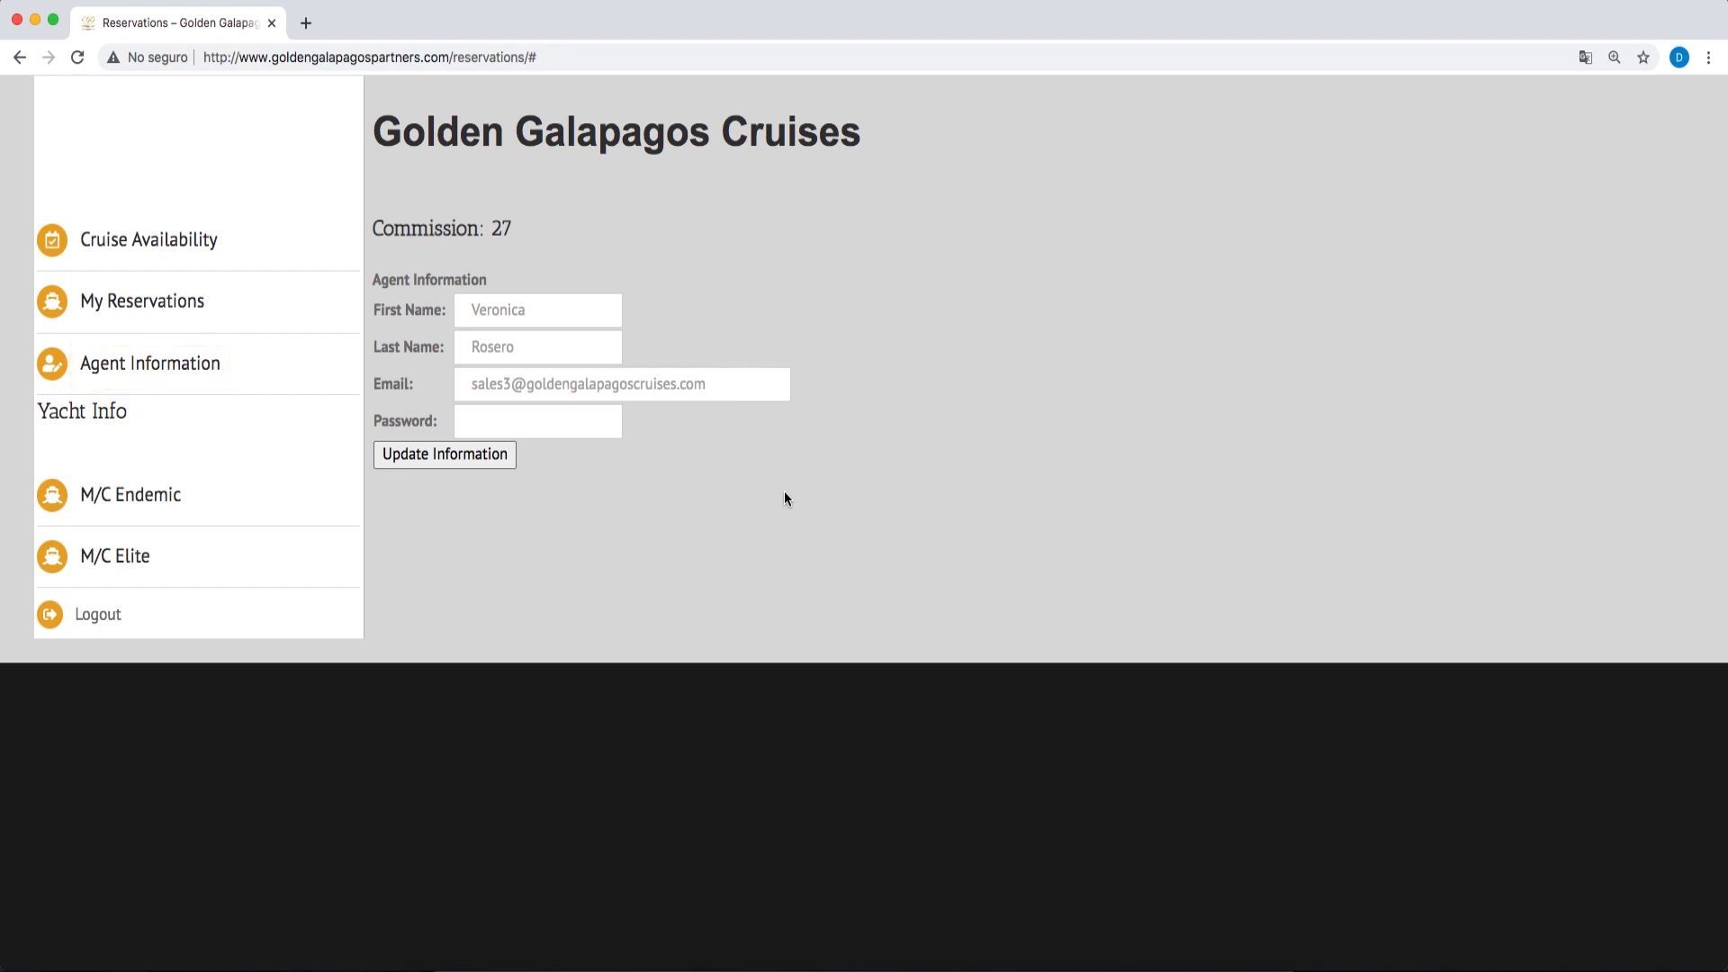
pyautogui.moveTo(130, 493)
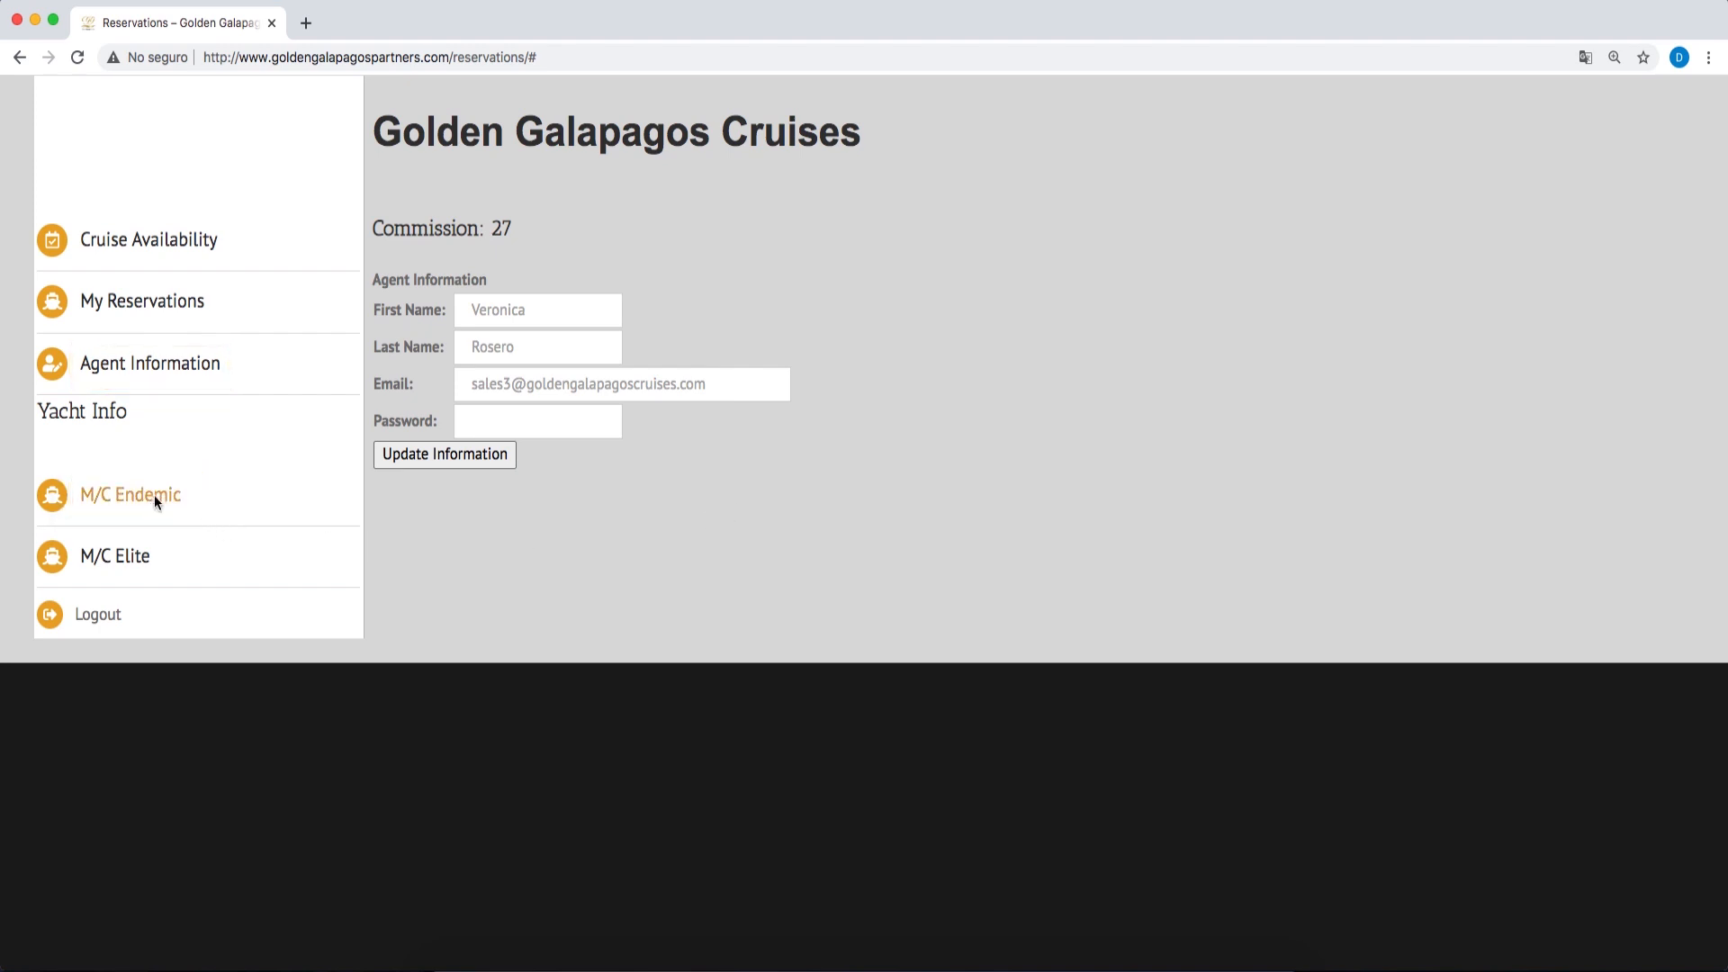
# - Browse the M/C Endemic yacht page through its photos, deck plans and documents
pyautogui.click(129, 493)
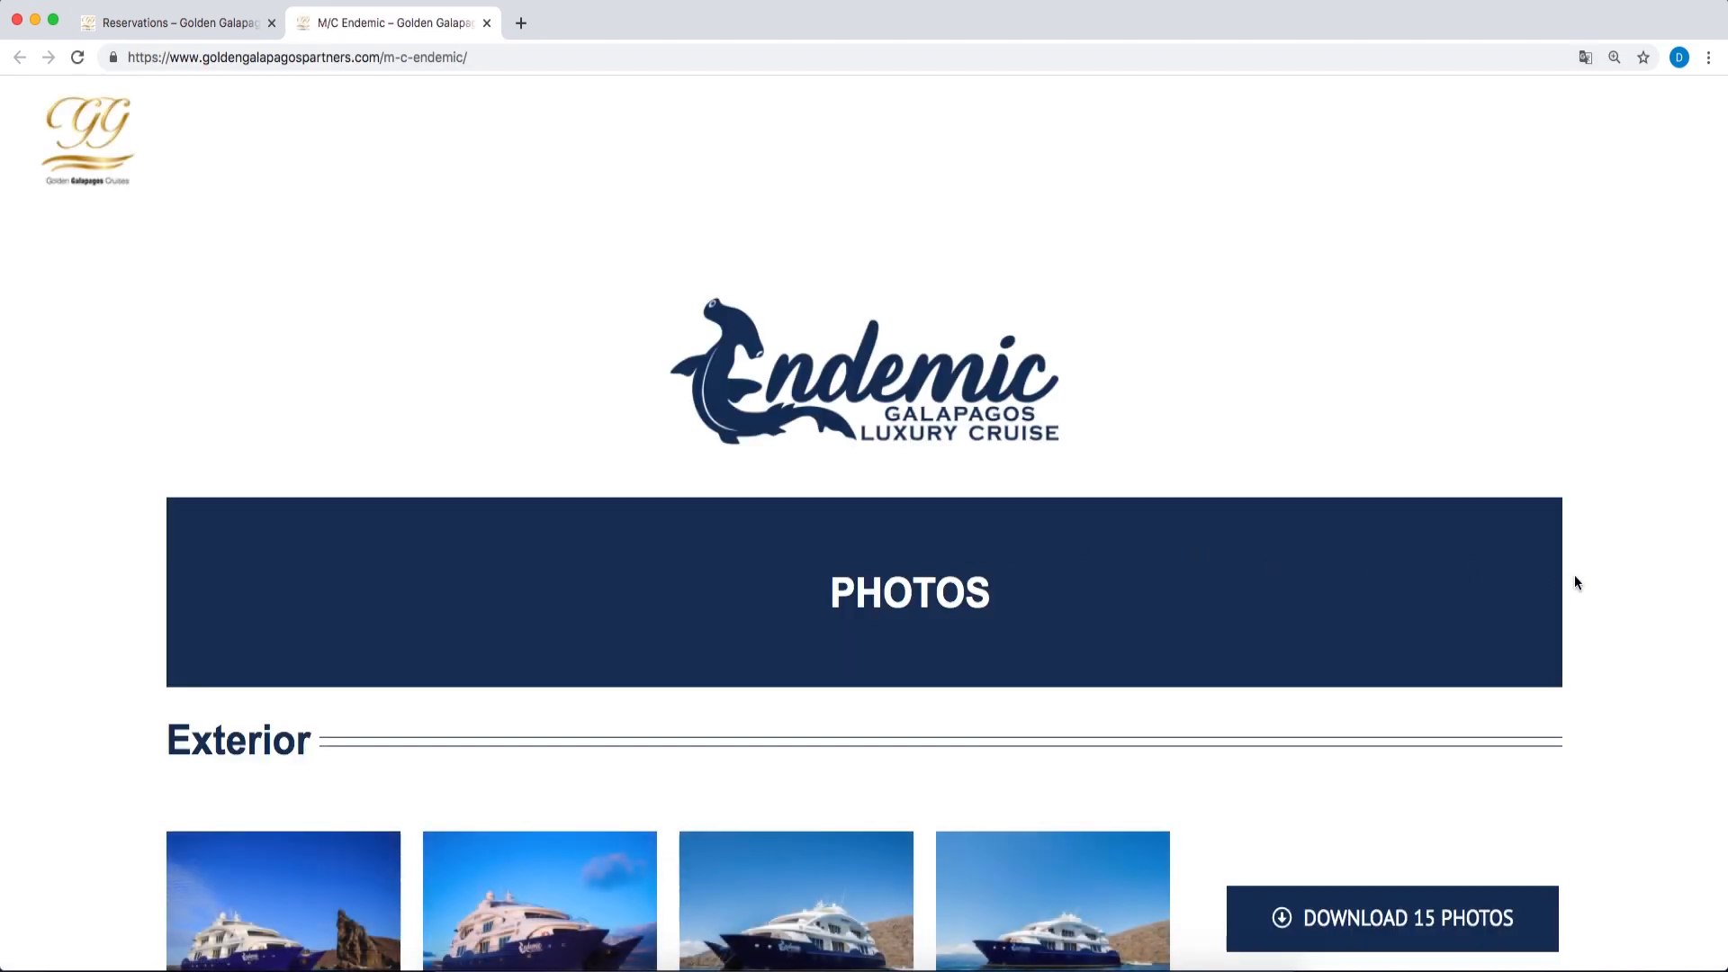
pyautogui.scroll(-3)
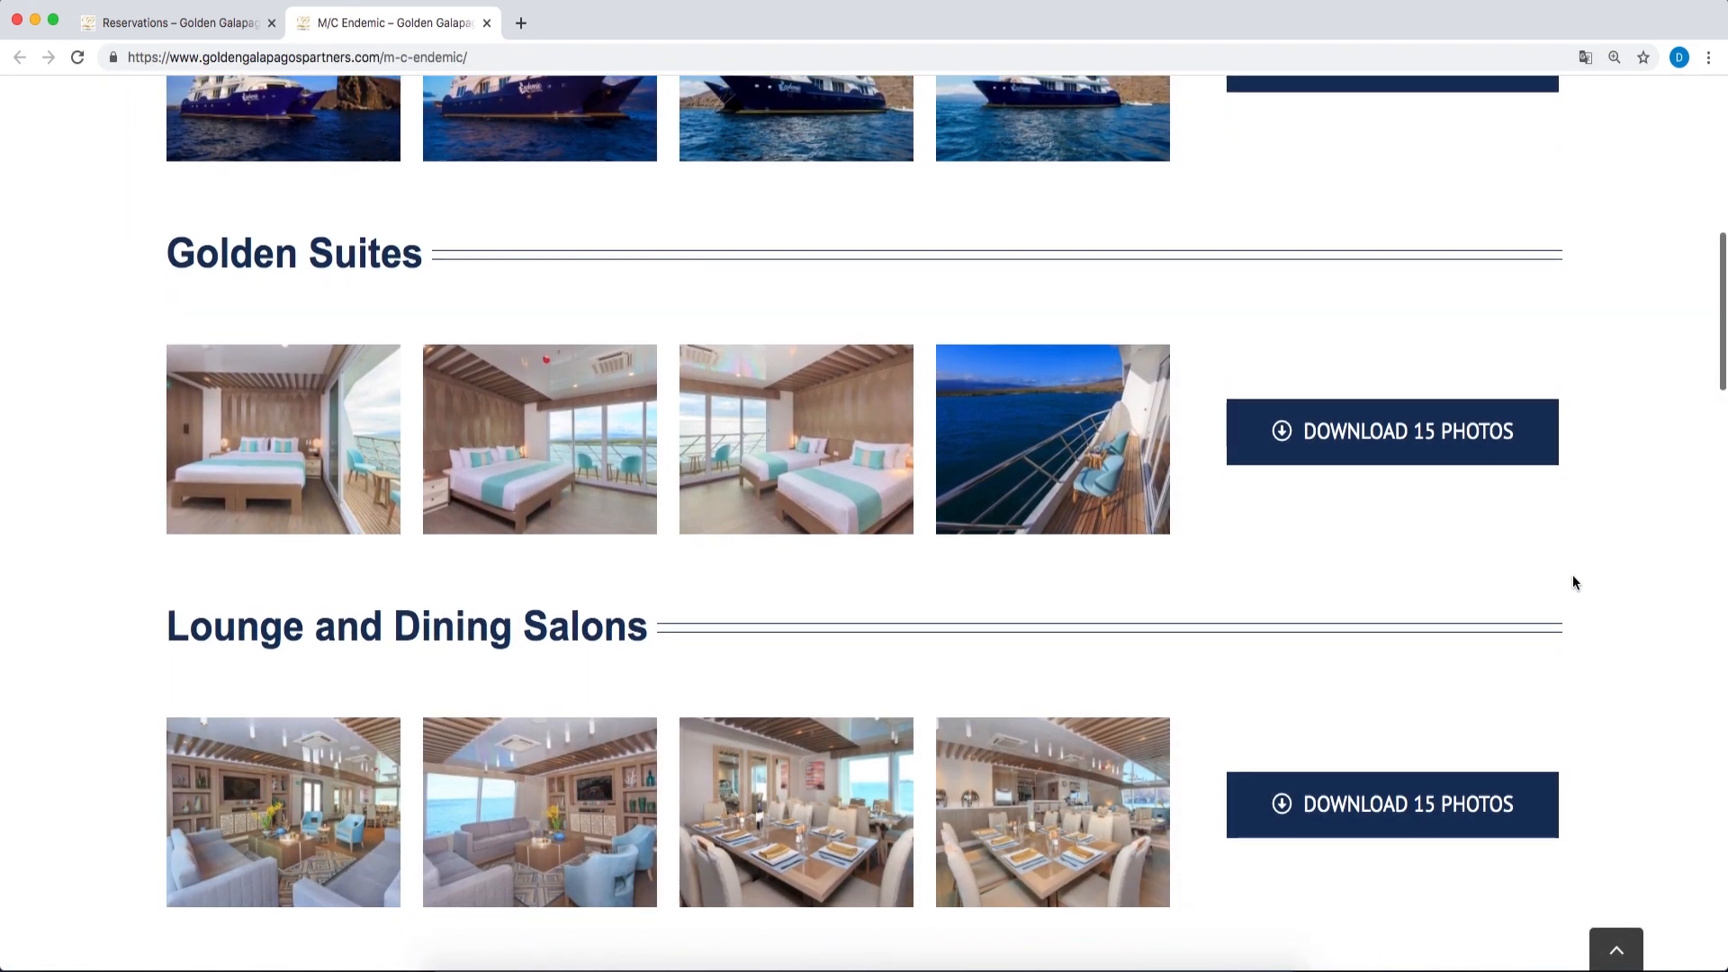
pyautogui.scroll(-3)
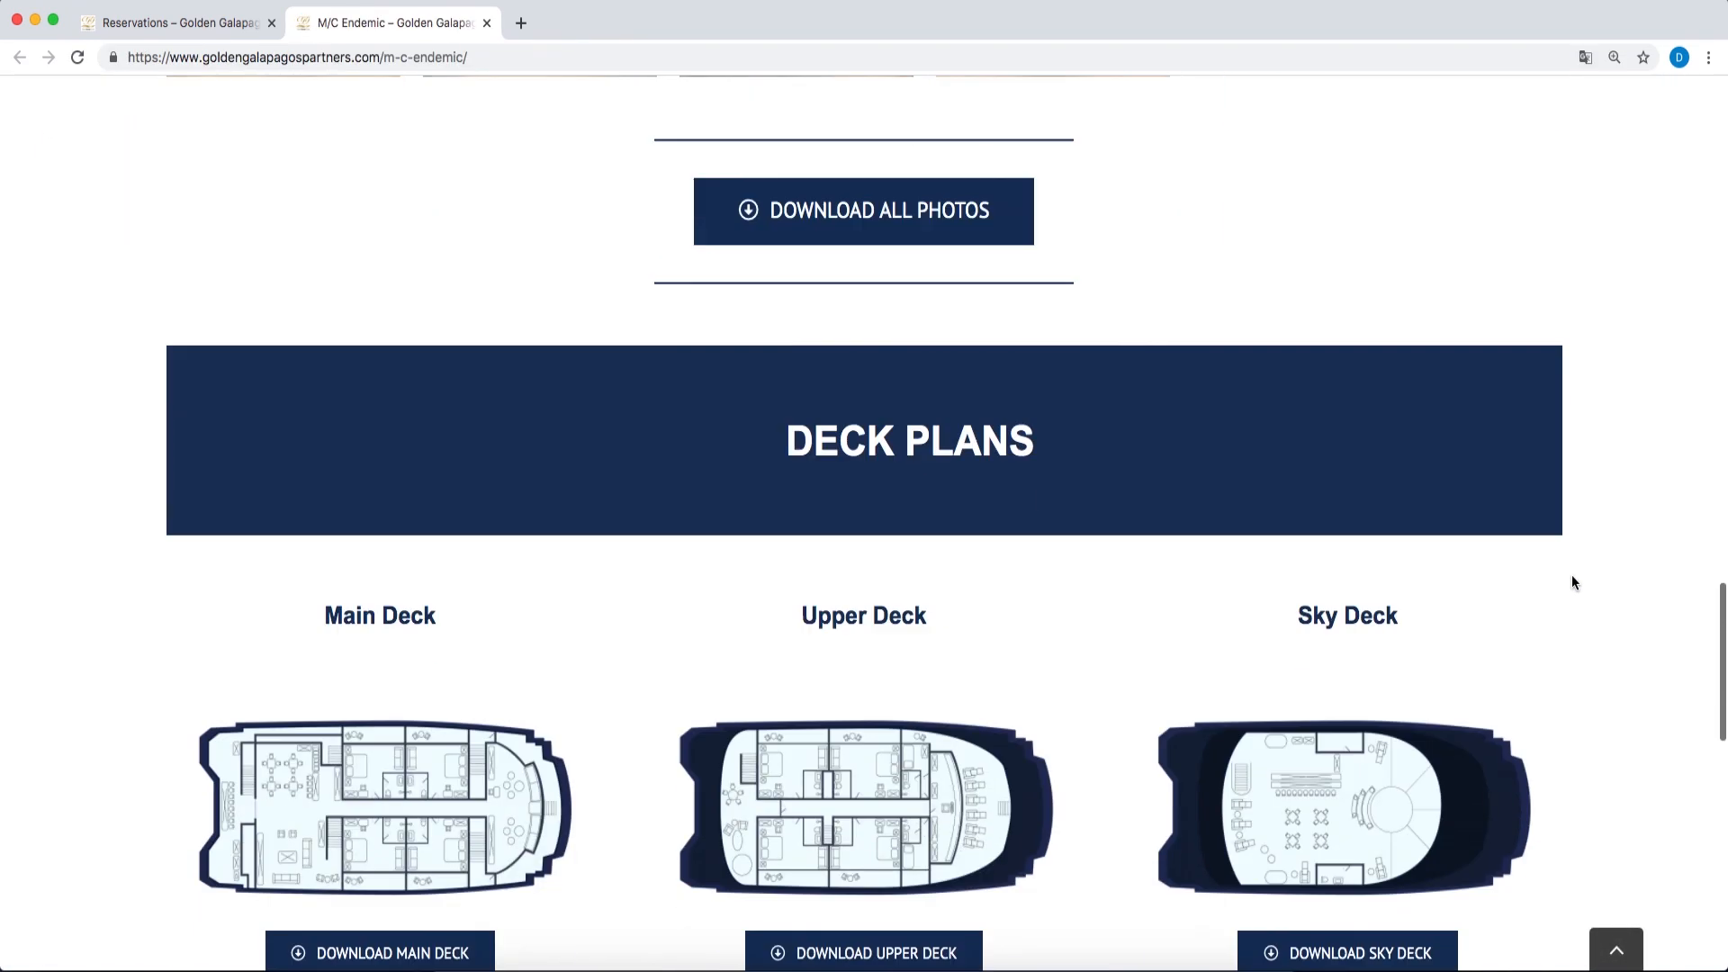
pyautogui.scroll(-3)
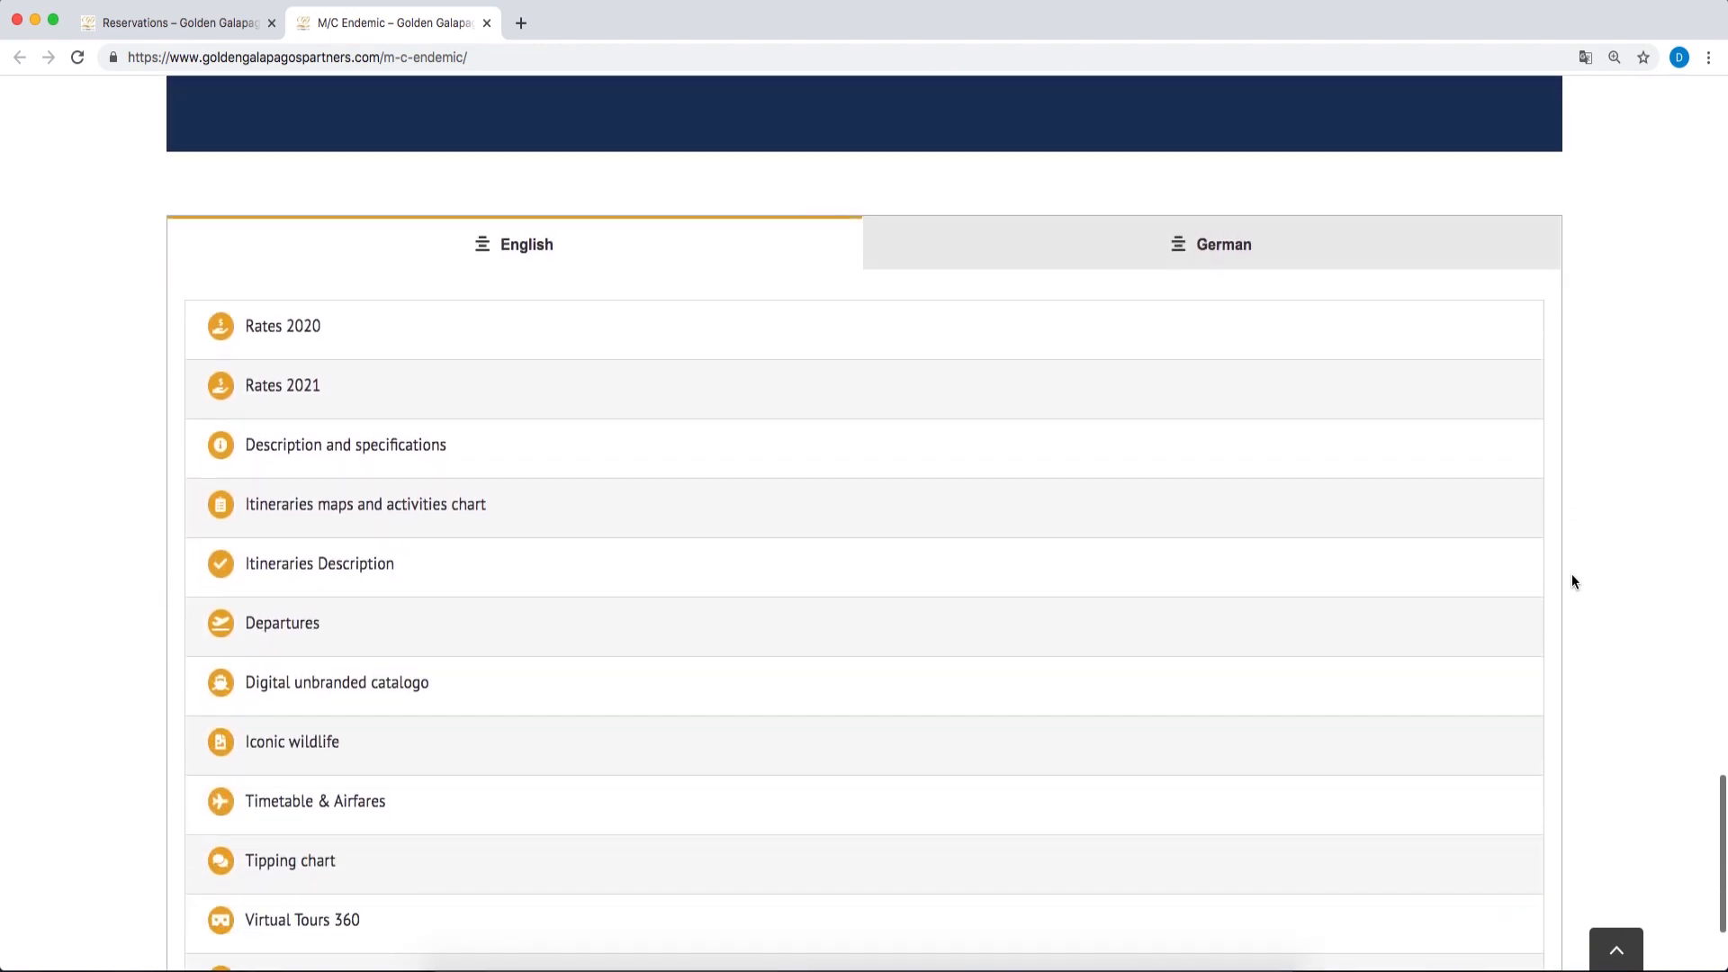
pyautogui.scroll(-3)
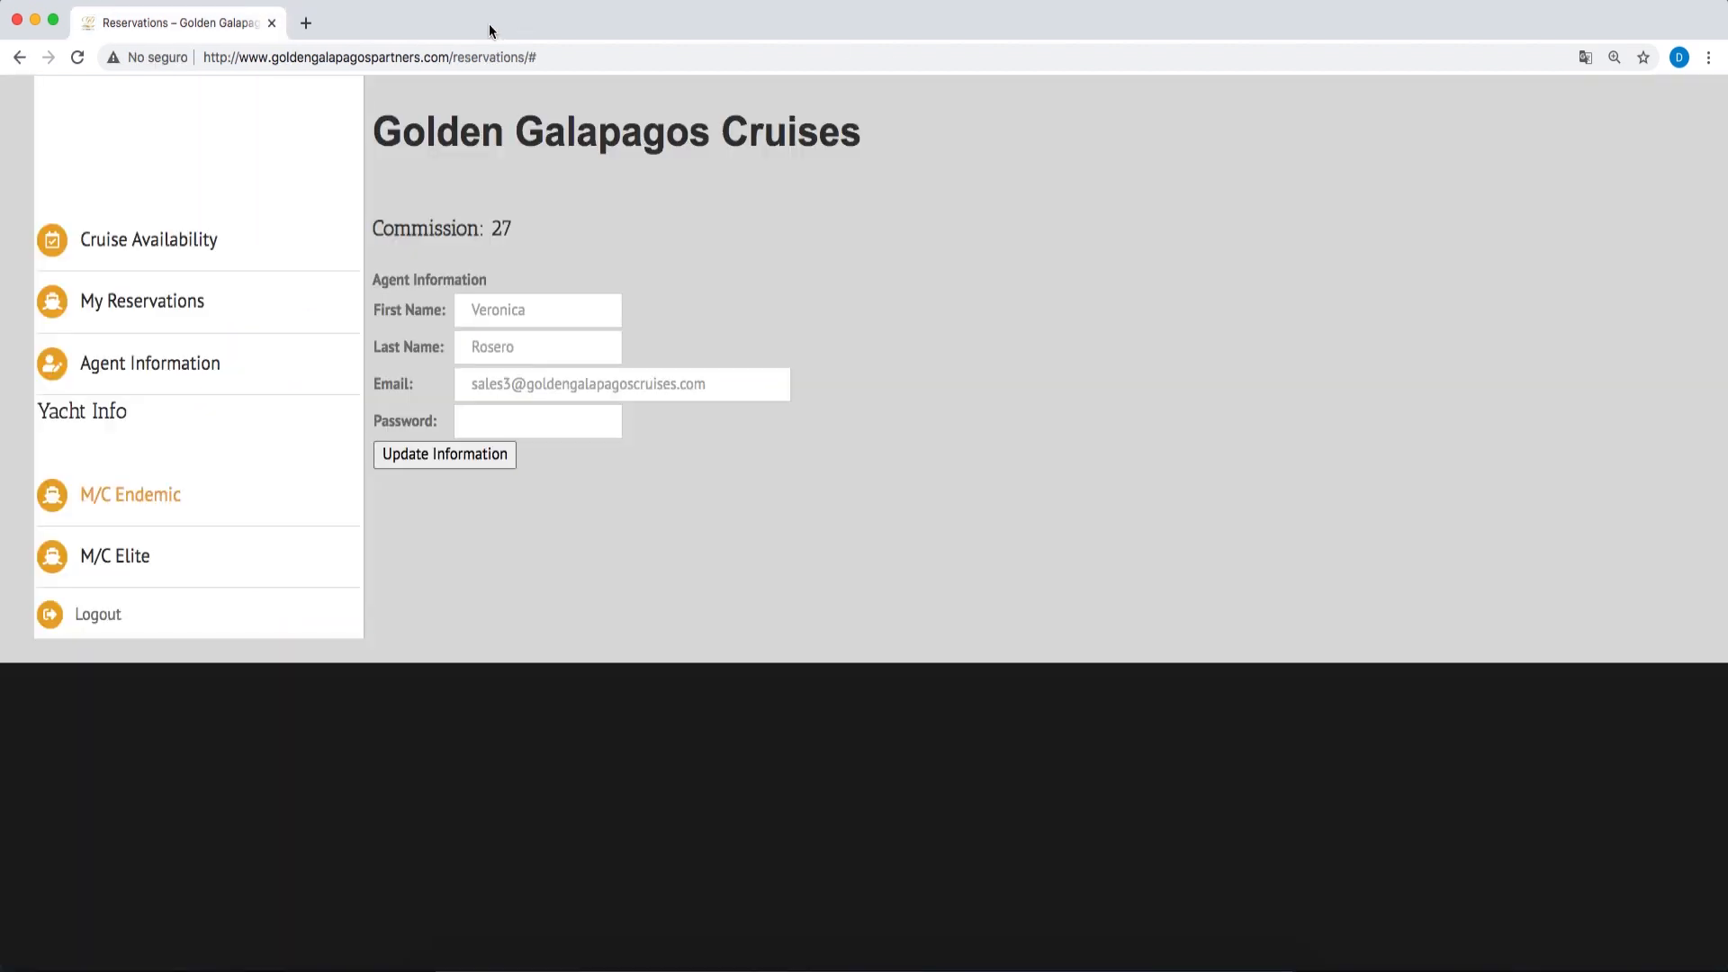
# - Set the availability search dates From 01-04-2021 To 30-04-2021
pyautogui.click(149, 239)
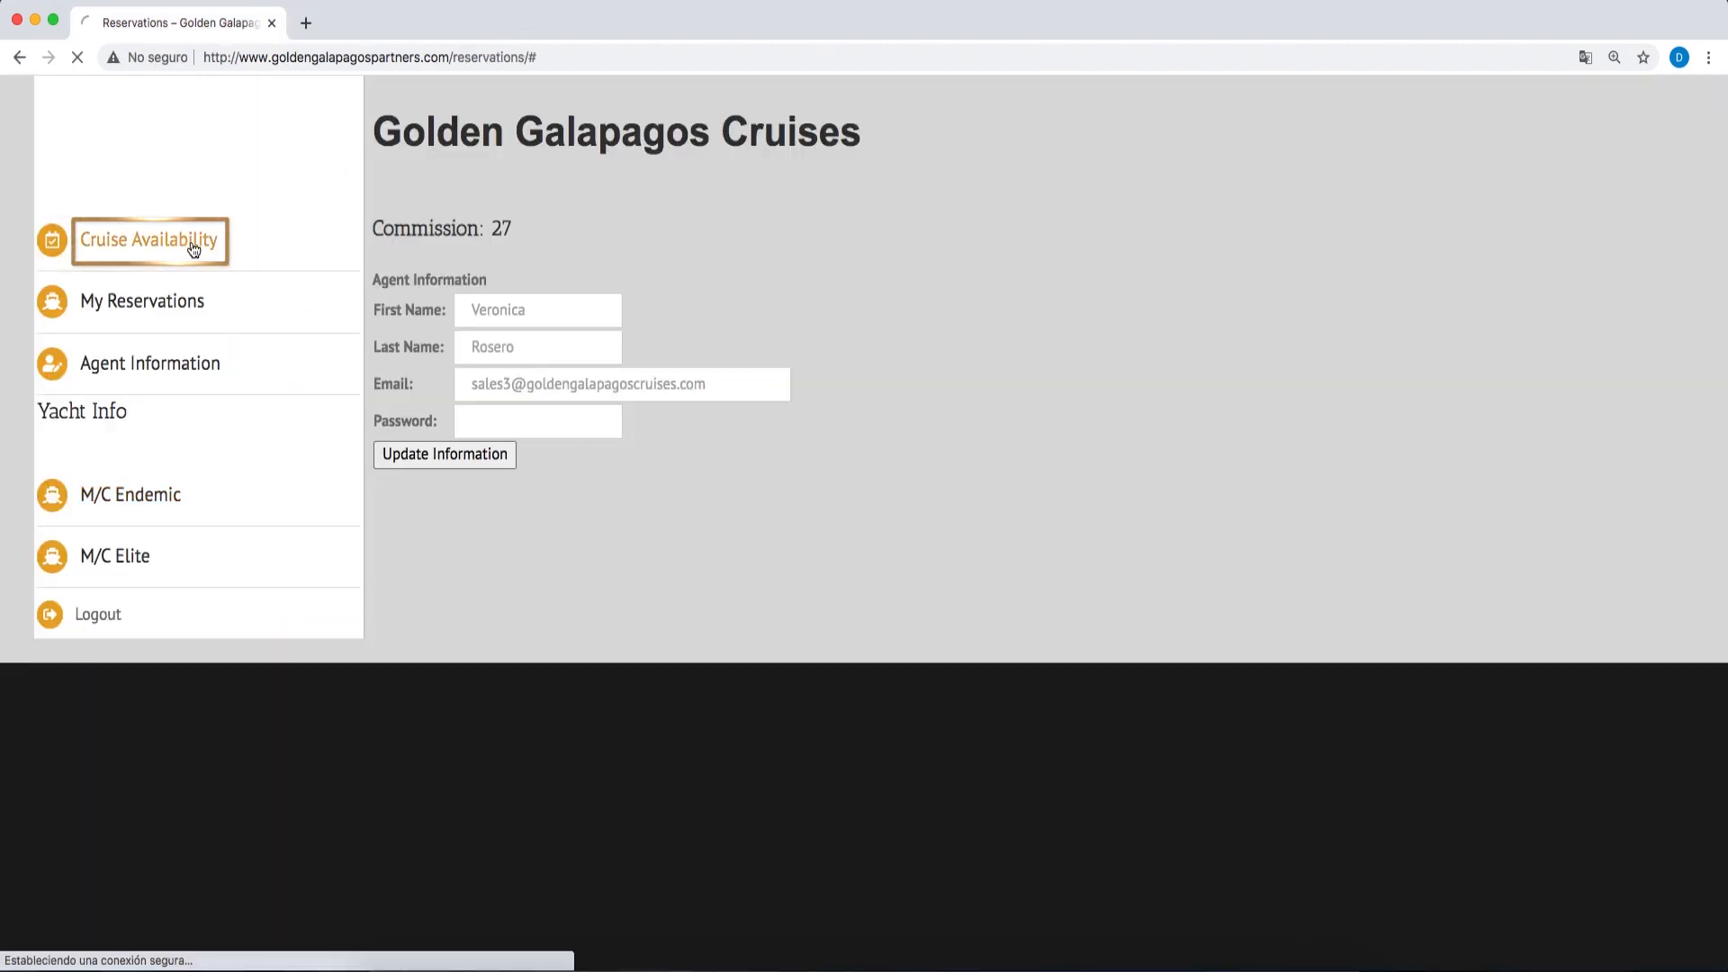
pyautogui.click(149, 239)
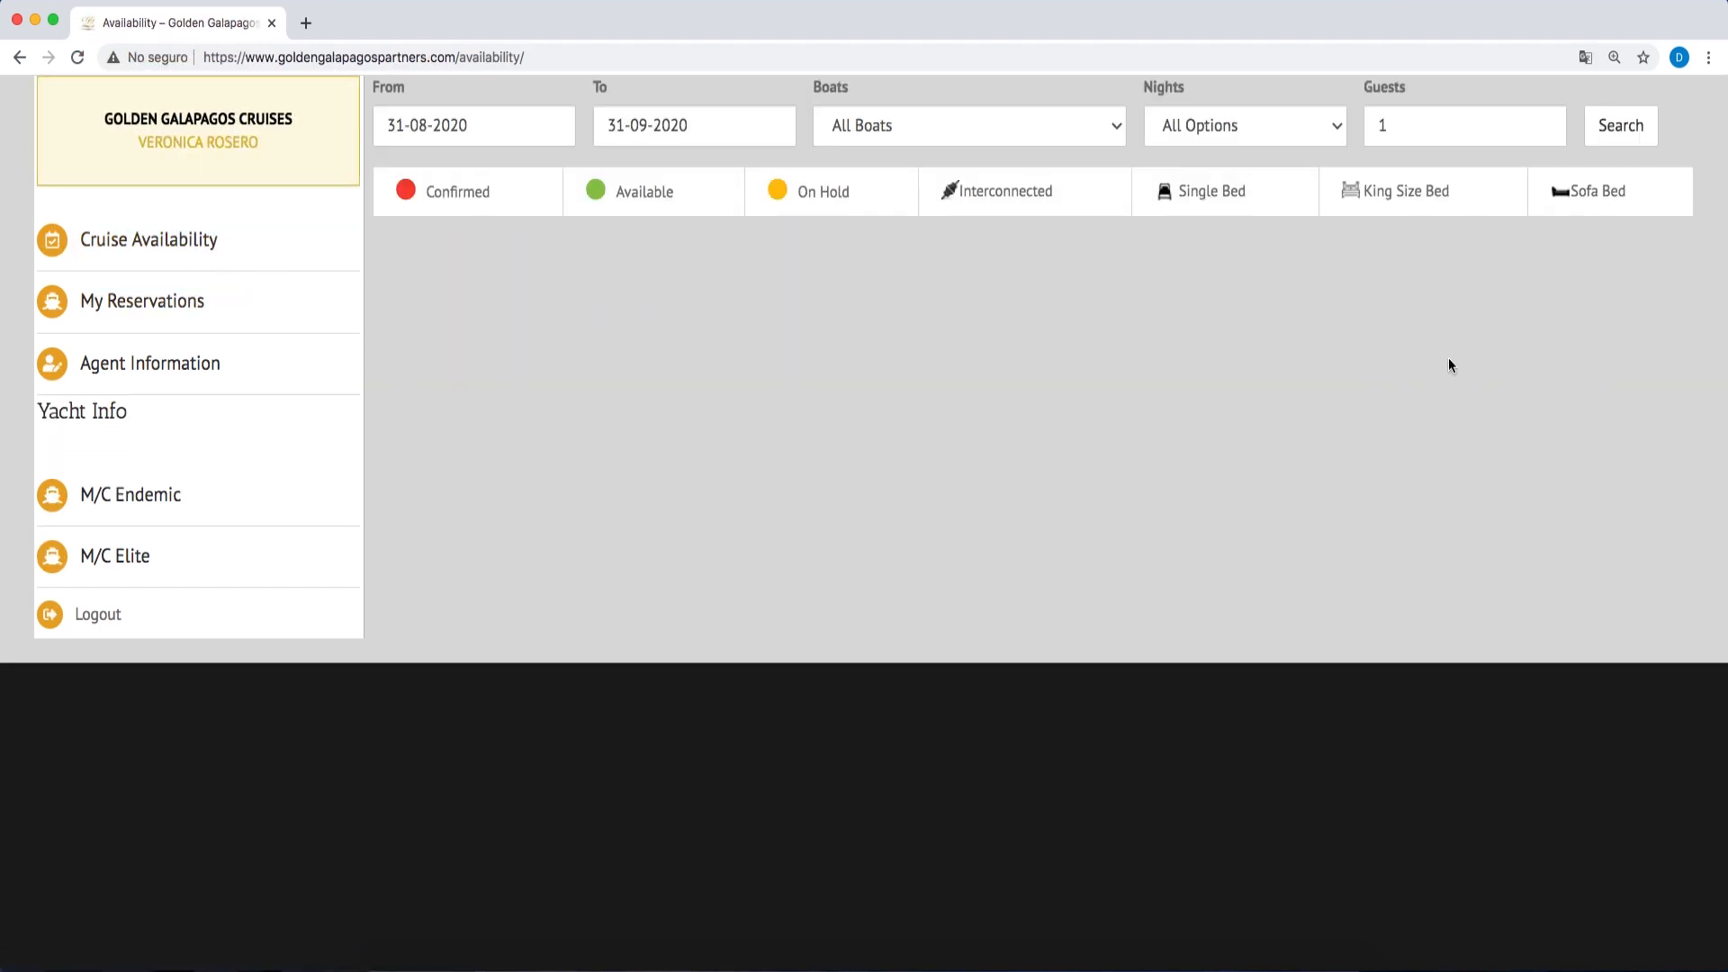
pyautogui.click(474, 125)
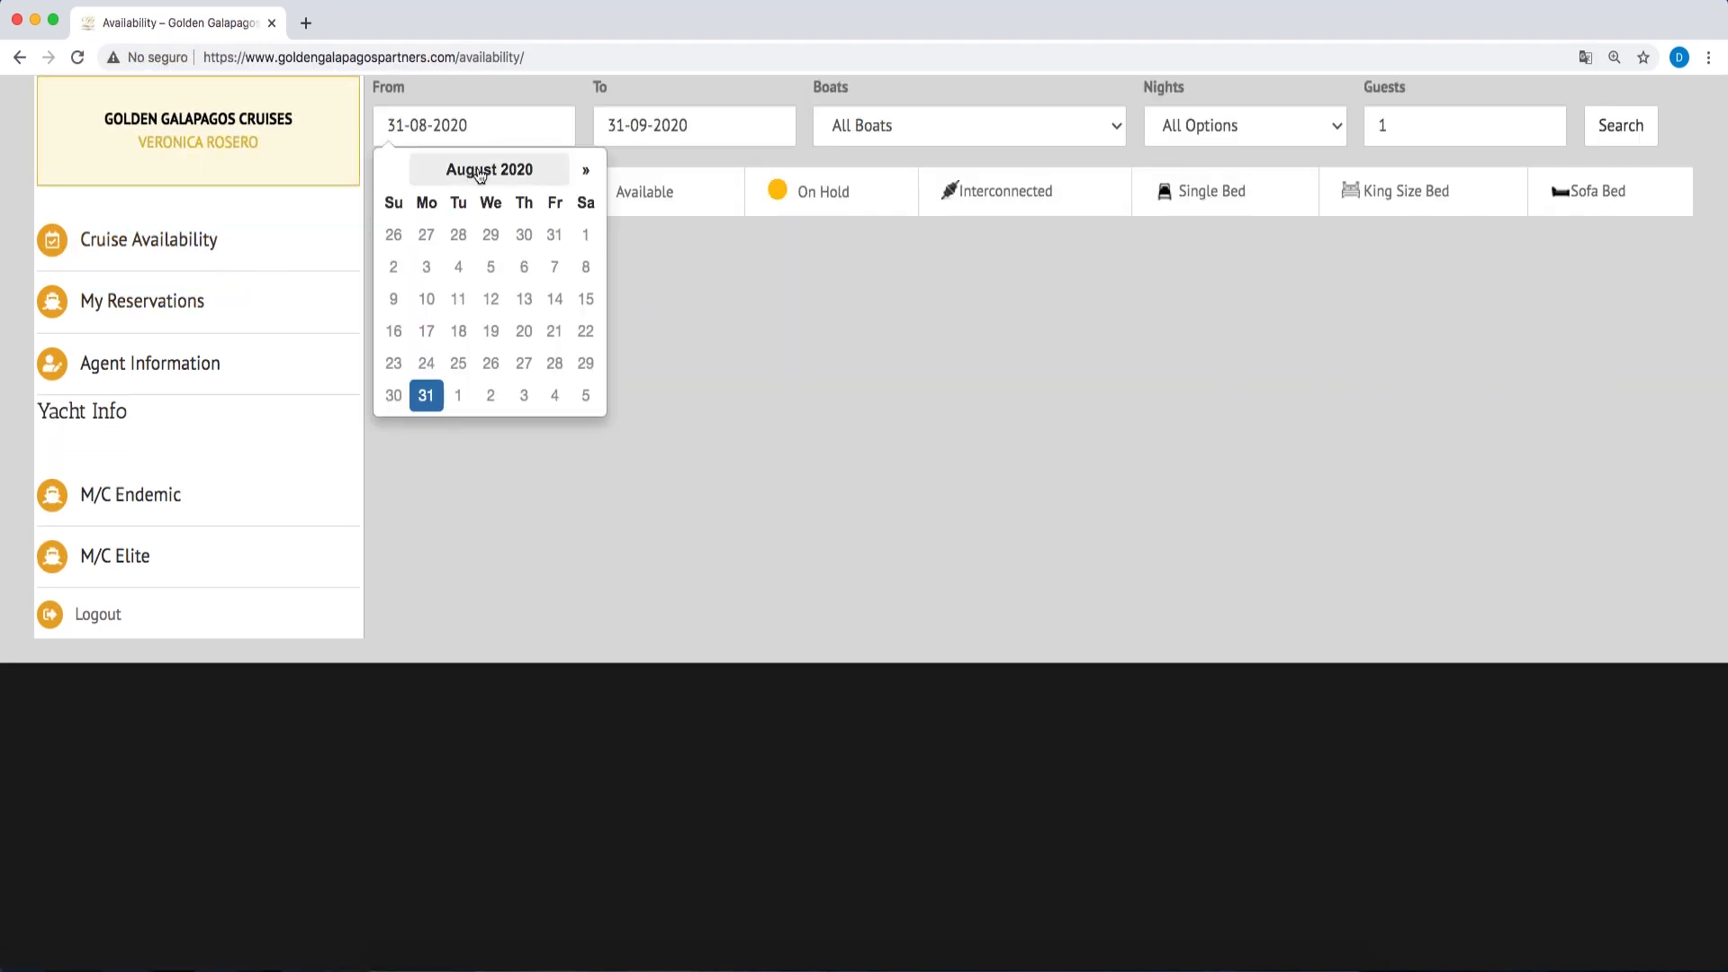
pyautogui.click(585, 169)
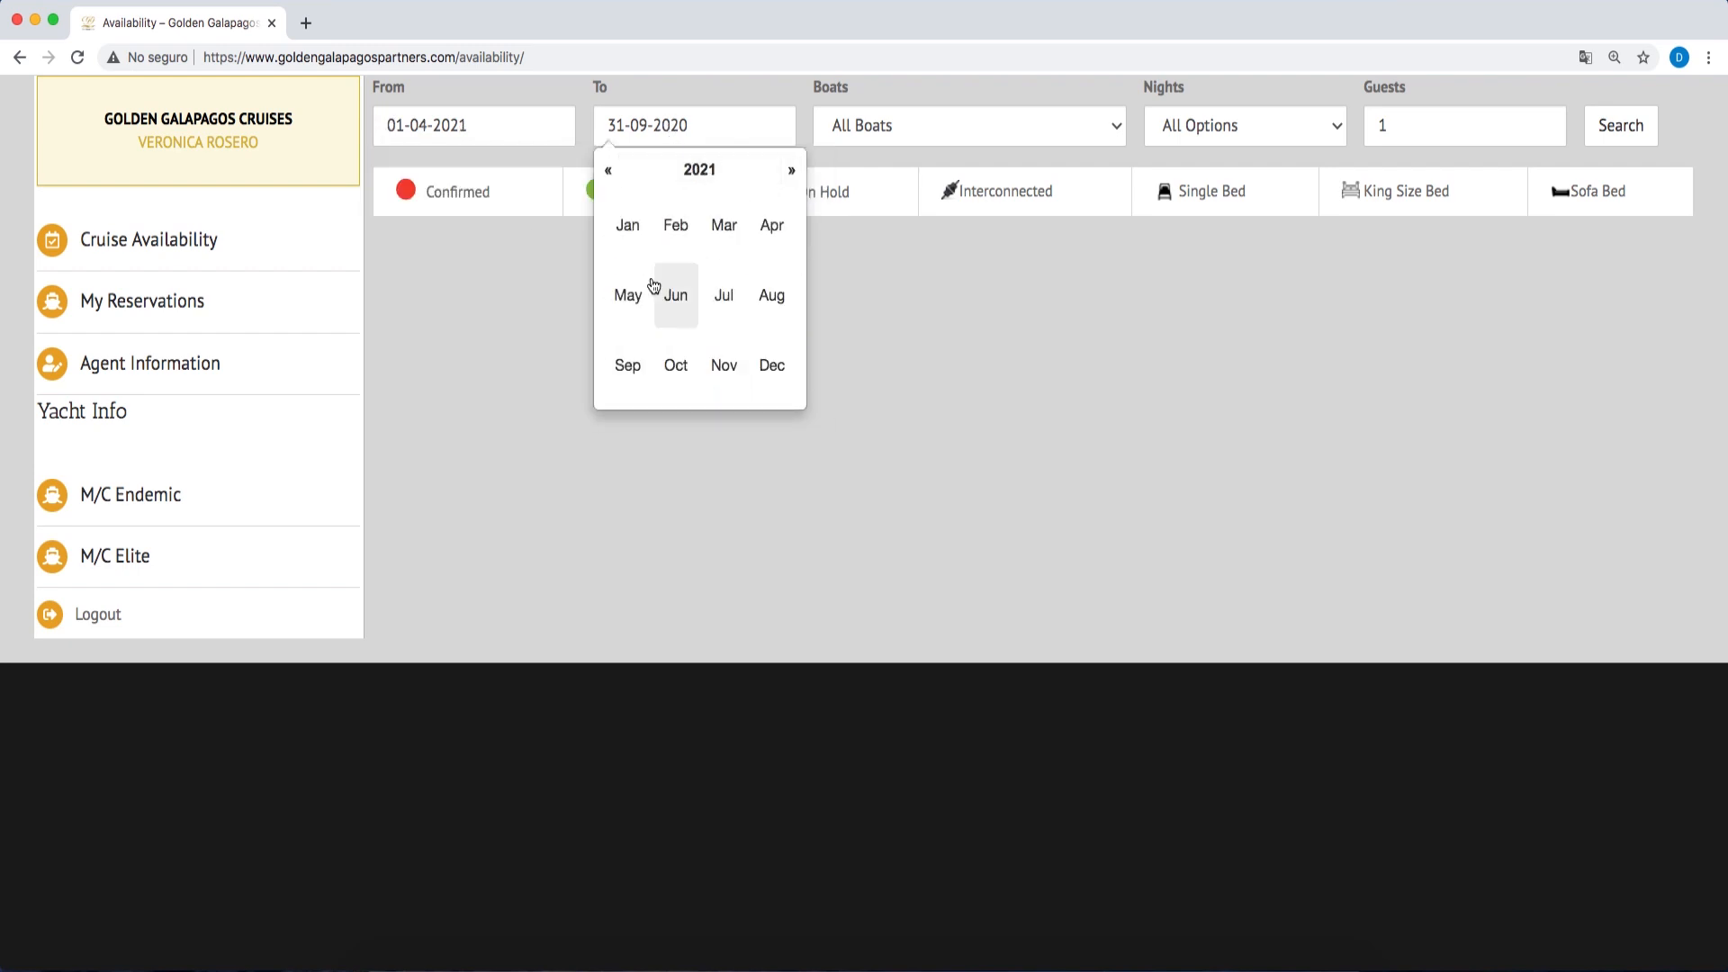
pyautogui.click(772, 225)
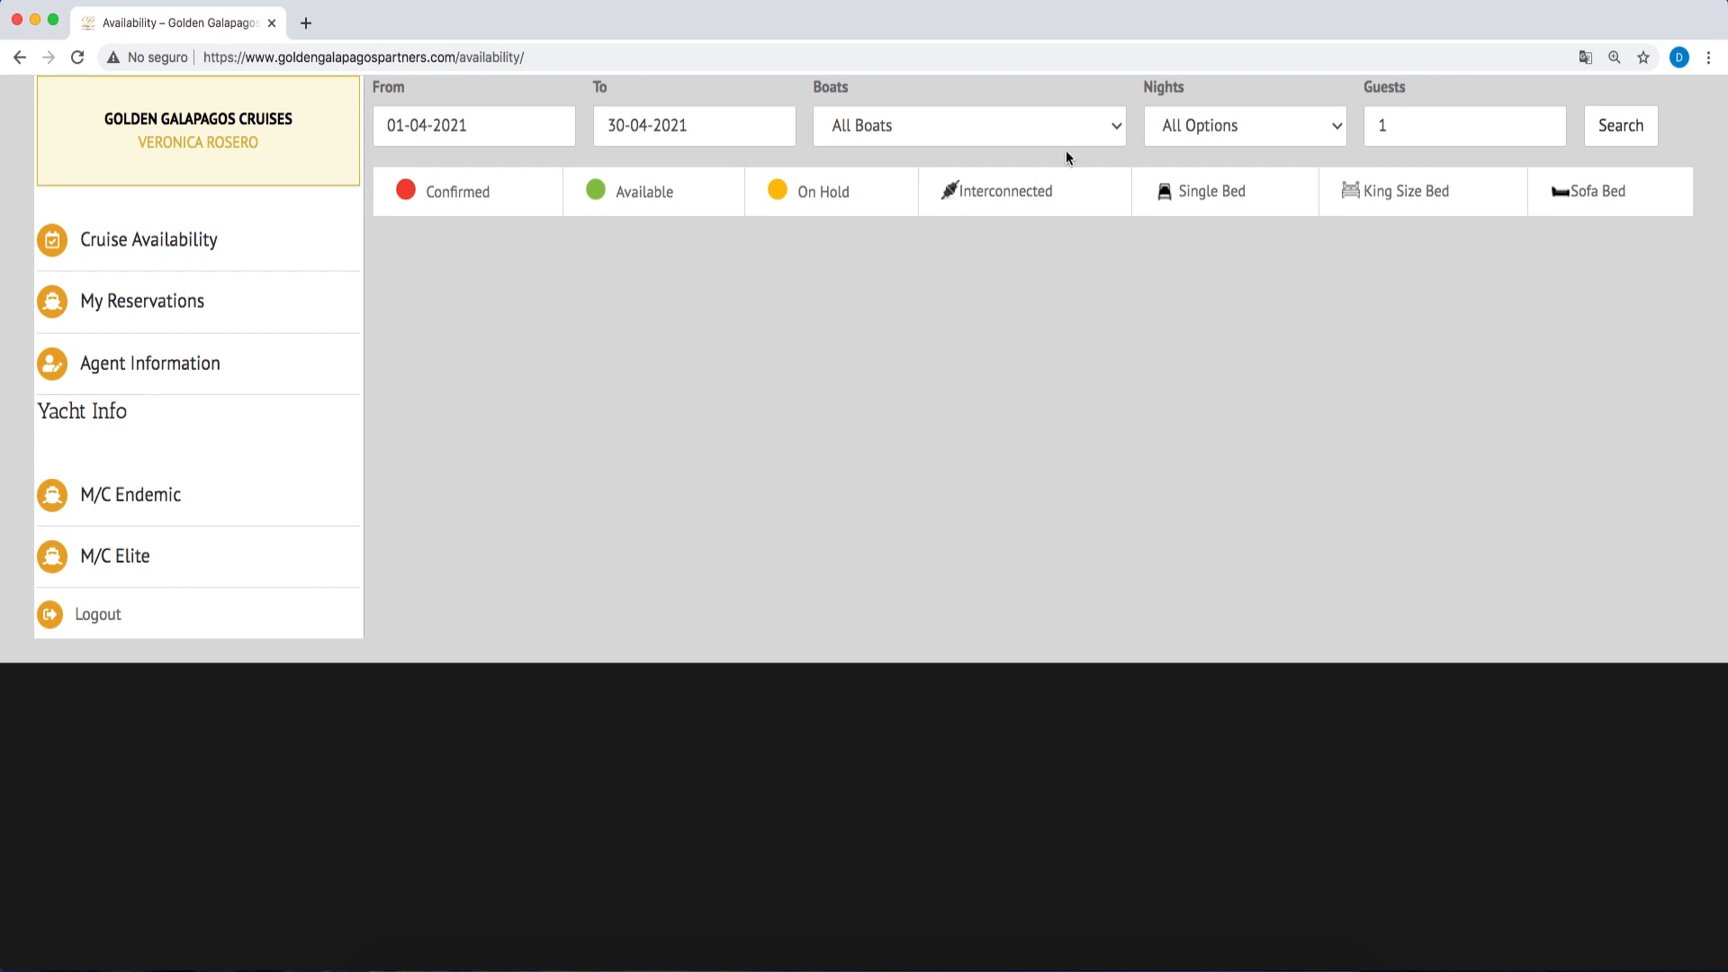
# - Keep Boats on All Boats and enter 5 guests
pyautogui.click(968, 124)
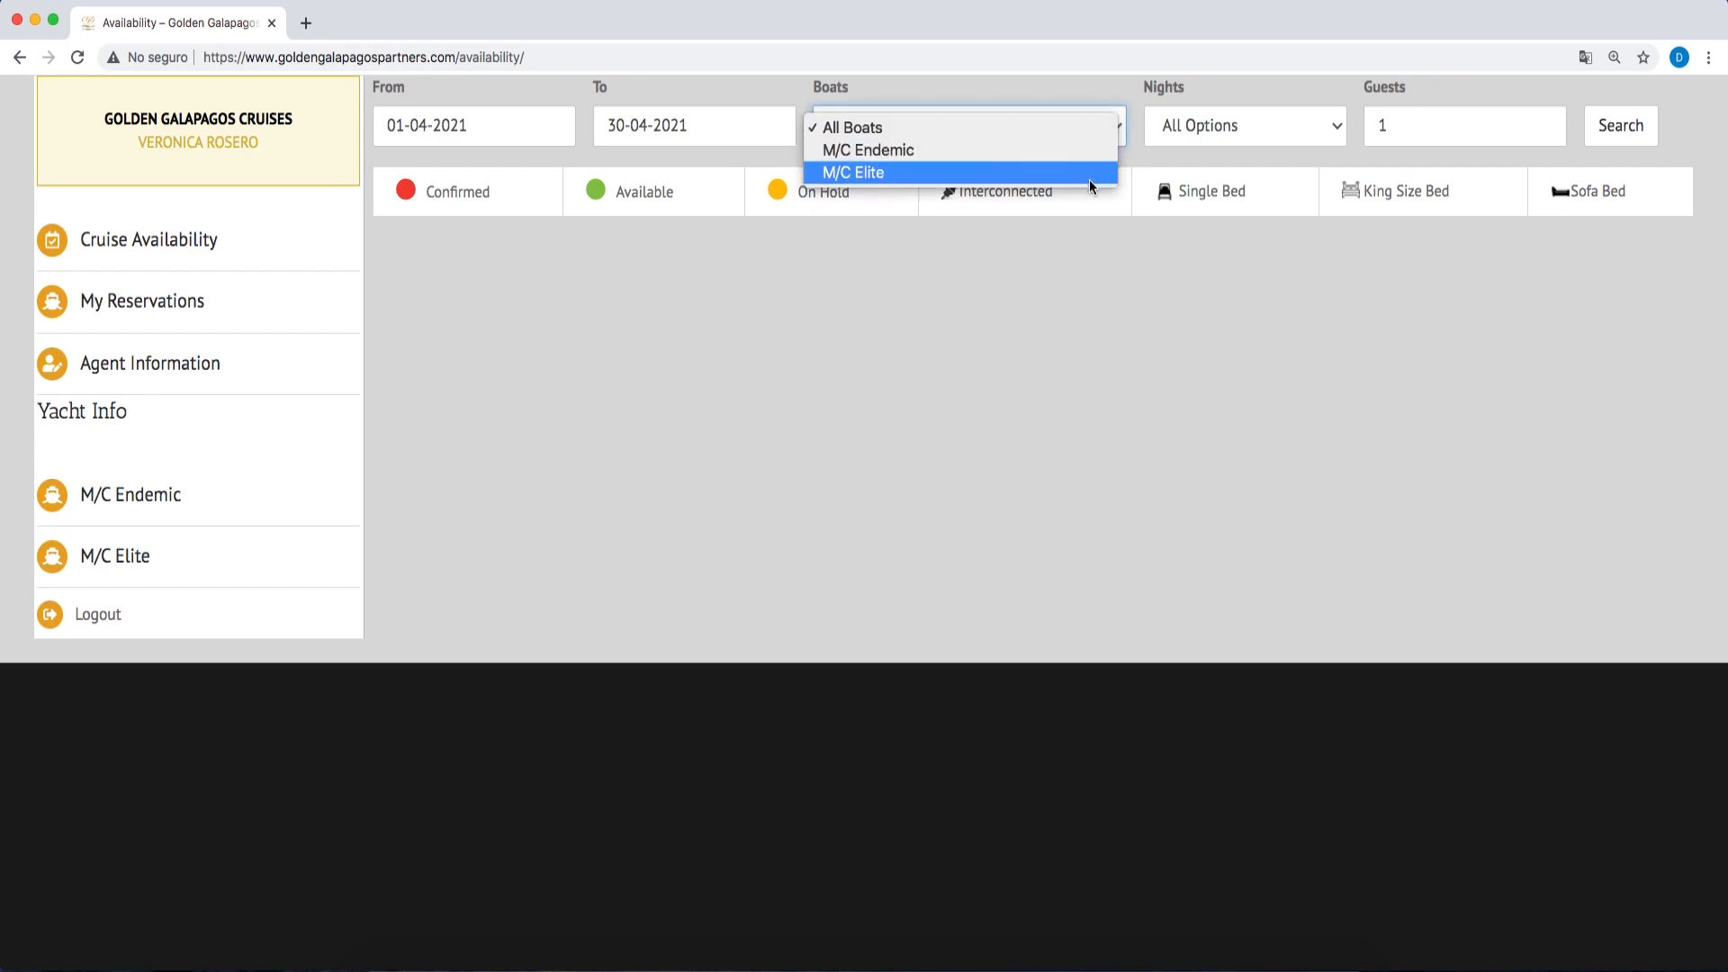
pyautogui.click(852, 126)
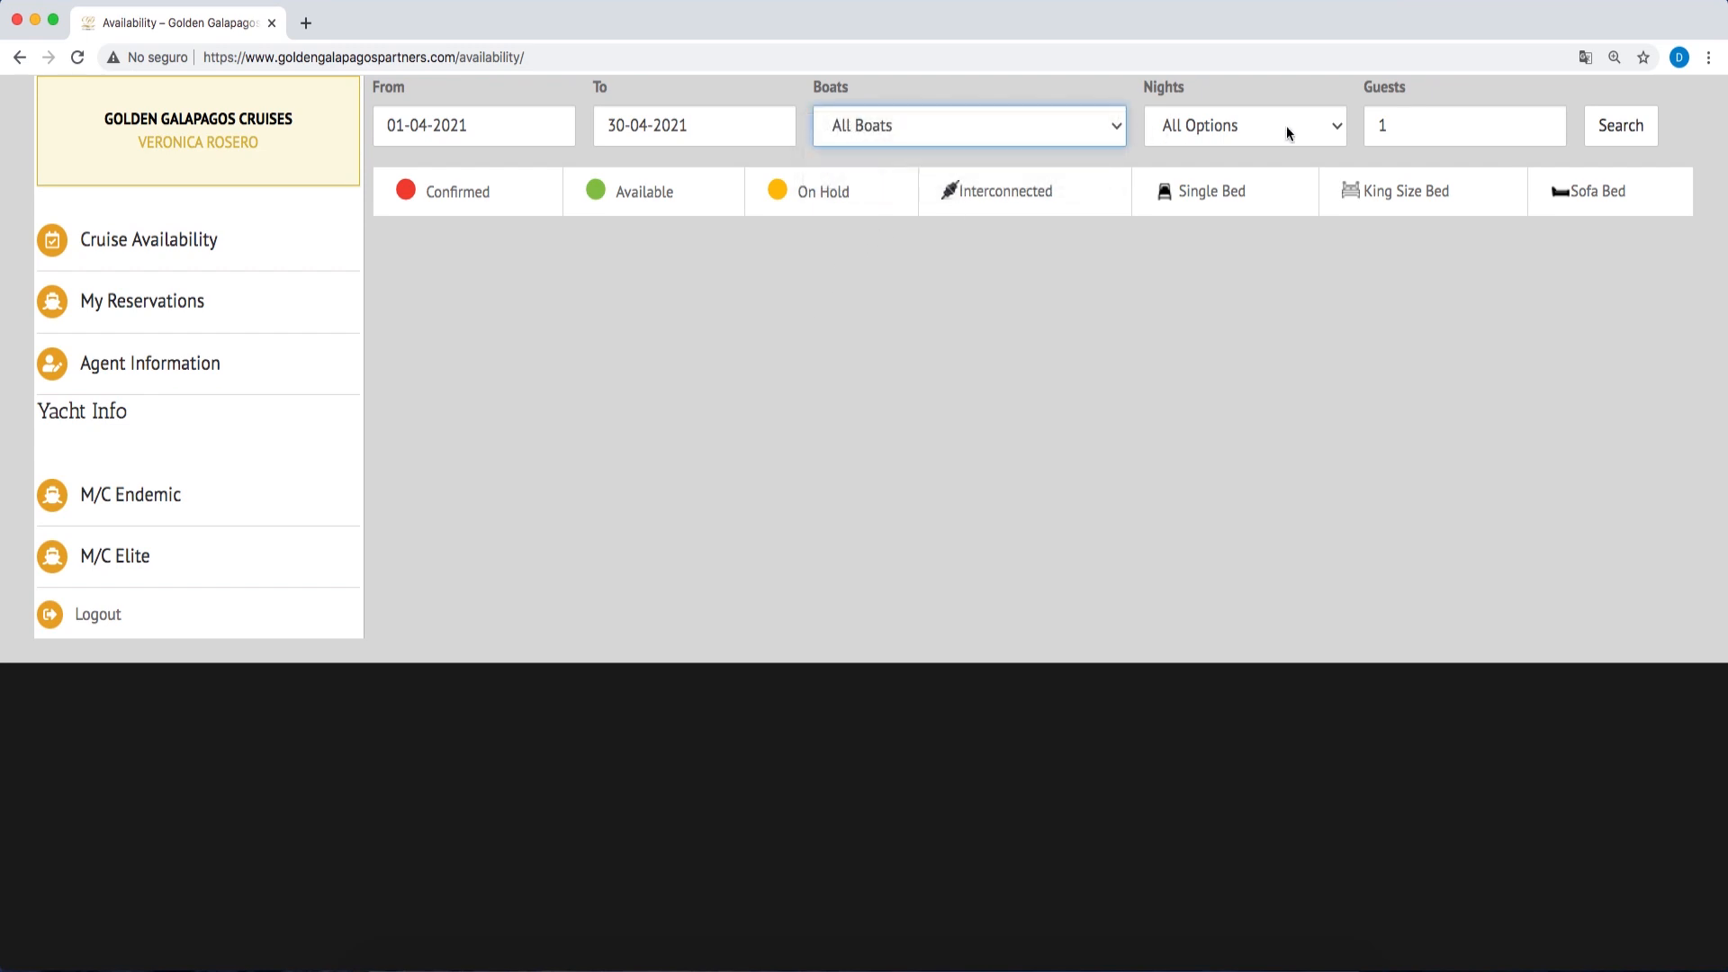
pyautogui.click(1244, 124)
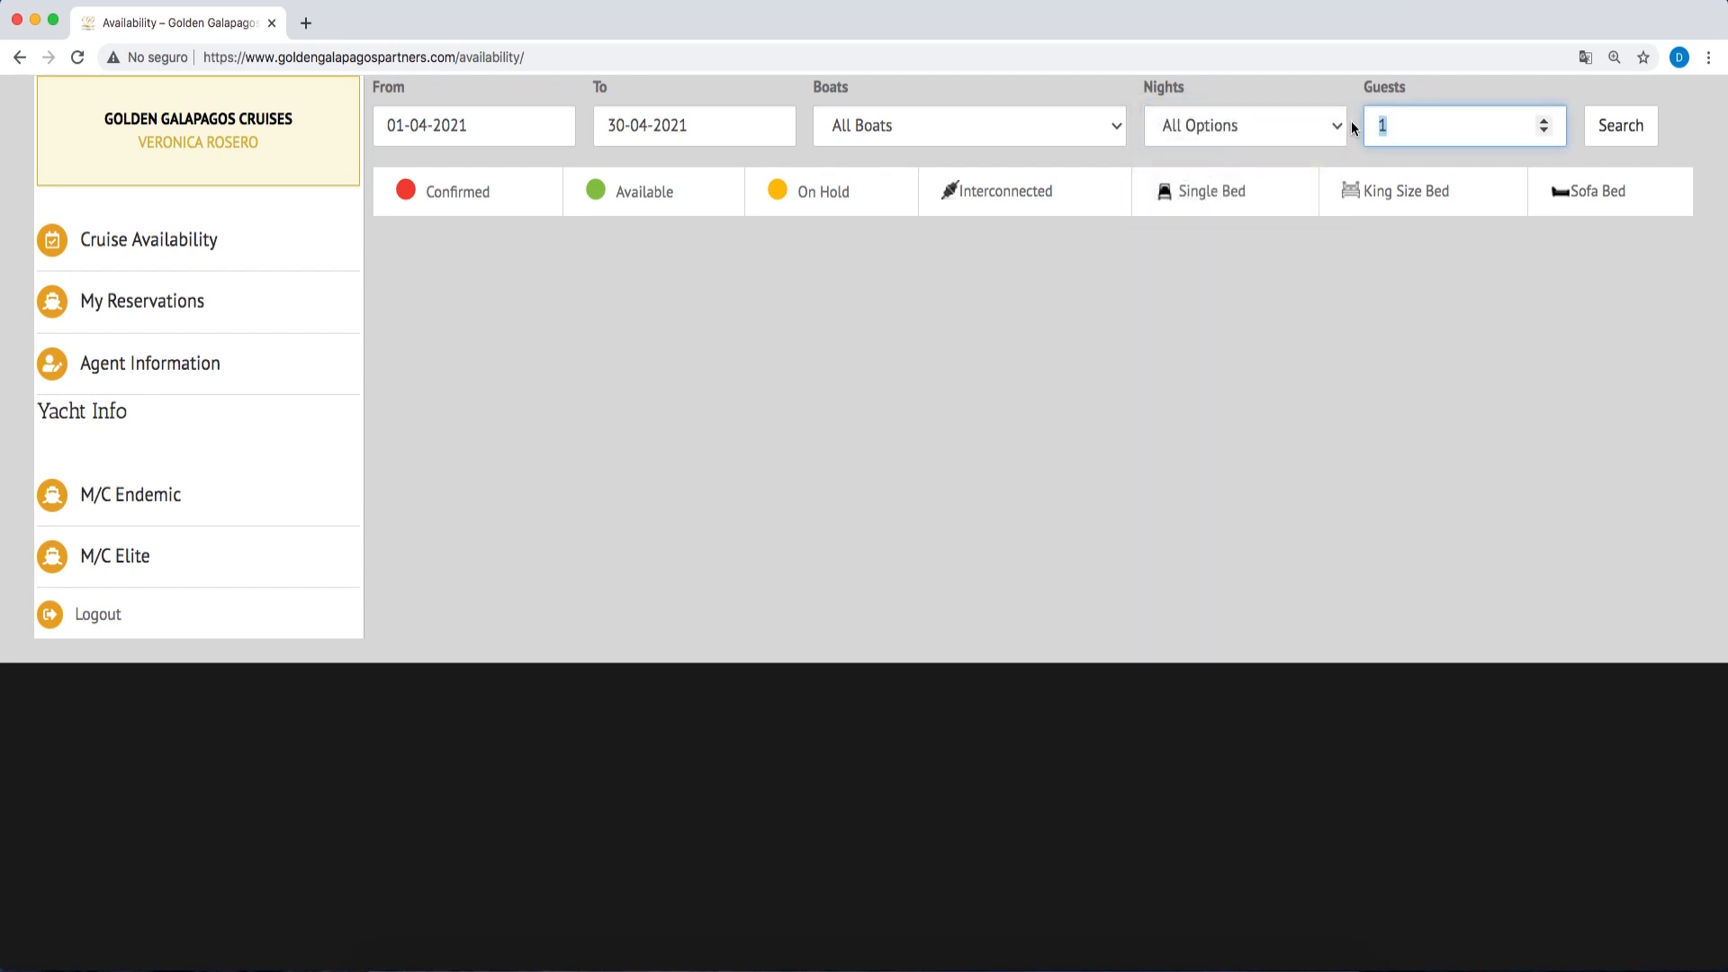
pyautogui.write('5')
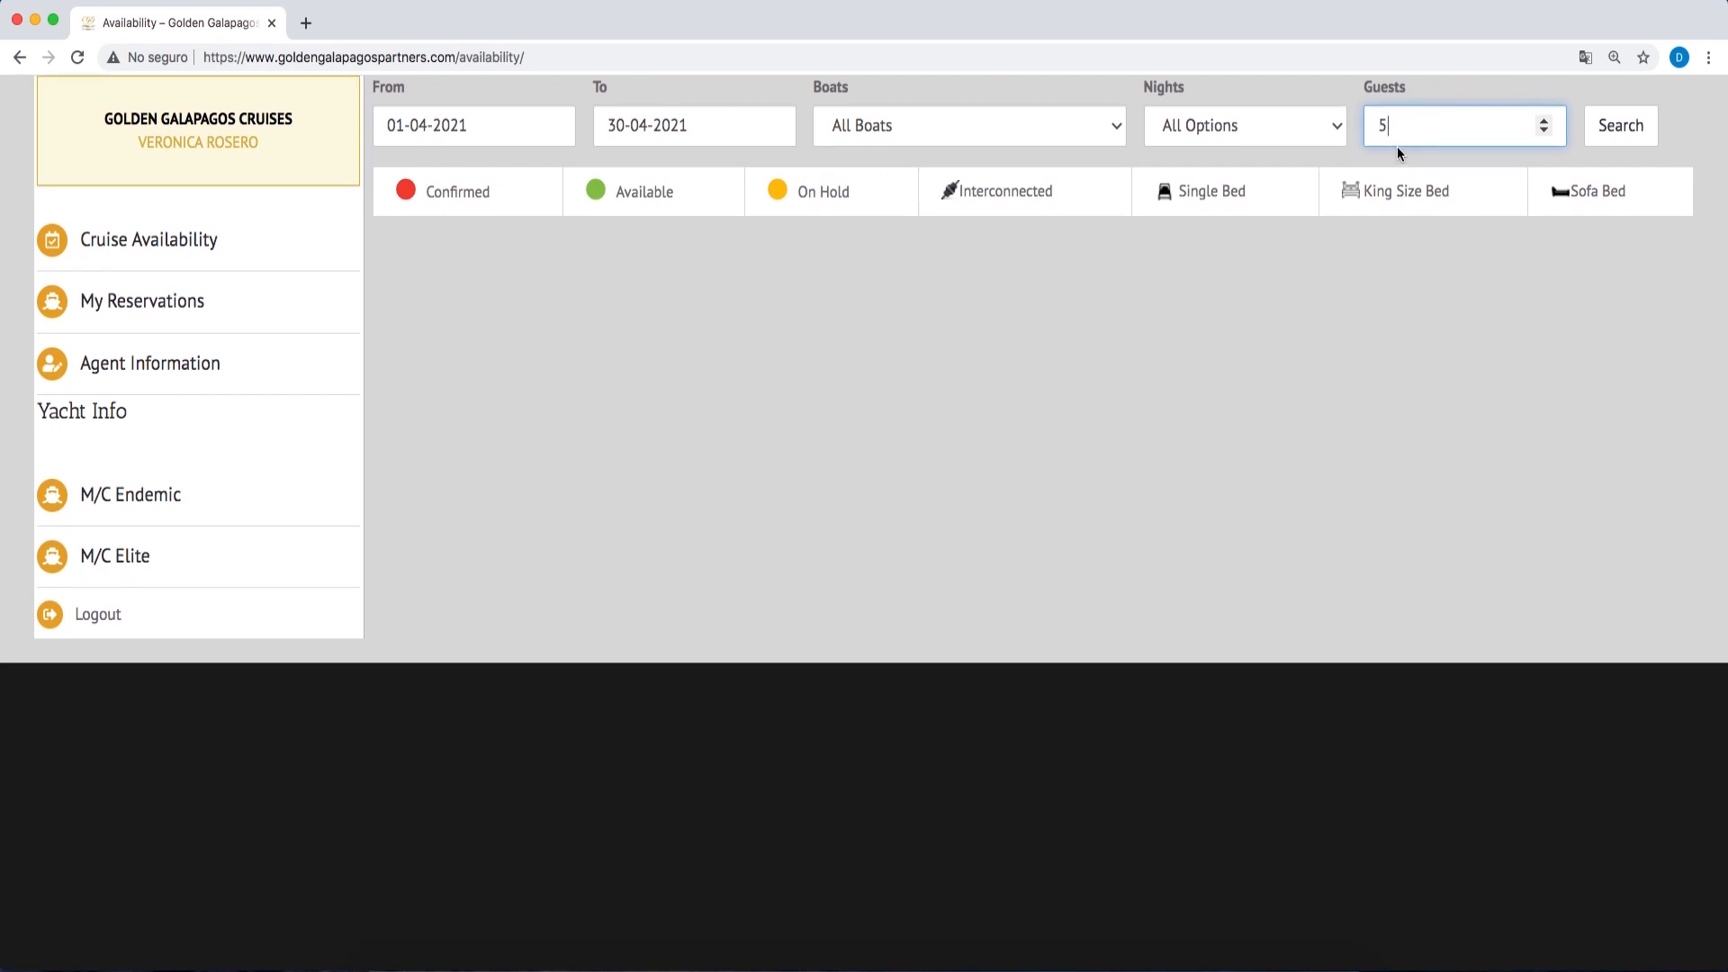
# - Run the search and review April 2021 availability for M/C Endemic and M/C Elite
pyautogui.click(1620, 126)
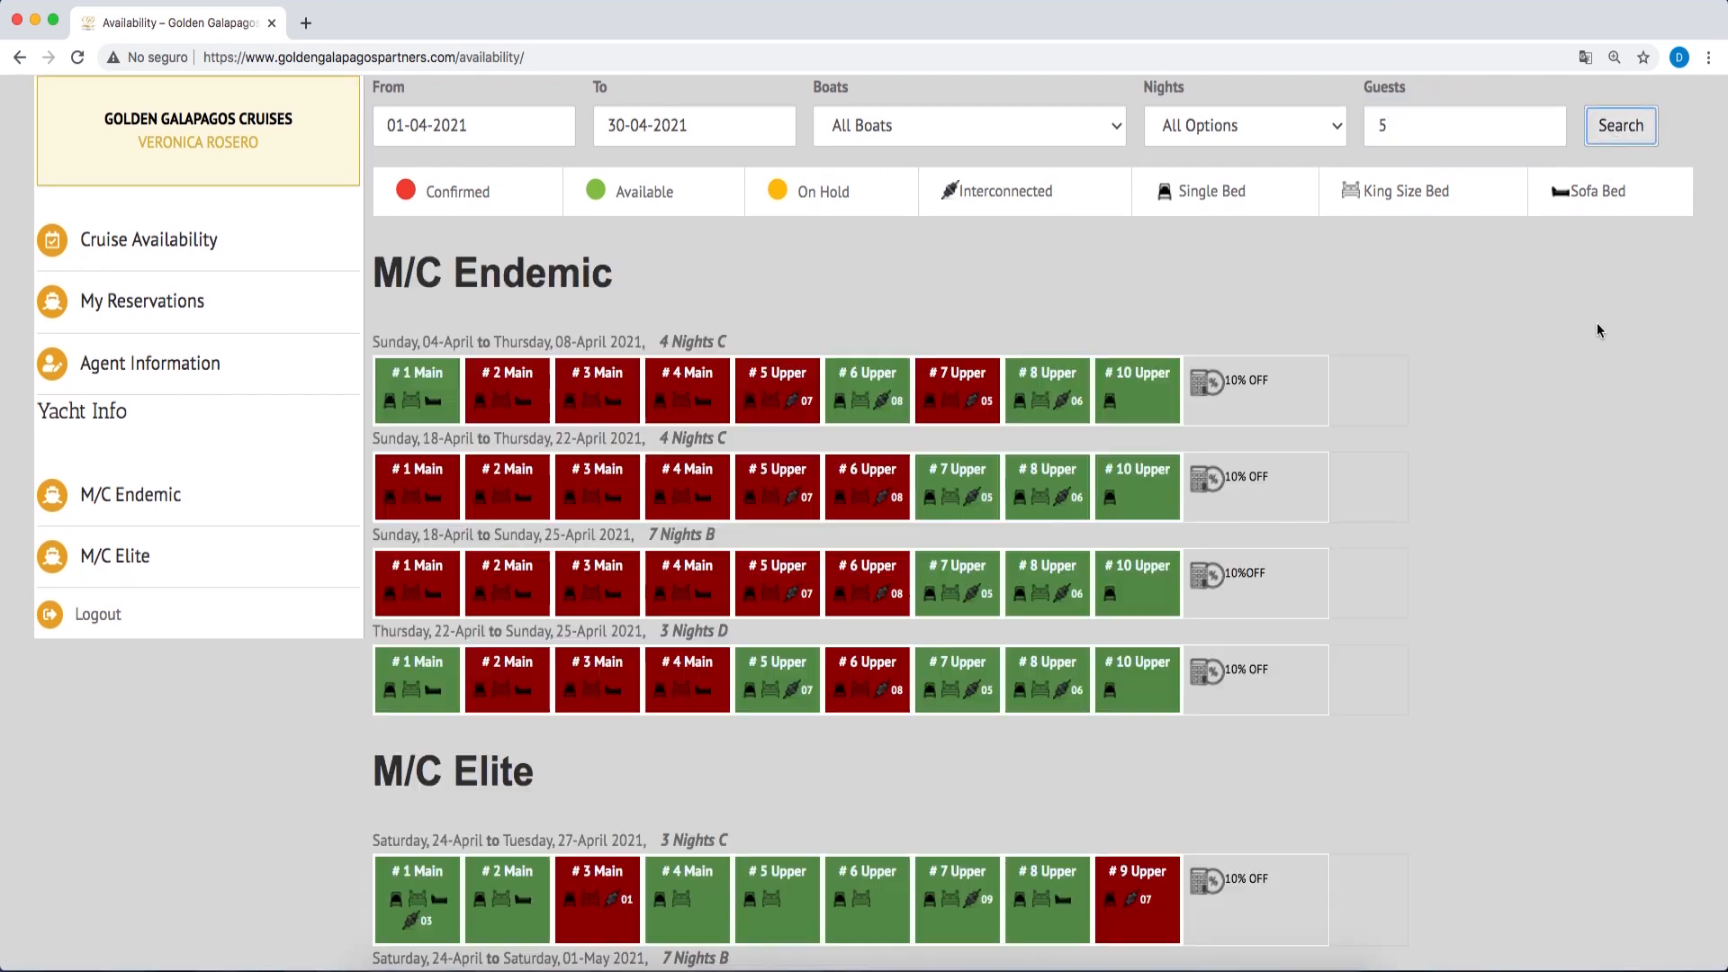
pyautogui.scroll(-3)
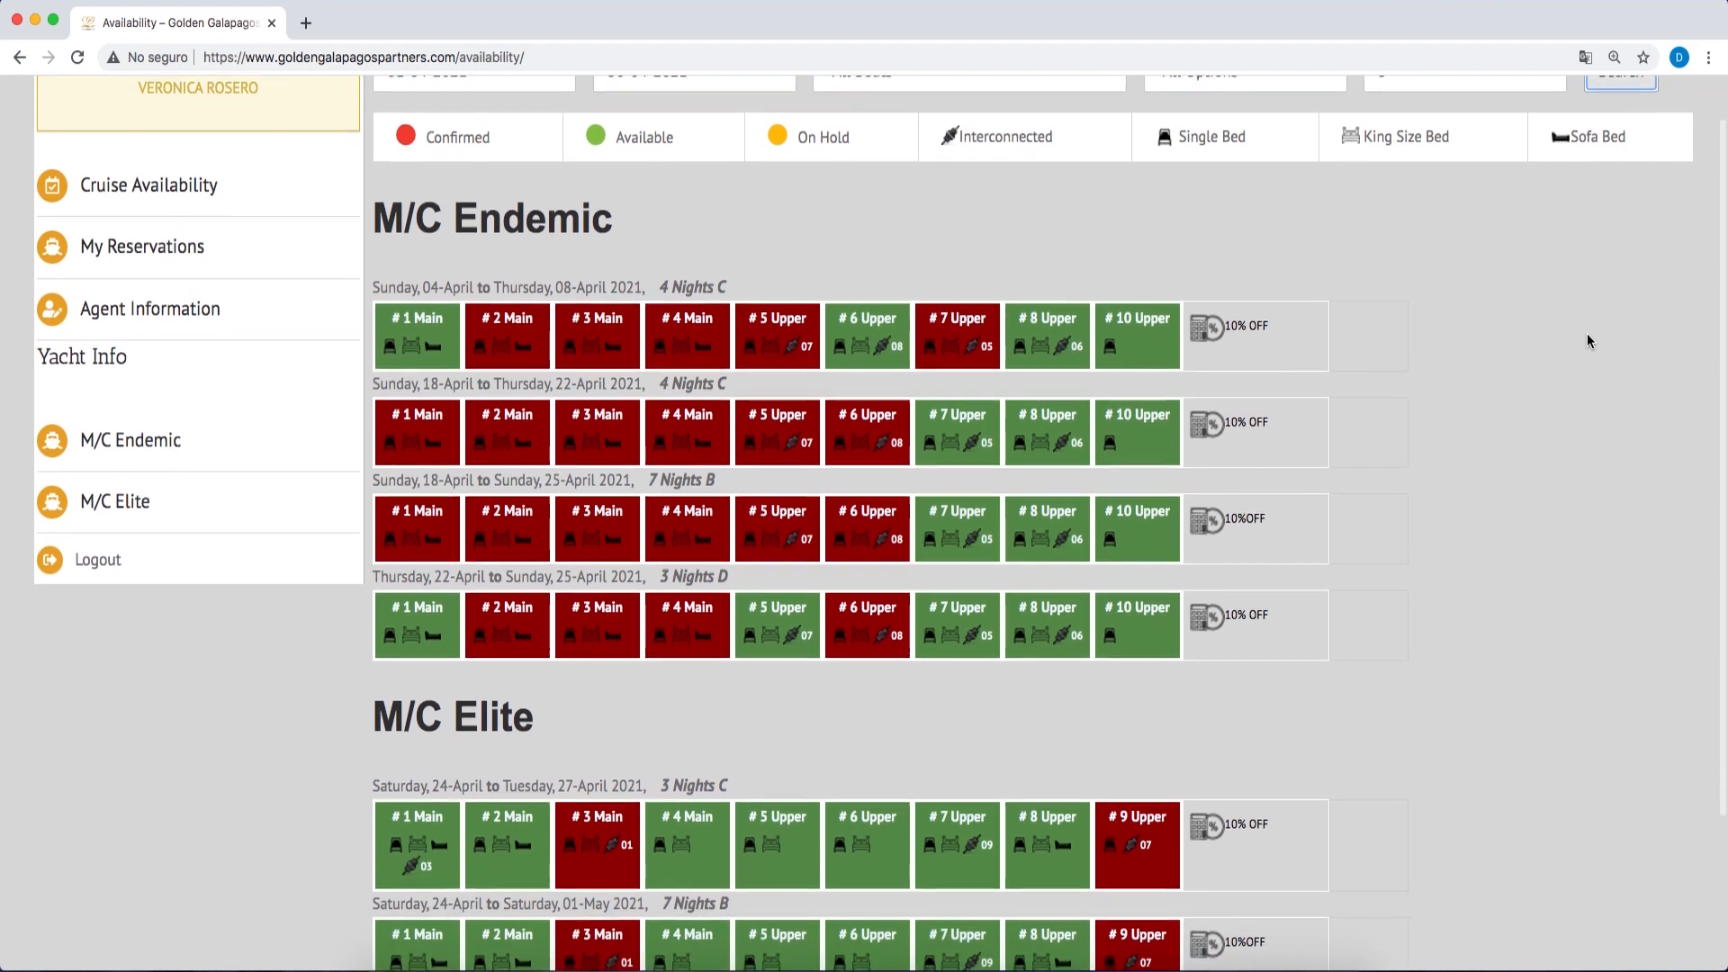
pyautogui.scroll(-3)
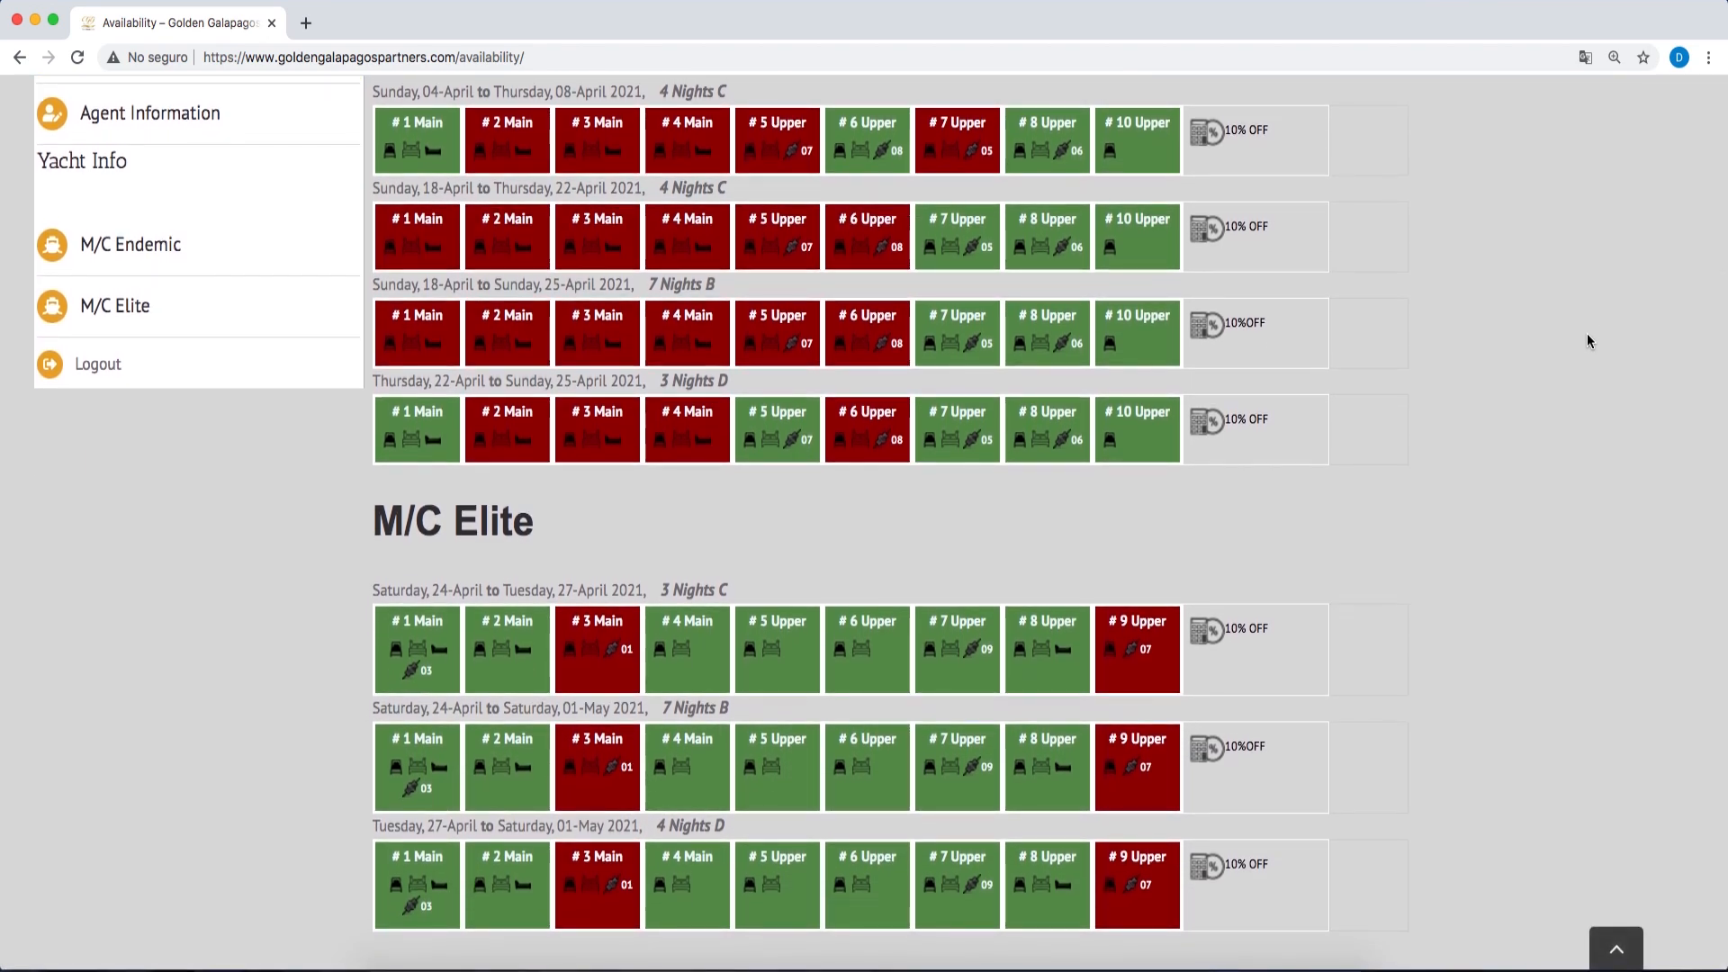
pyautogui.scroll(3)
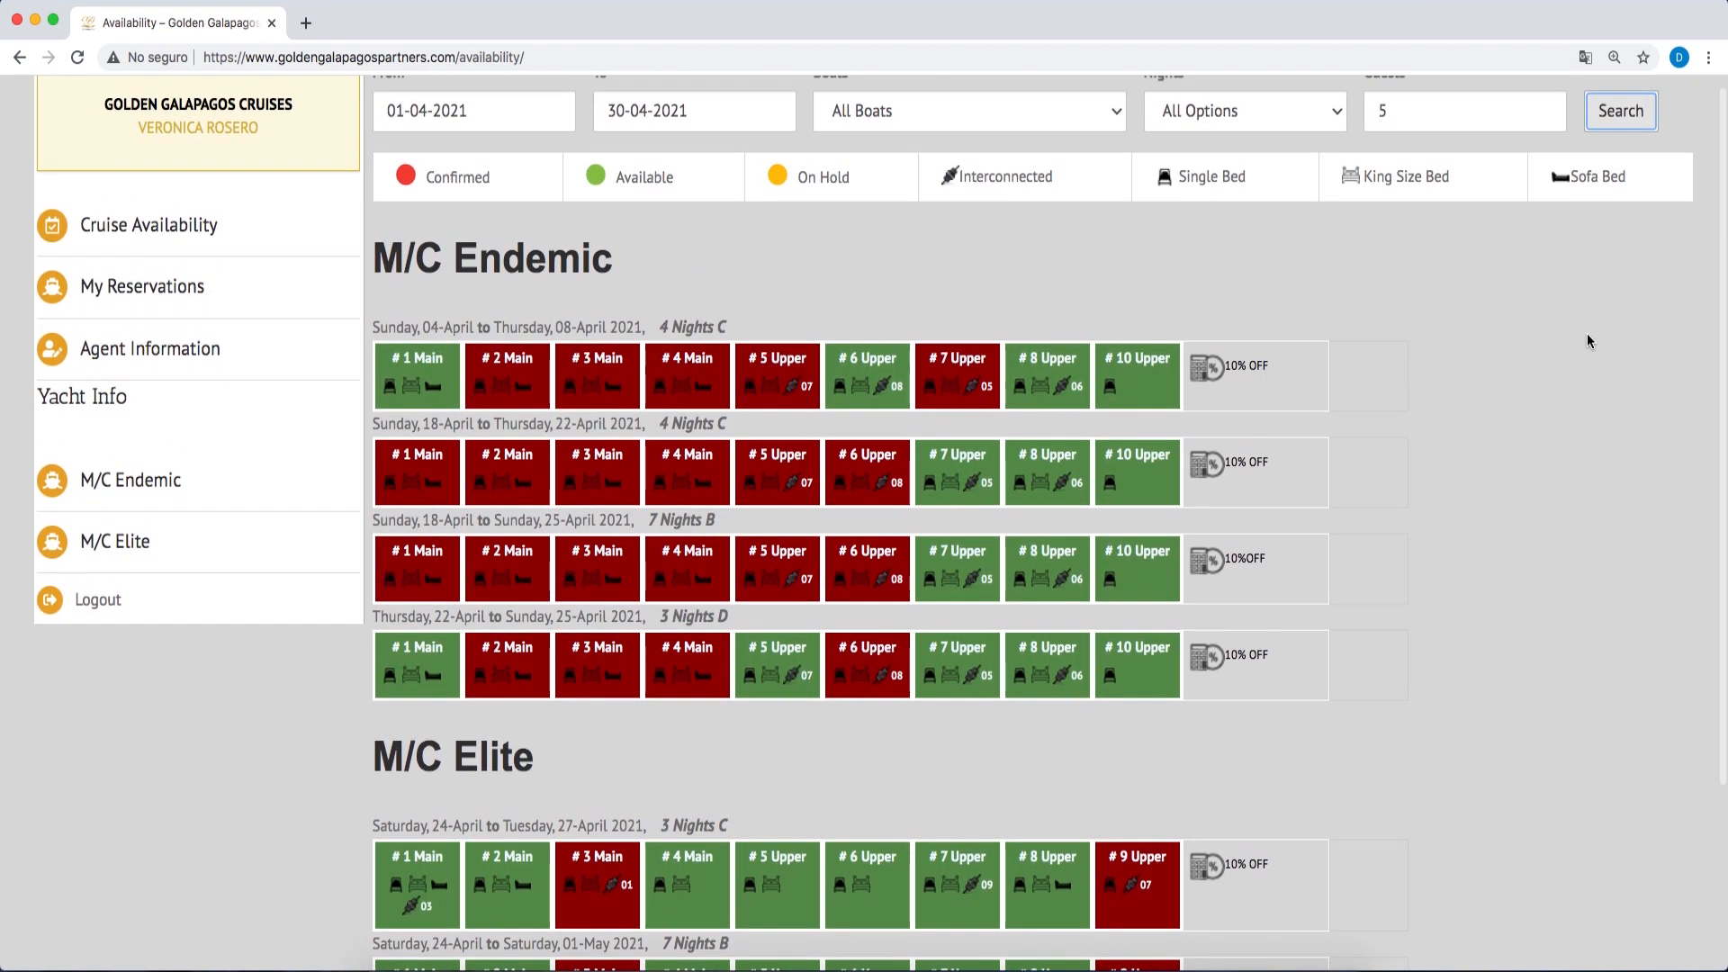
pyautogui.scroll(3)
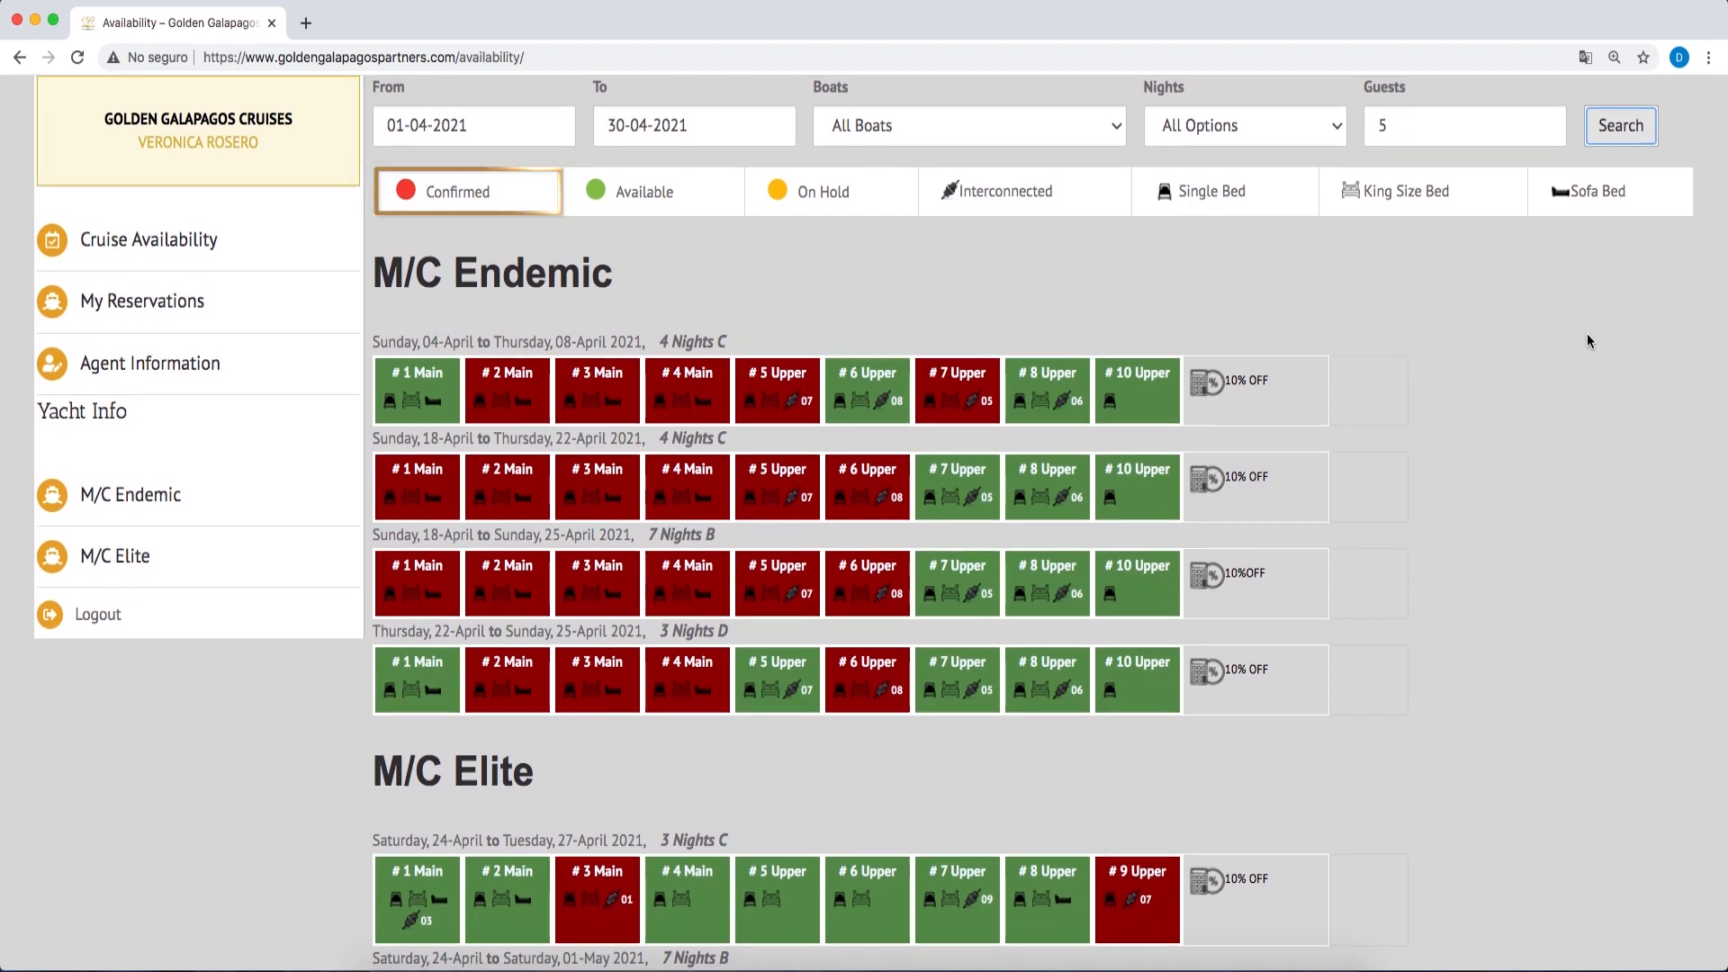
# - Point out the Confirmed, Available, On Hold, Interconnected and Single Bed legend entries
pyautogui.click(468, 191)
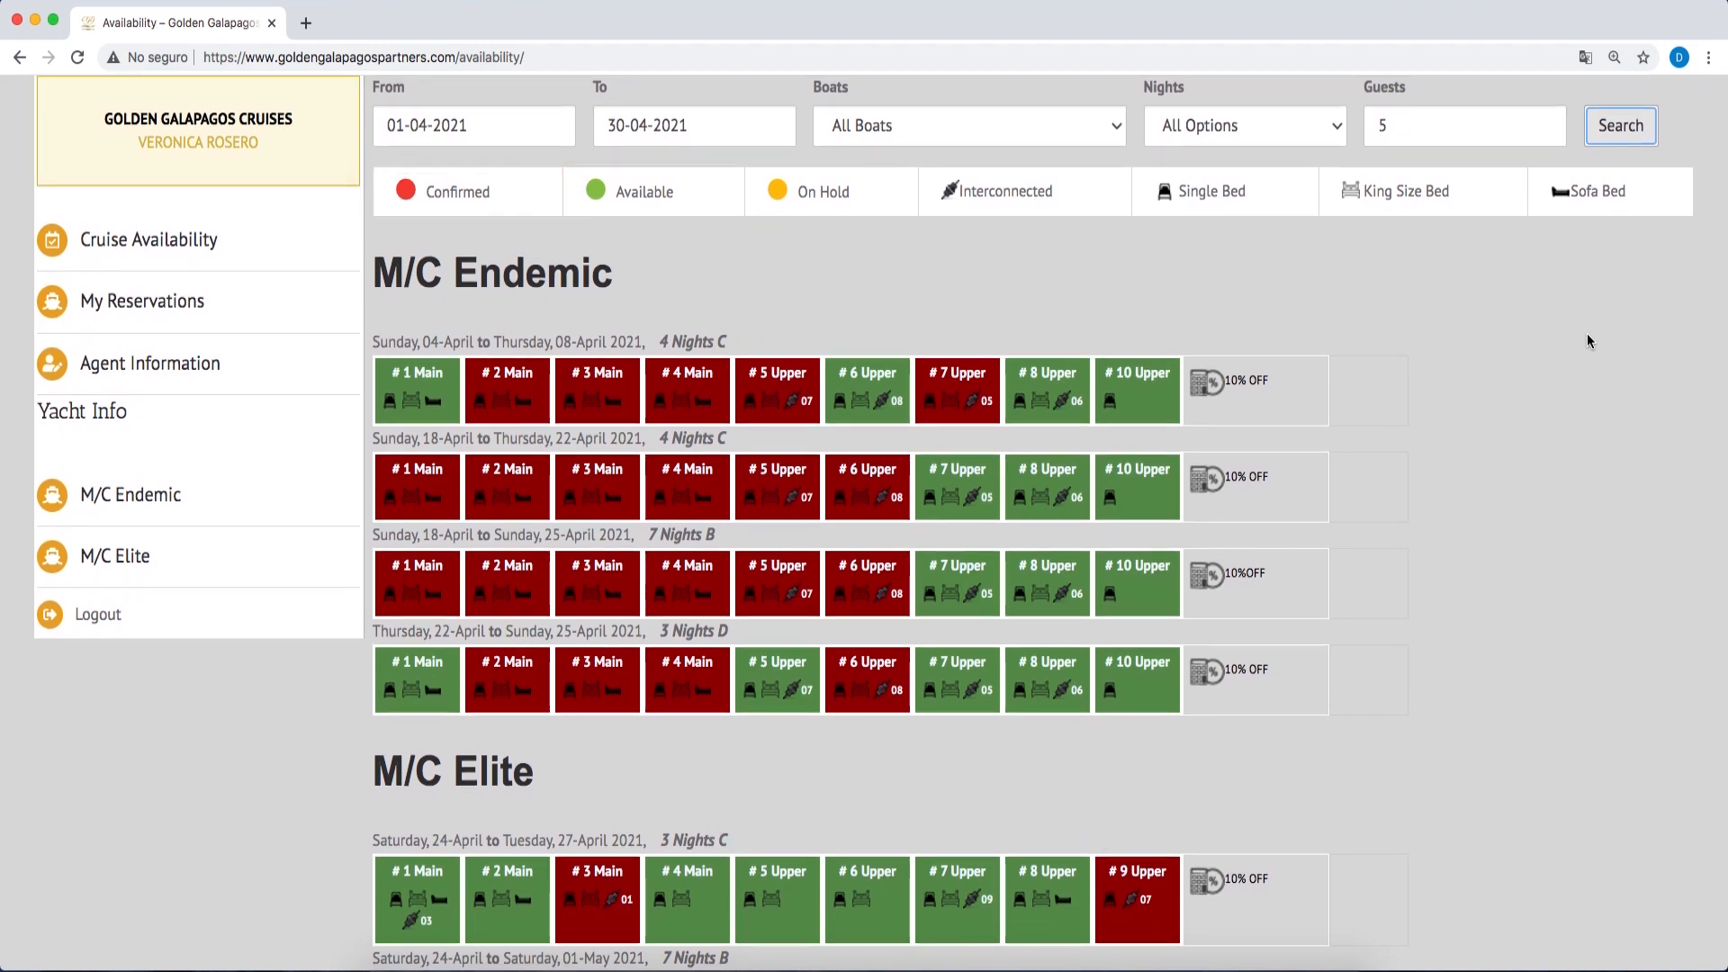
pyautogui.click(651, 191)
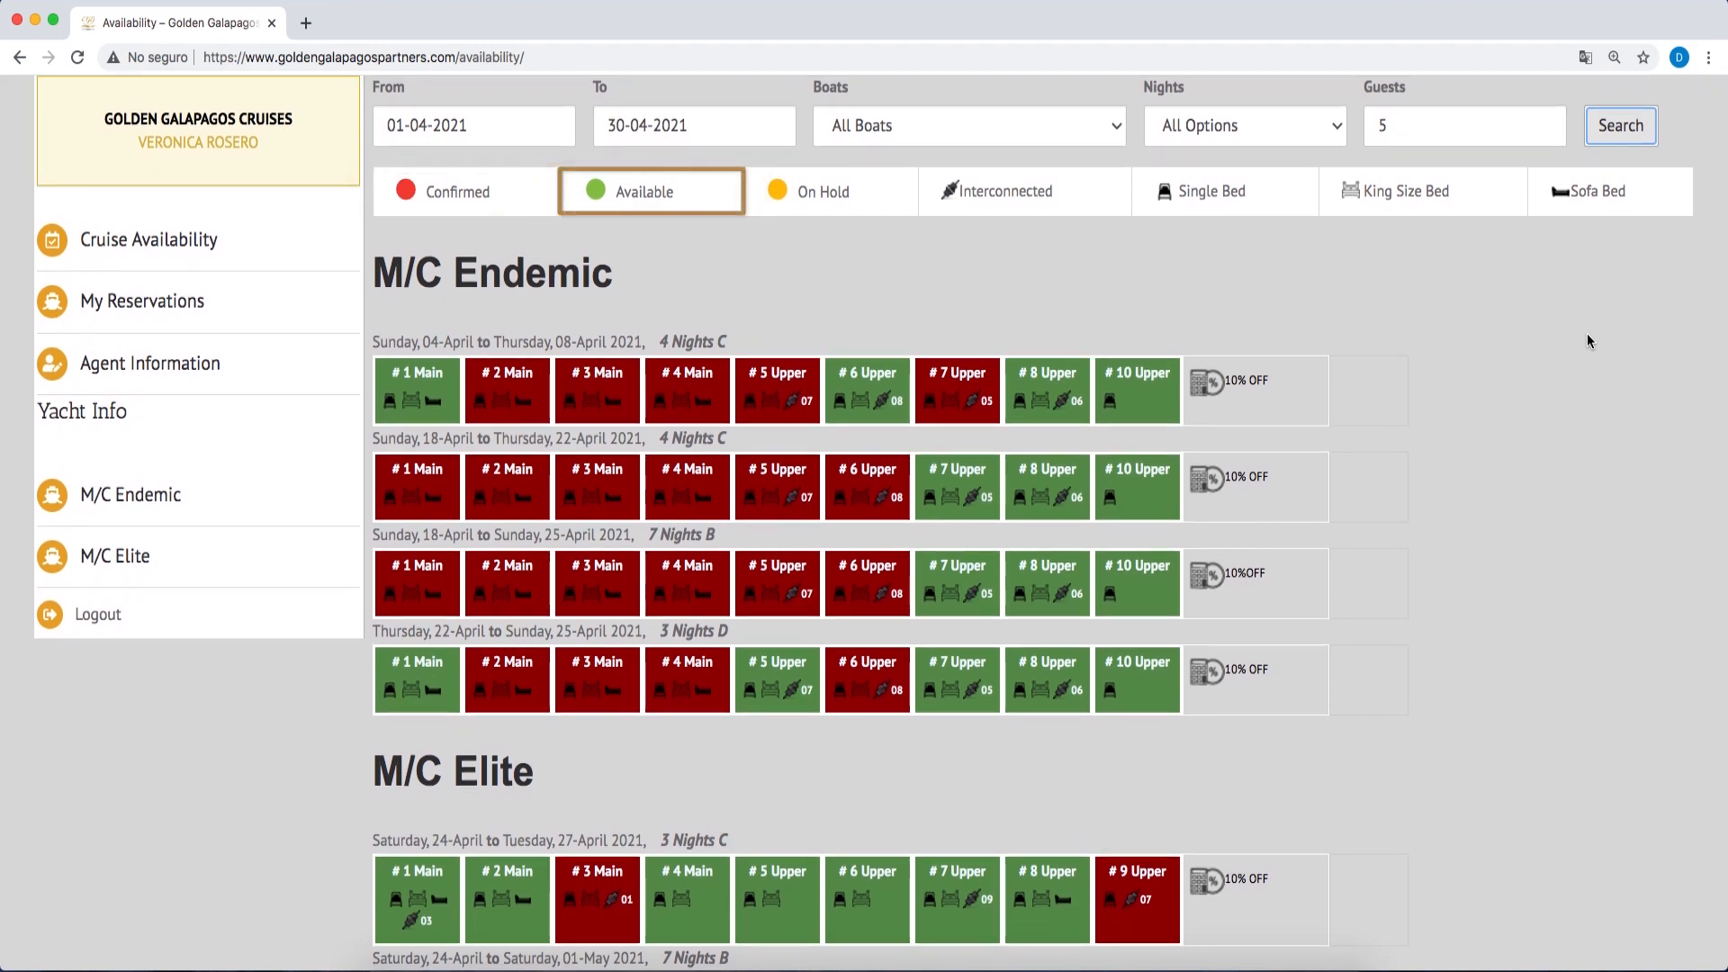
pyautogui.click(823, 191)
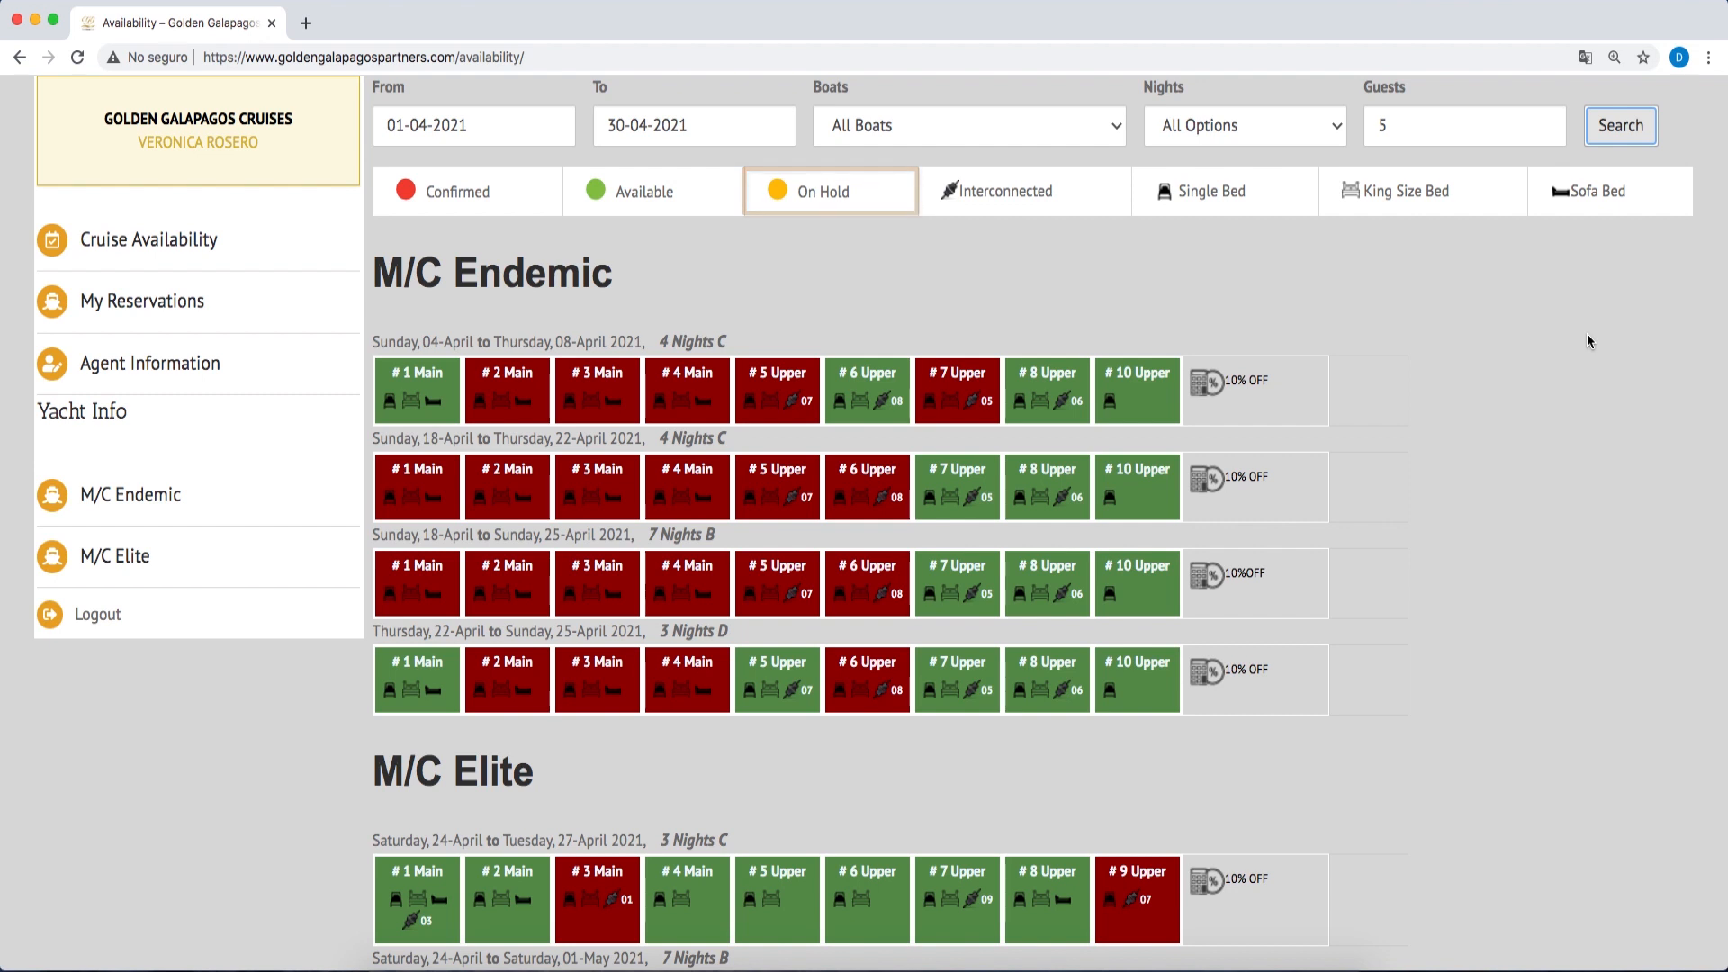
pyautogui.click(1024, 191)
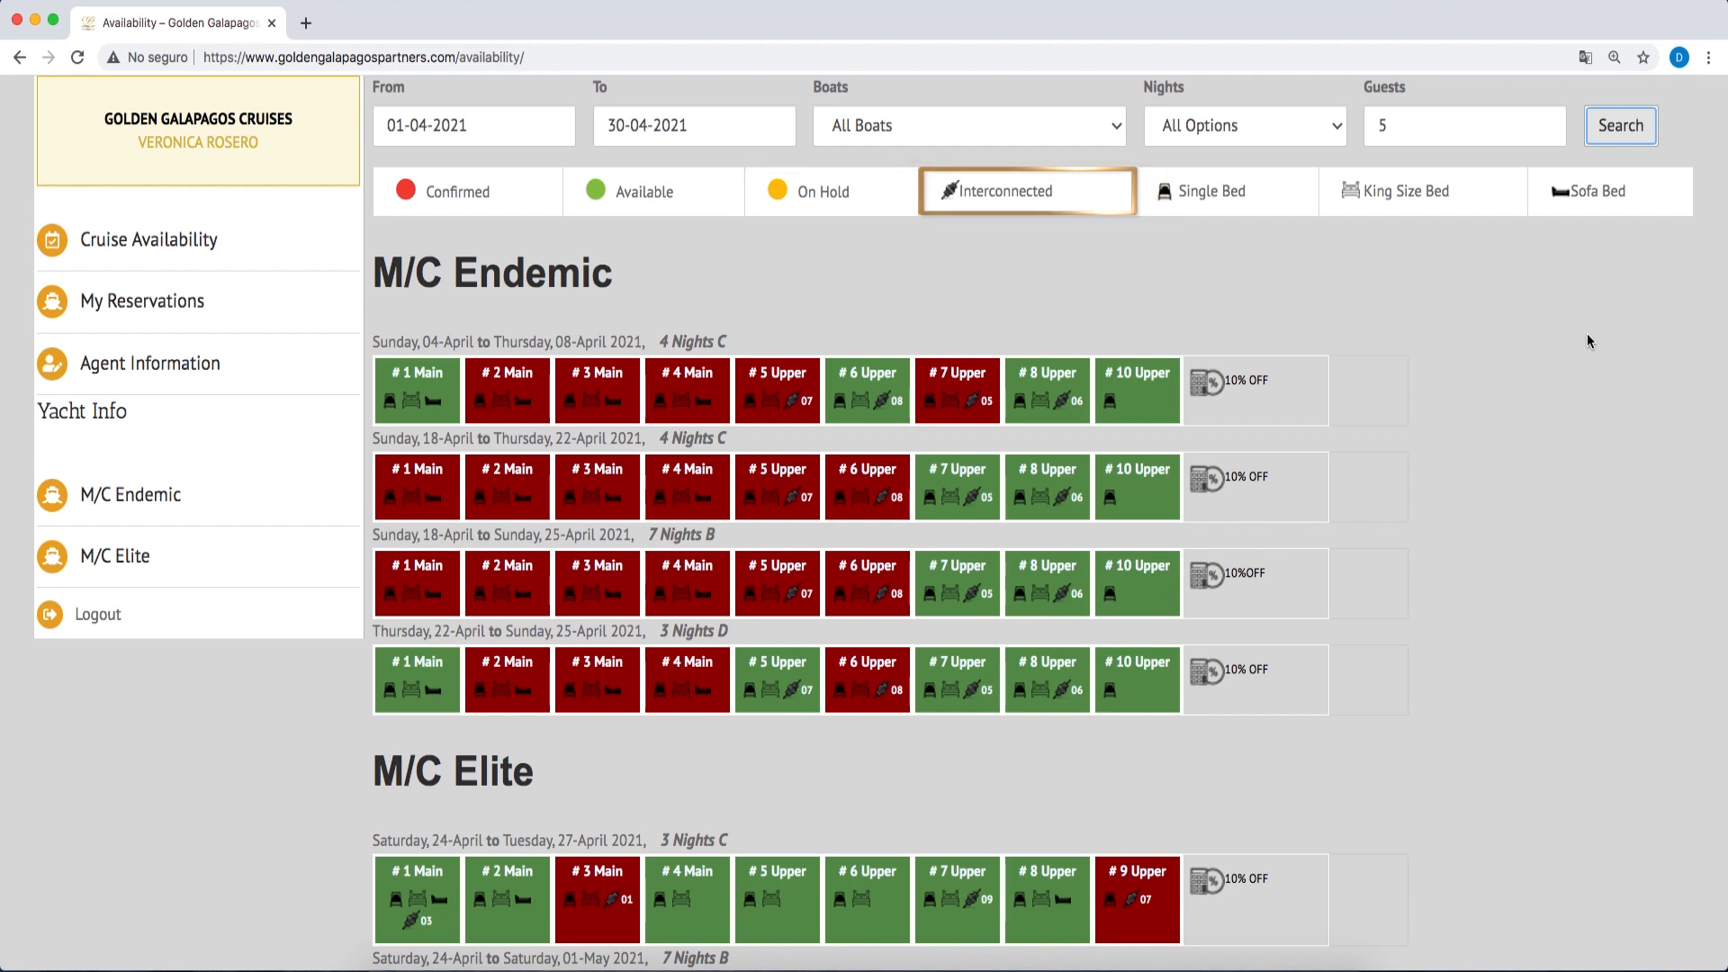
pyautogui.moveTo(868, 389)
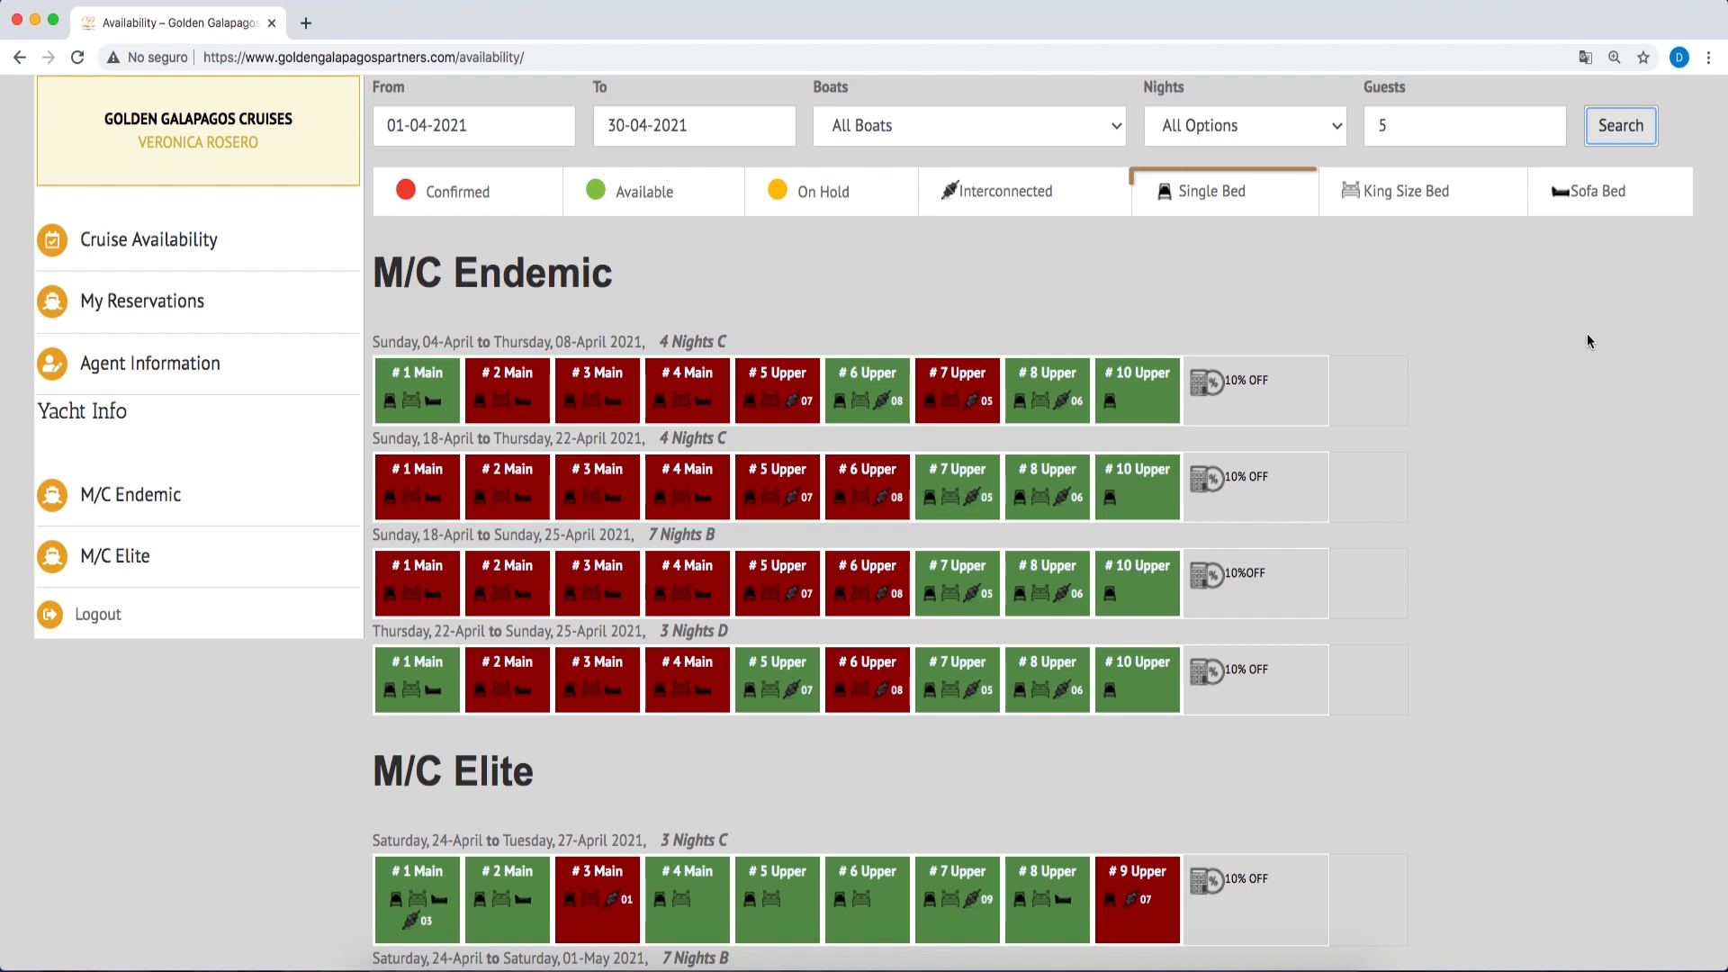
pyautogui.click(1222, 191)
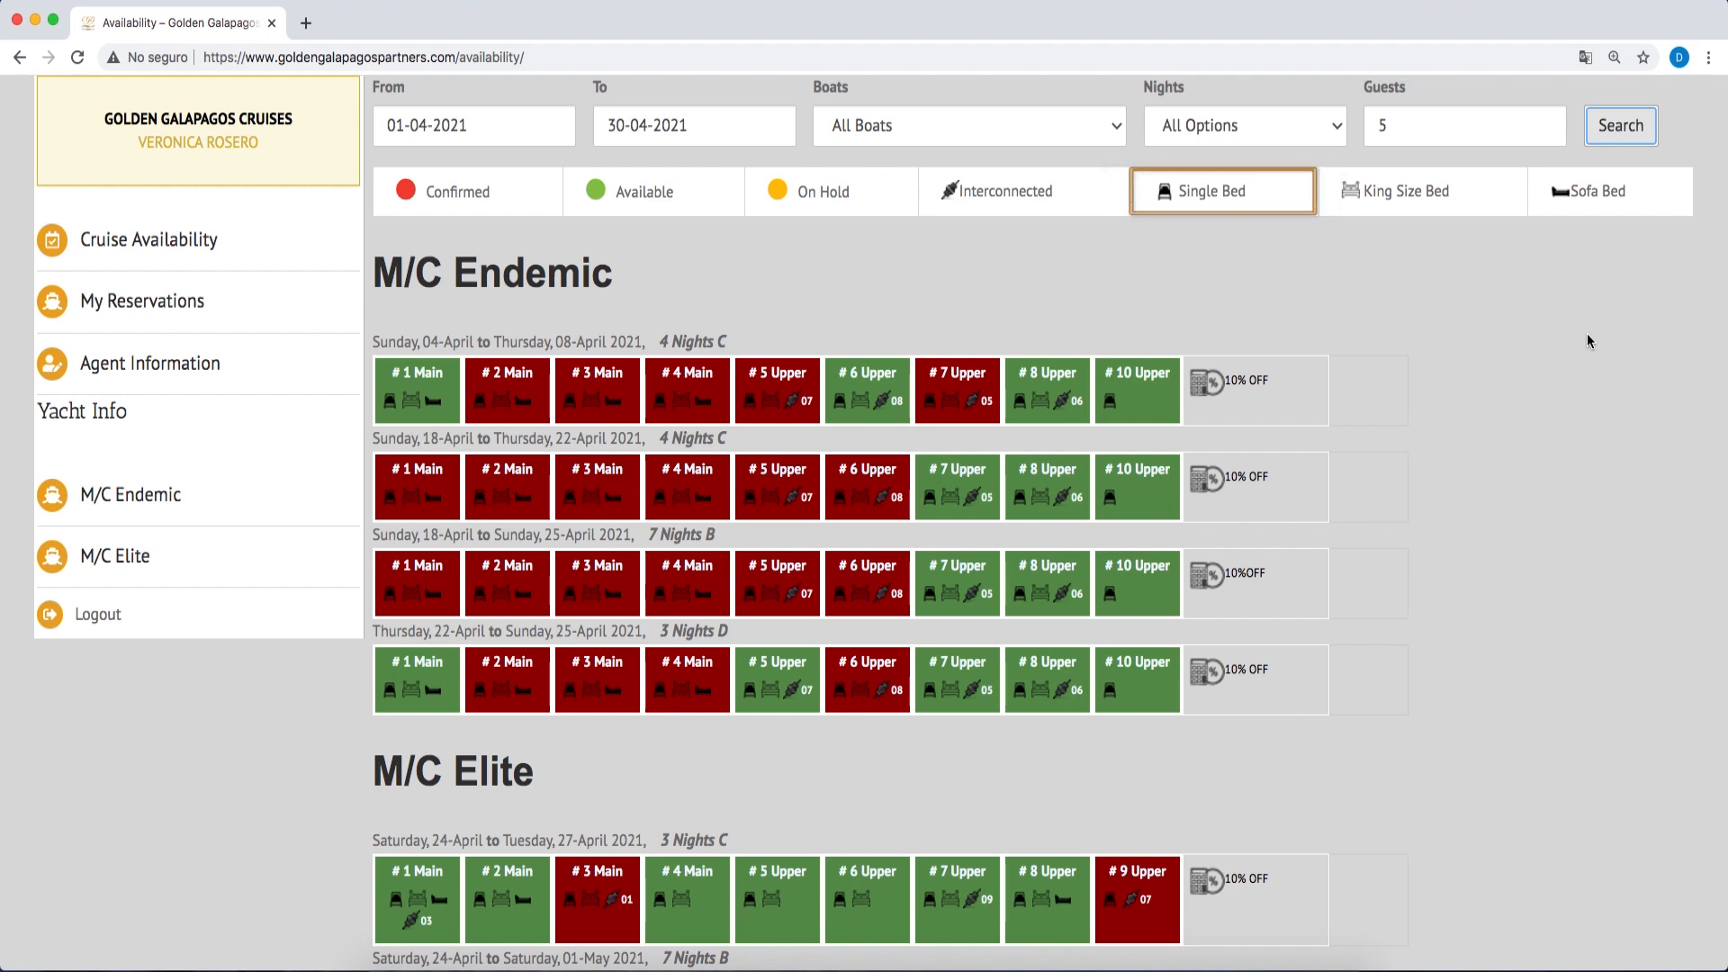
pyautogui.click(1222, 190)
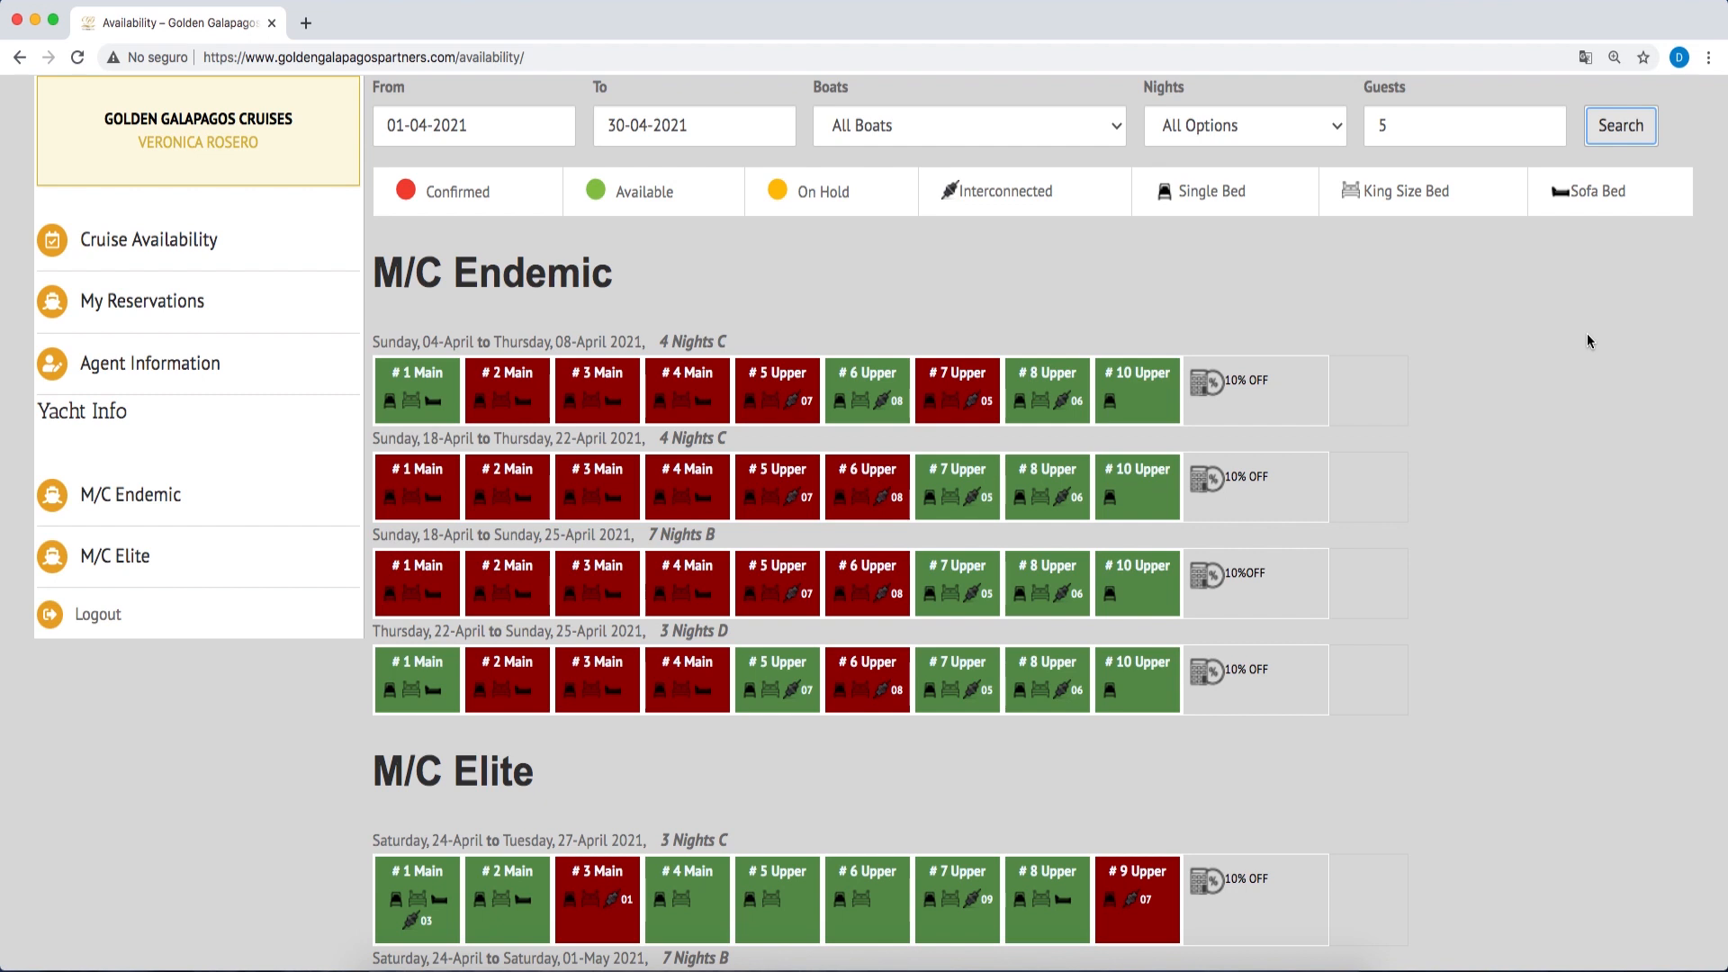
# - Change Guests to 0 and rerun the April availability search for more departures
pyautogui.scroll(-3)
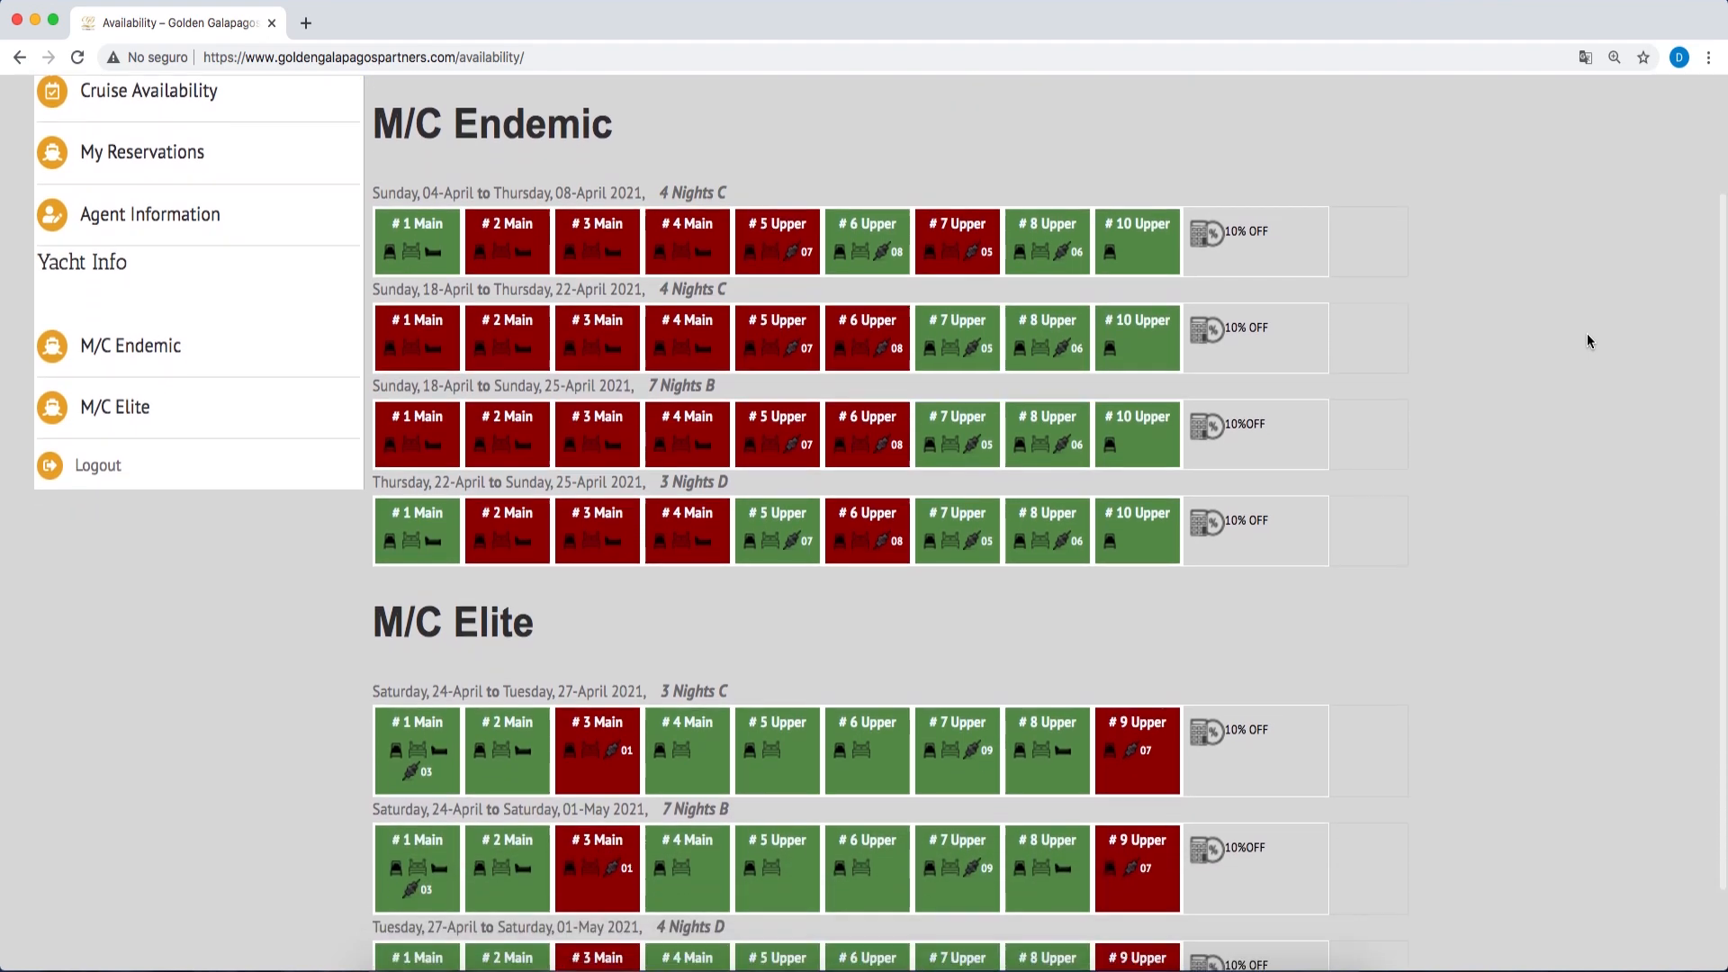
pyautogui.scroll(3)
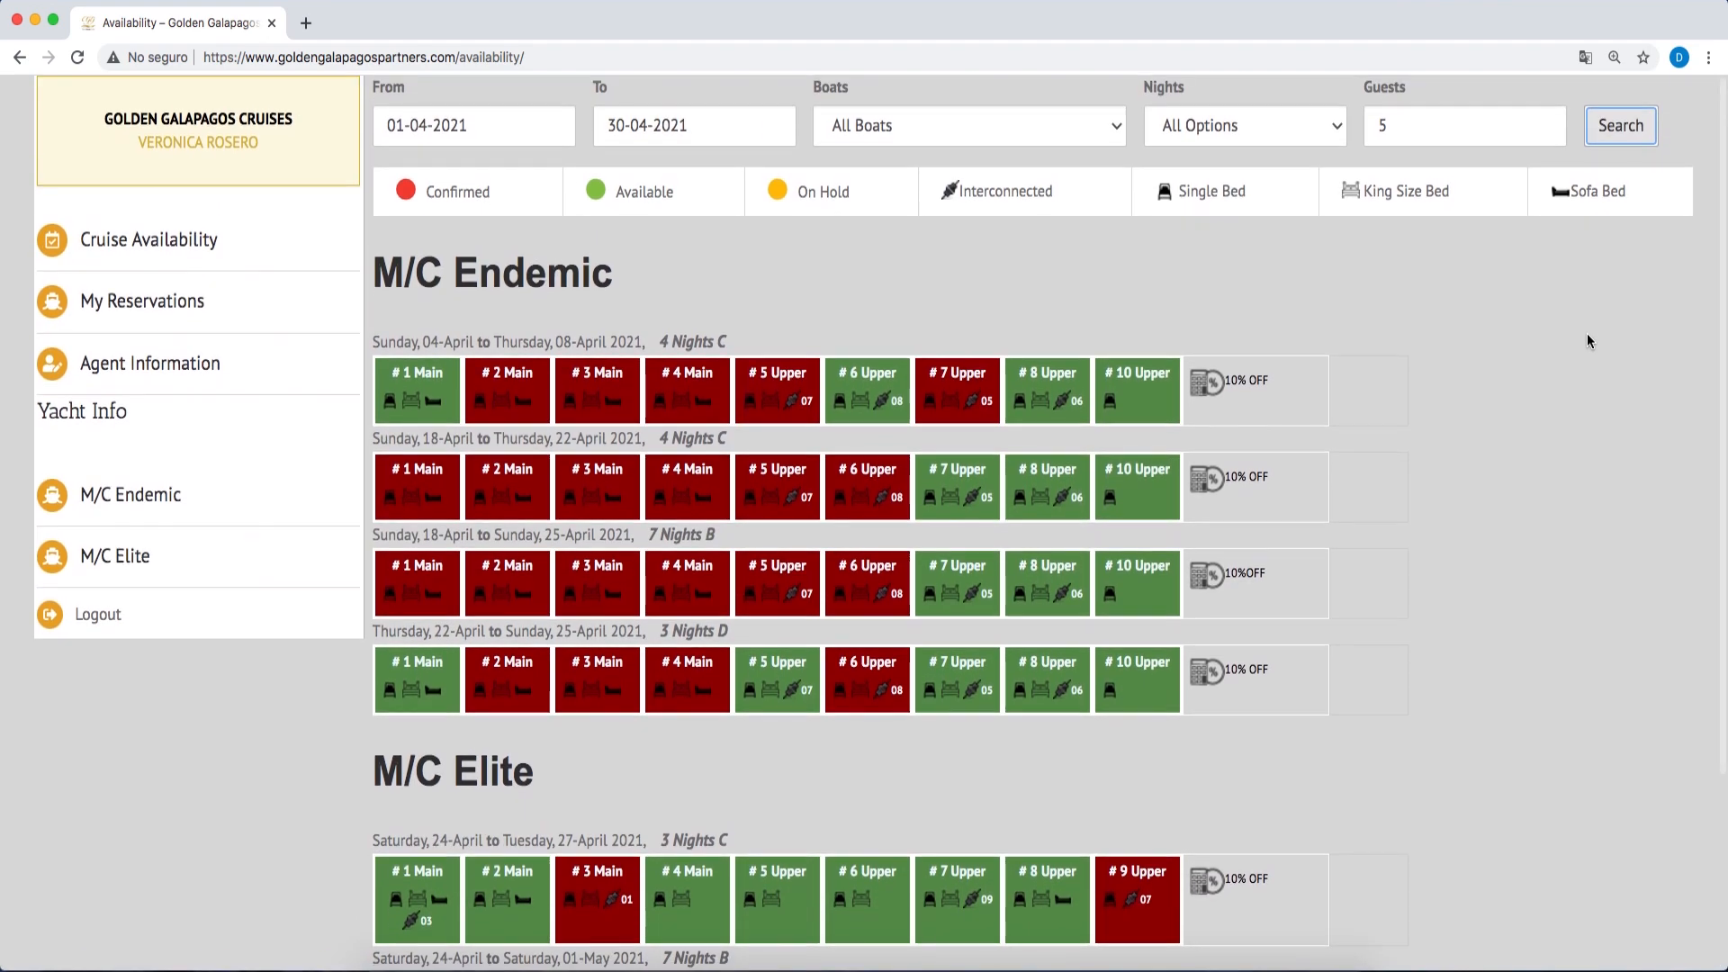
pyautogui.click(1464, 124)
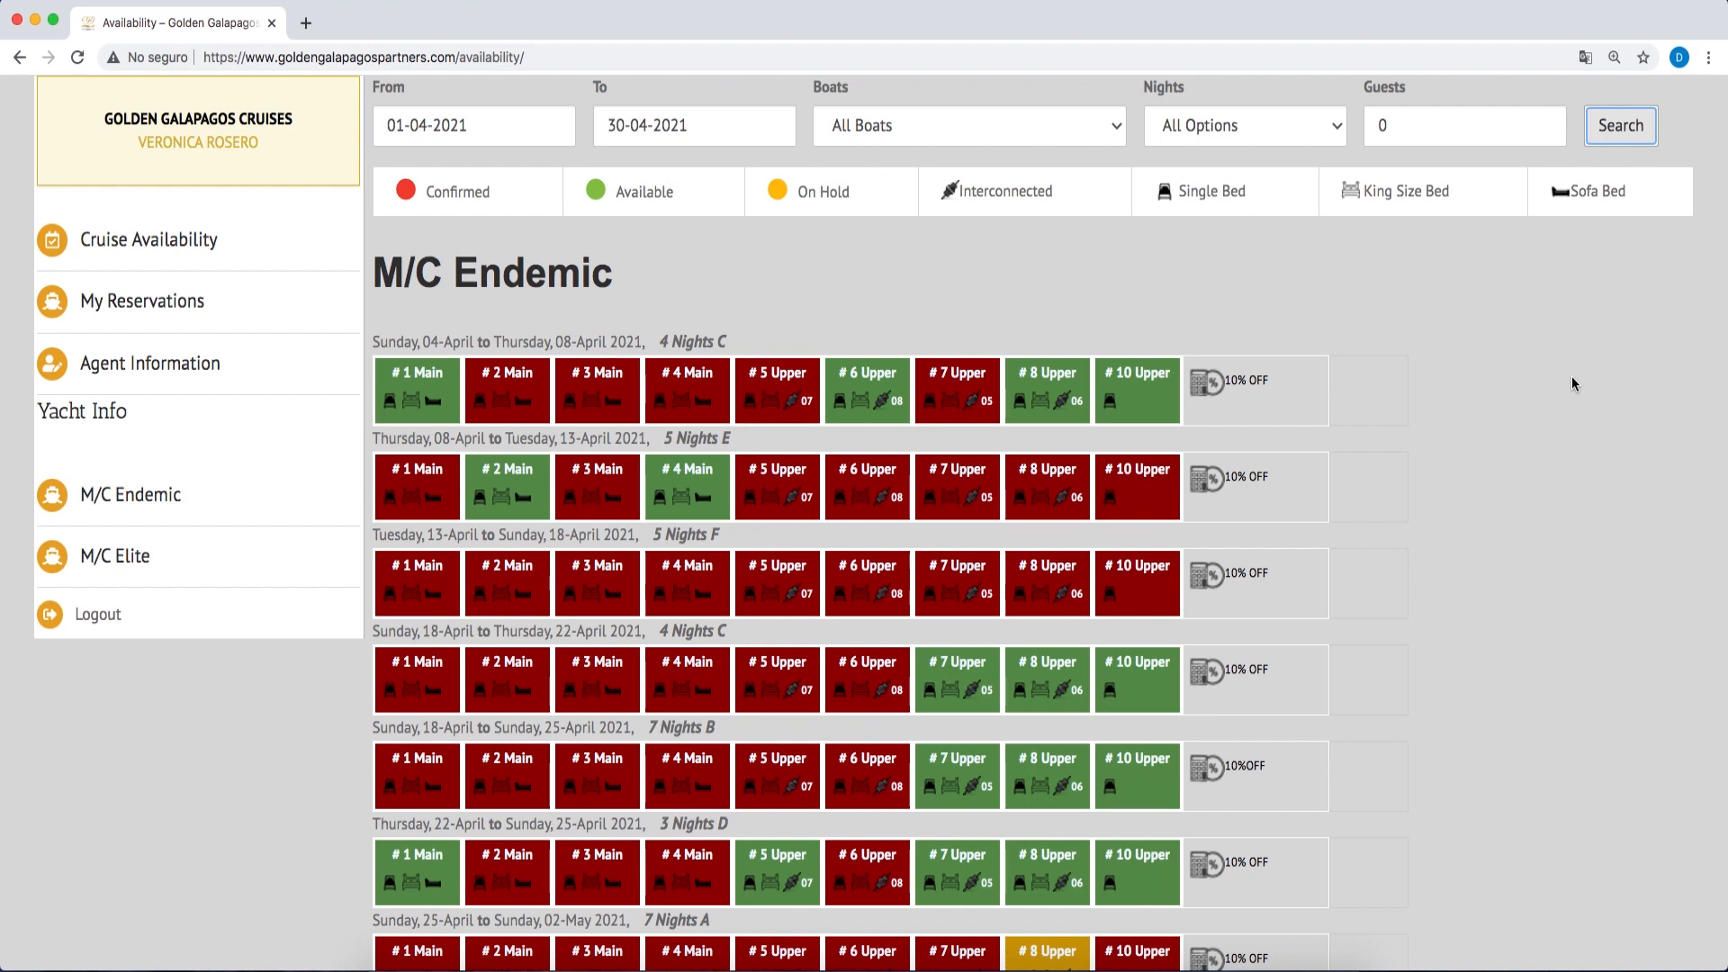
pyautogui.scroll(-3)
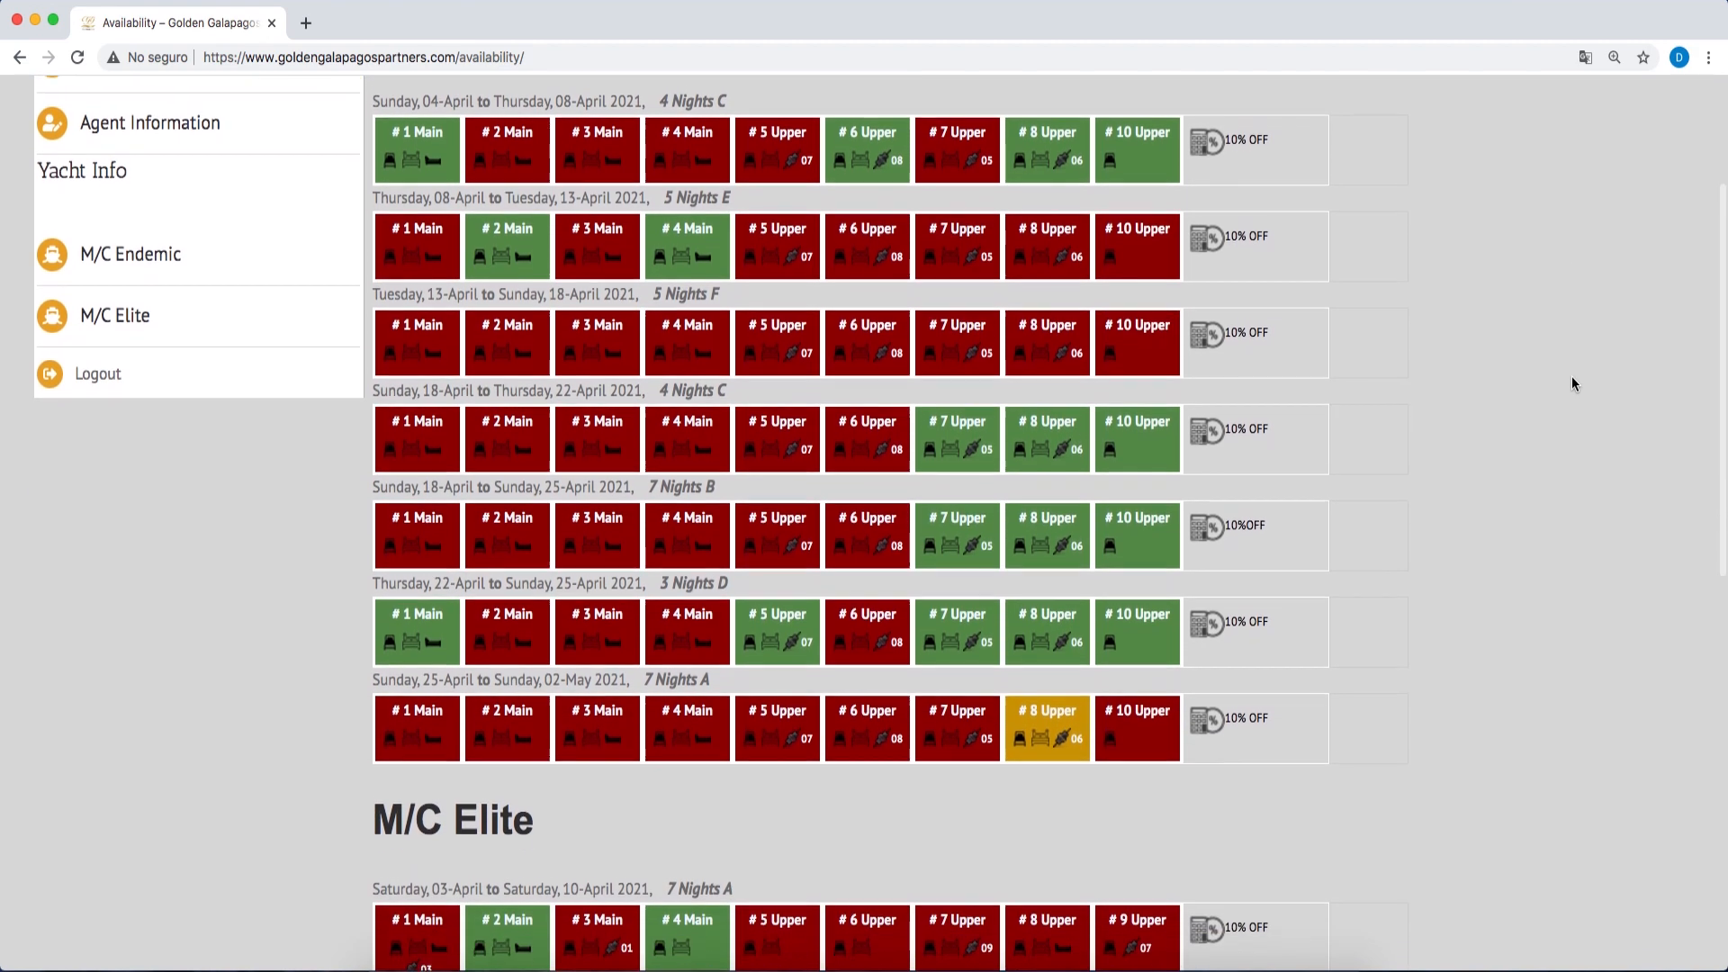
pyautogui.scroll(-3)
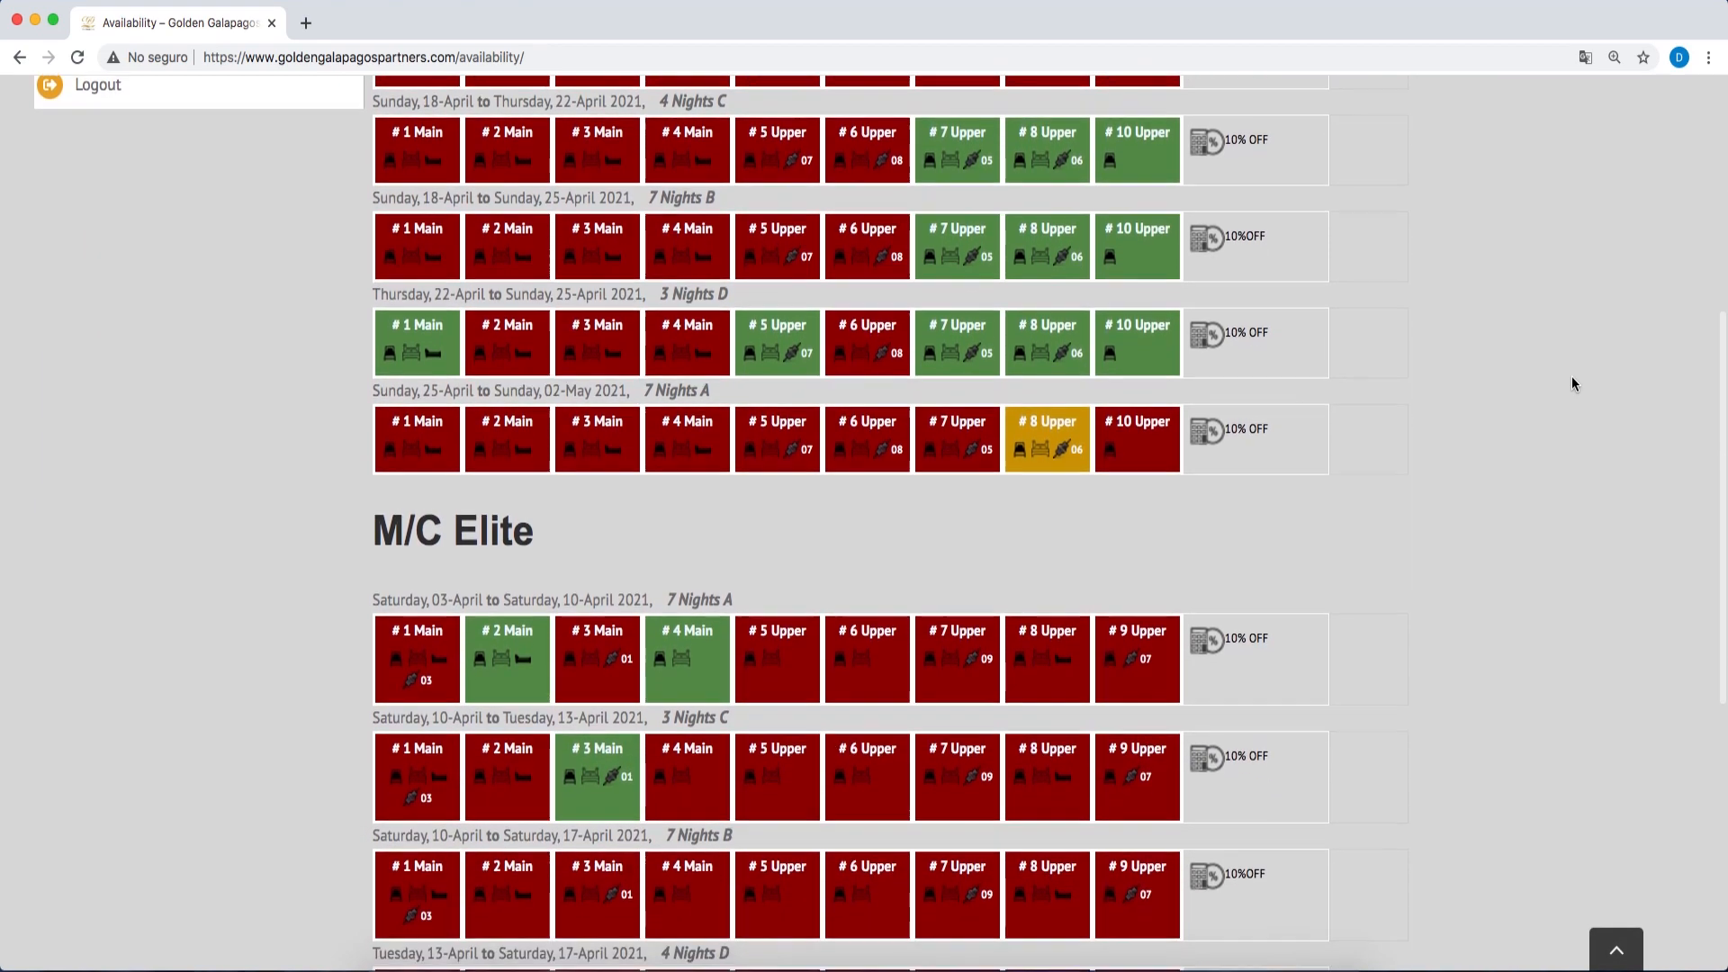
pyautogui.scroll(-3)
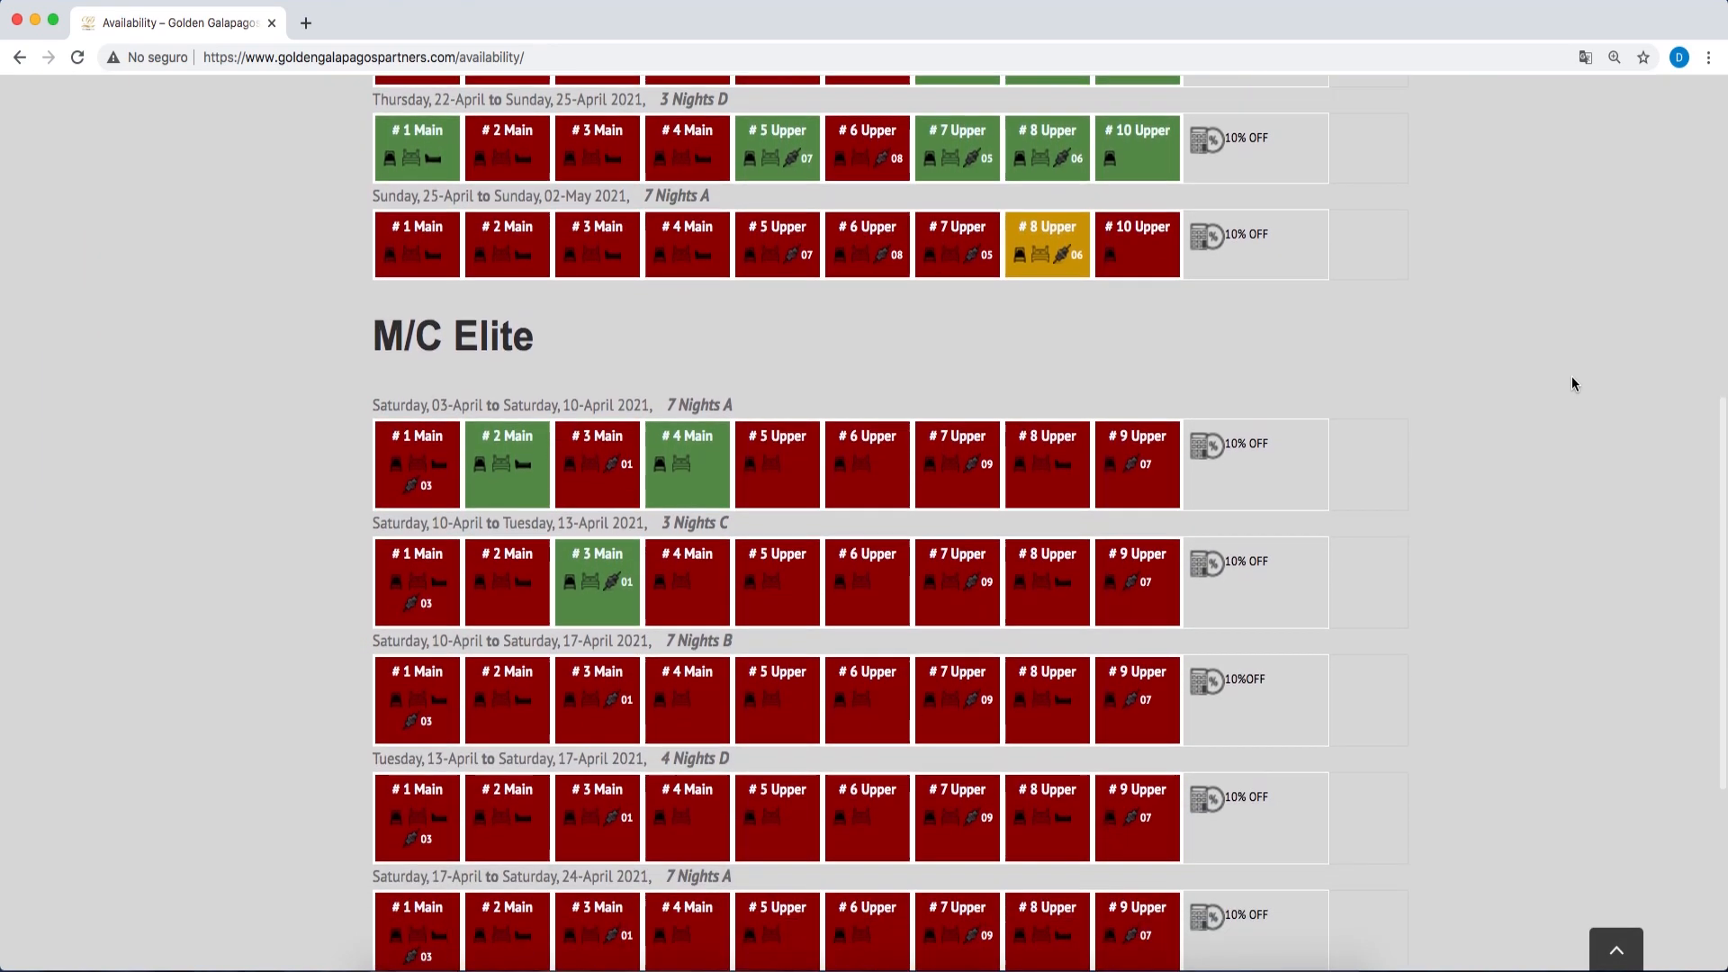
pyautogui.scroll(-3)
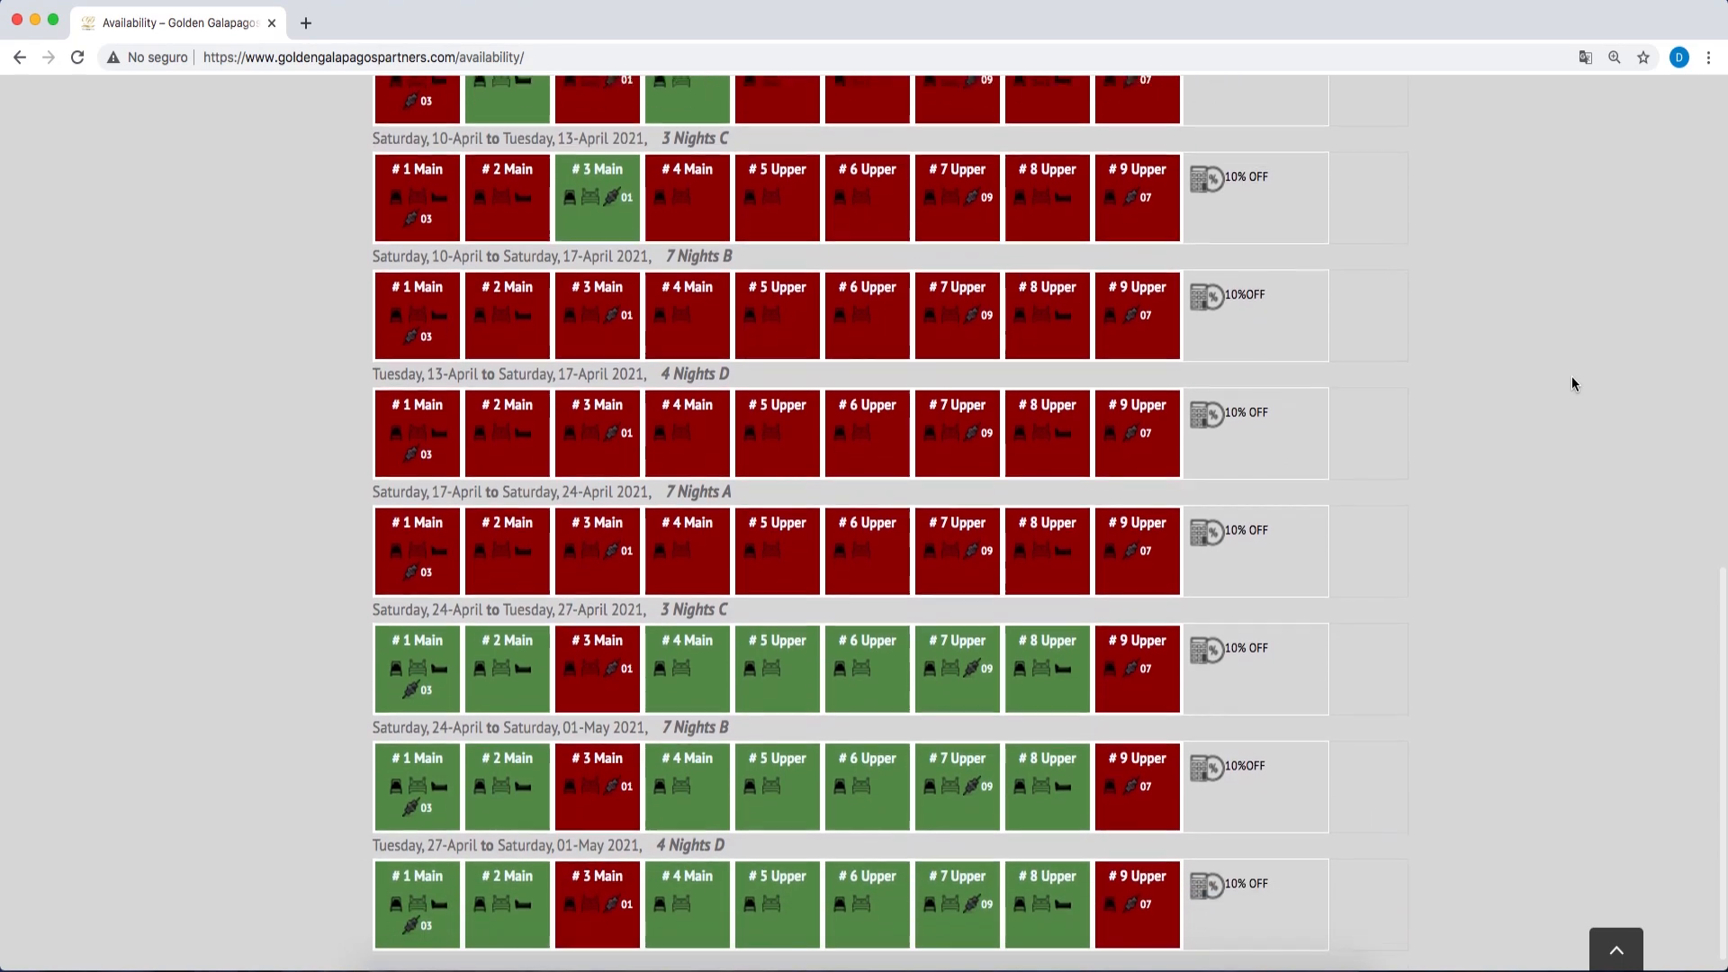
pyautogui.scroll(3)
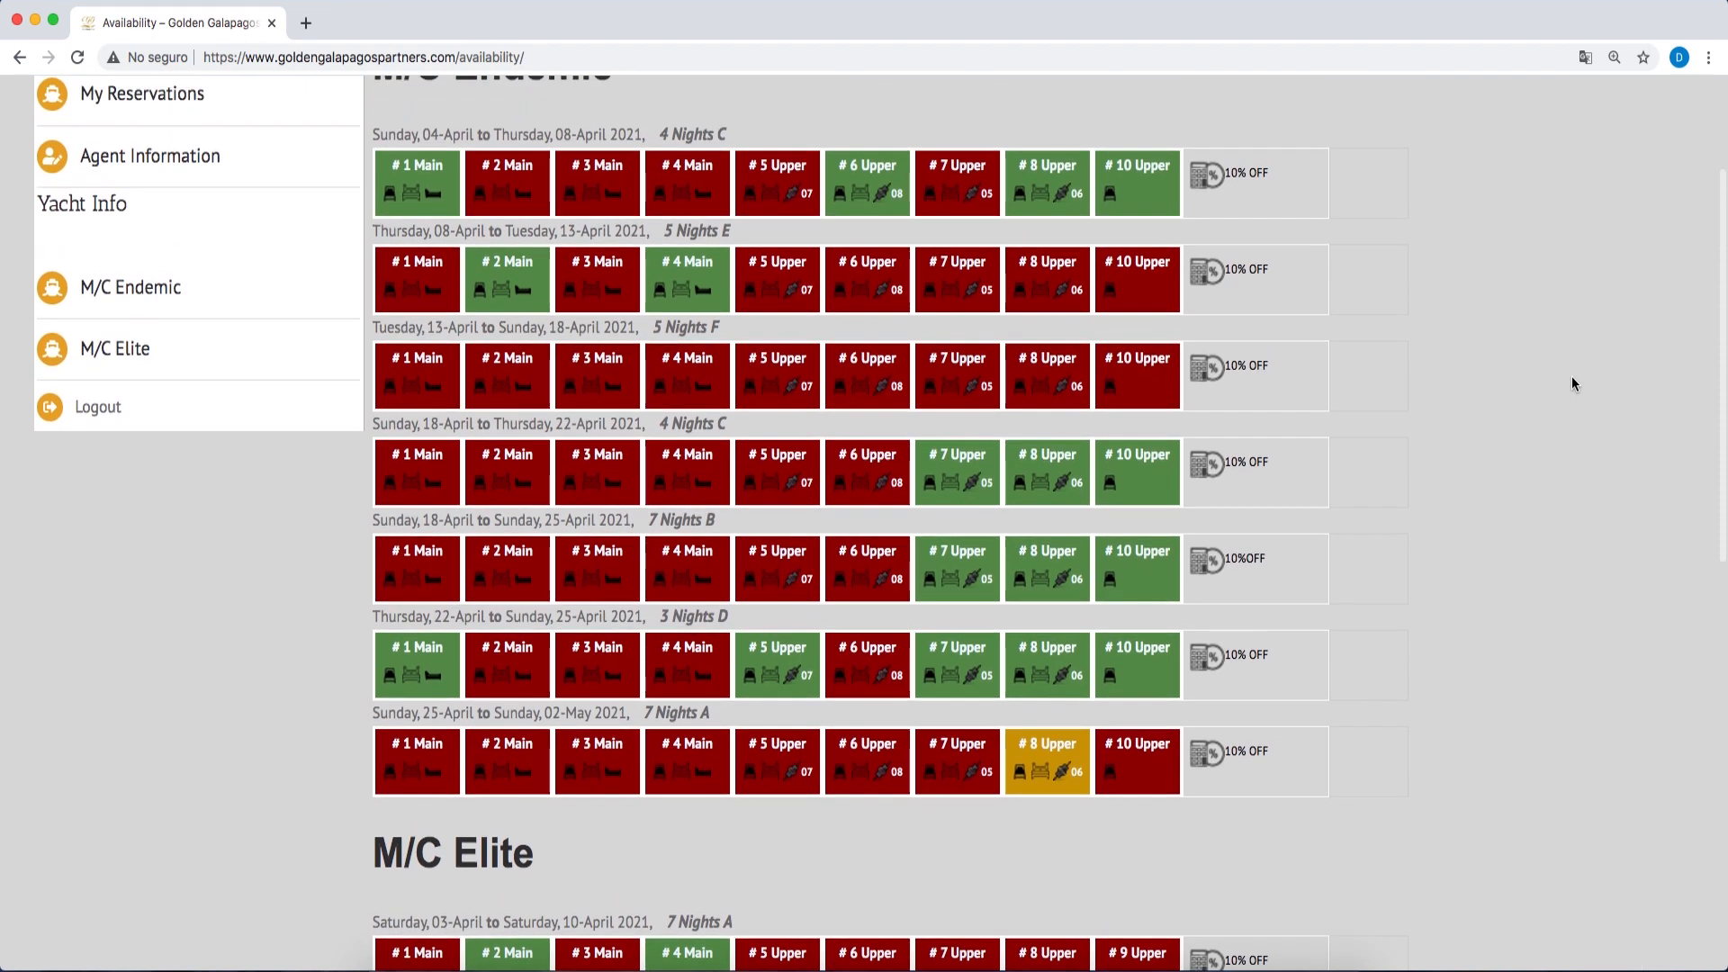
pyautogui.scroll(3)
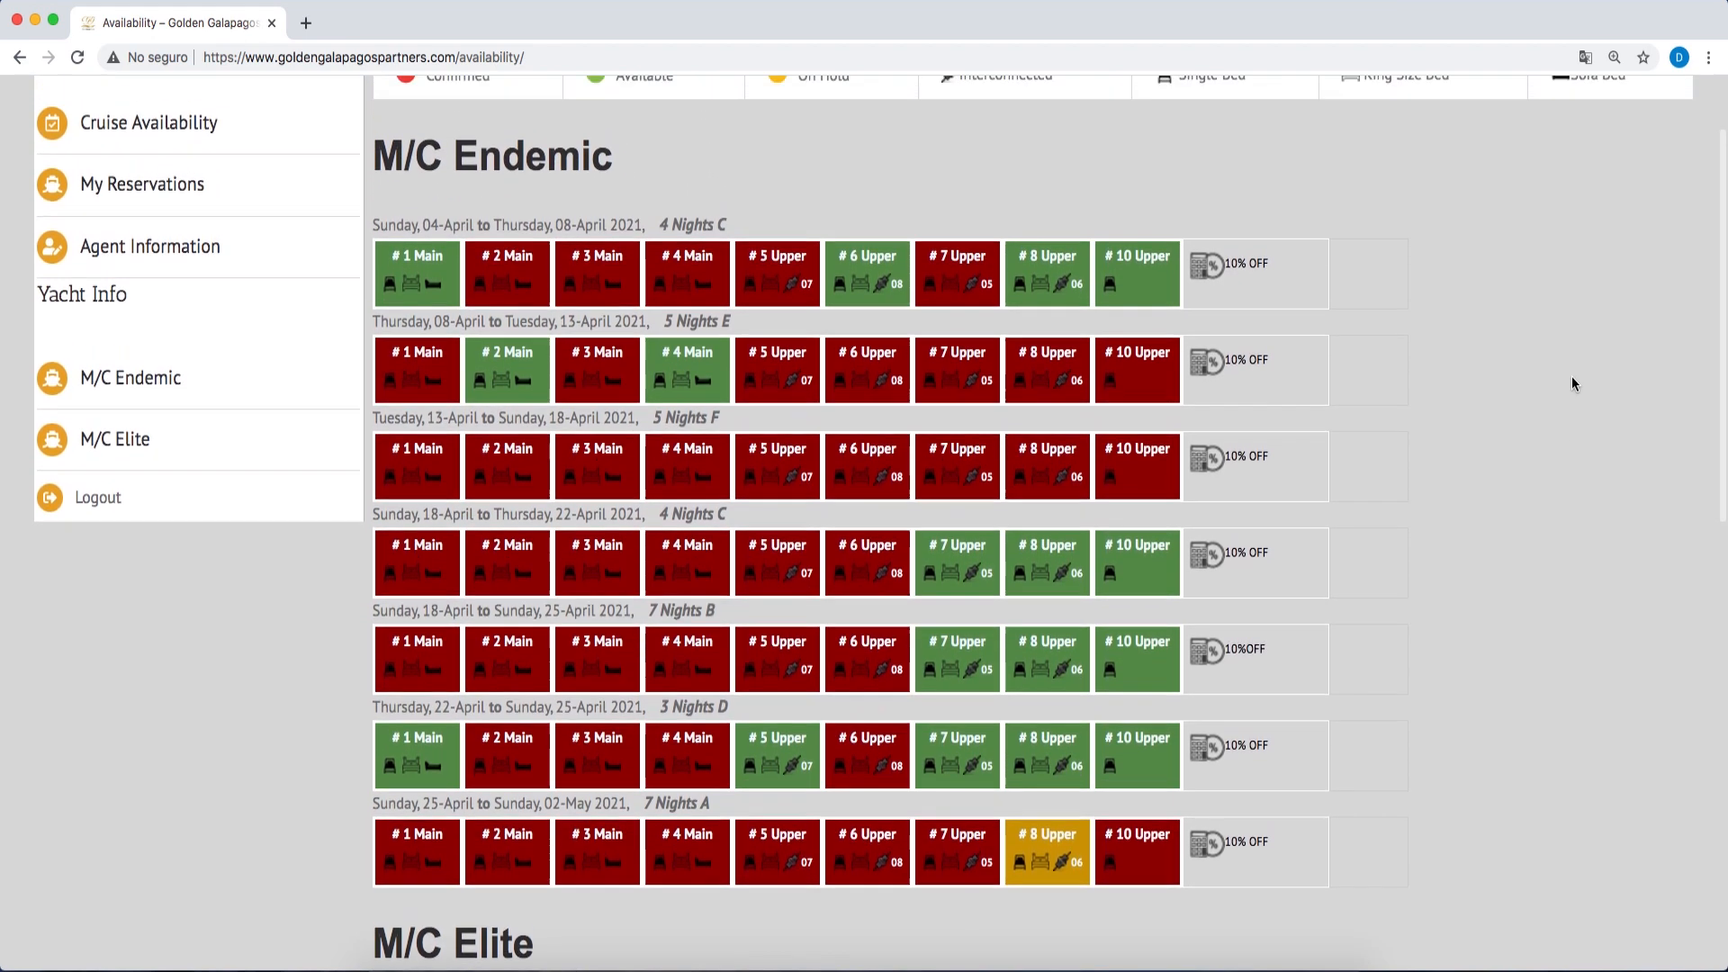
pyautogui.scroll(3)
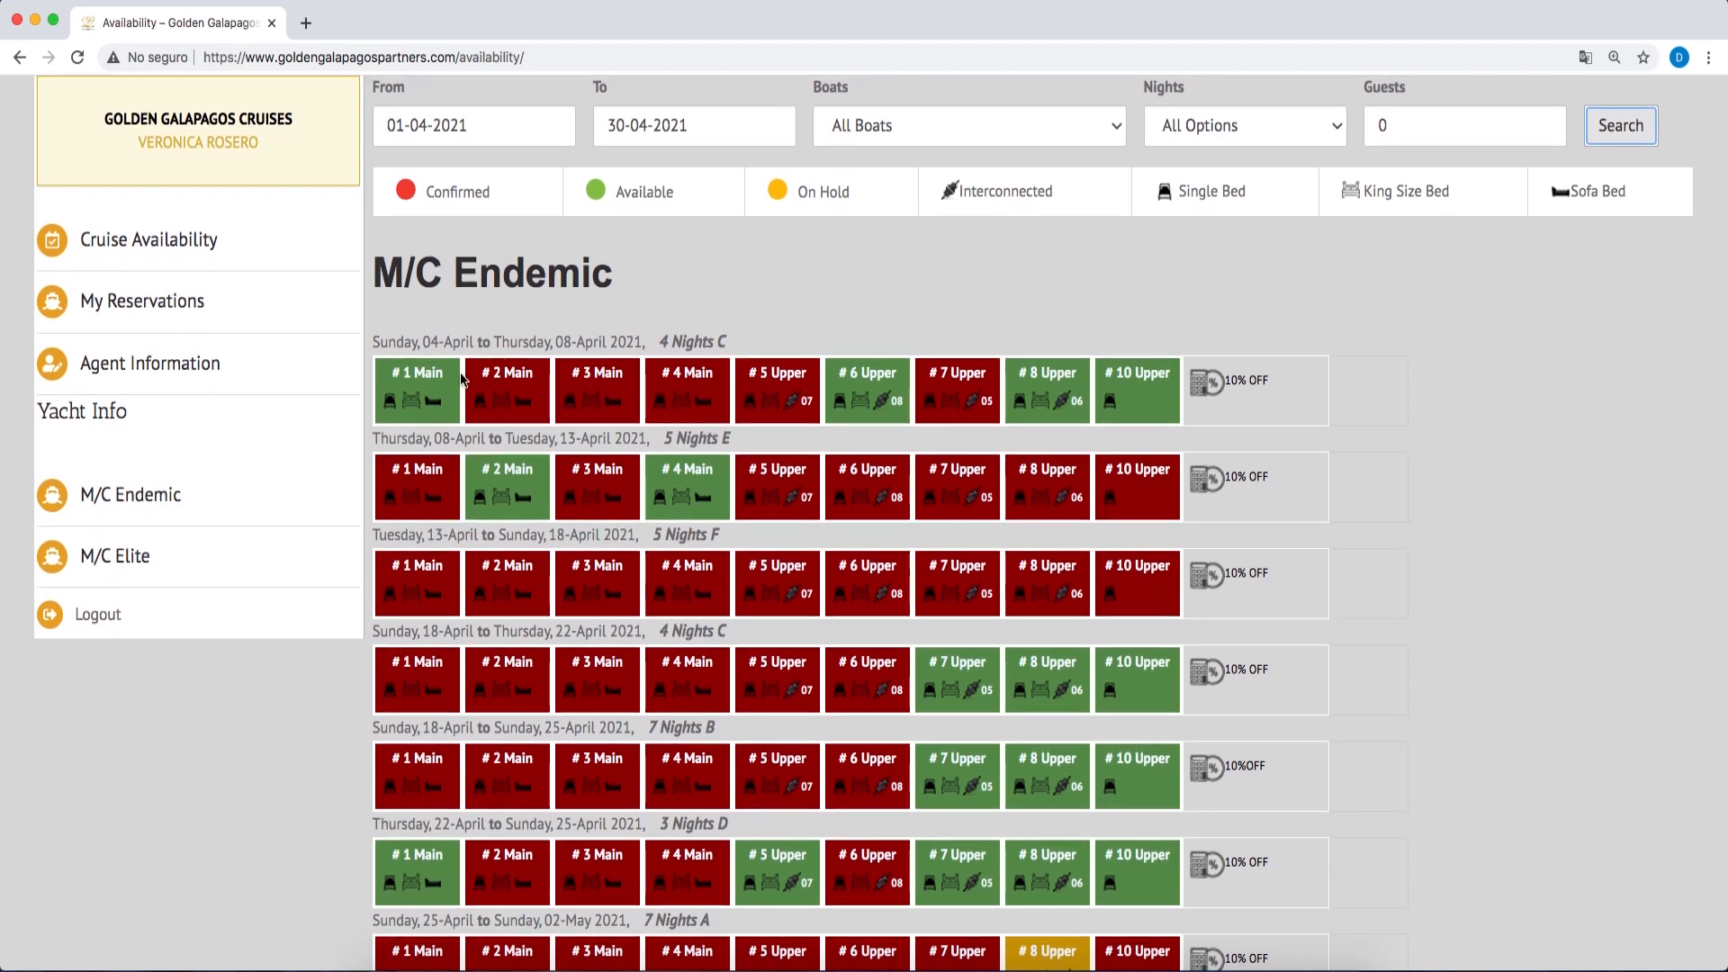
# - Start a request for Cabin 1 on the 4–8 April Endemic departure with reference 'IVONNE X 5'
pyautogui.click(415, 389)
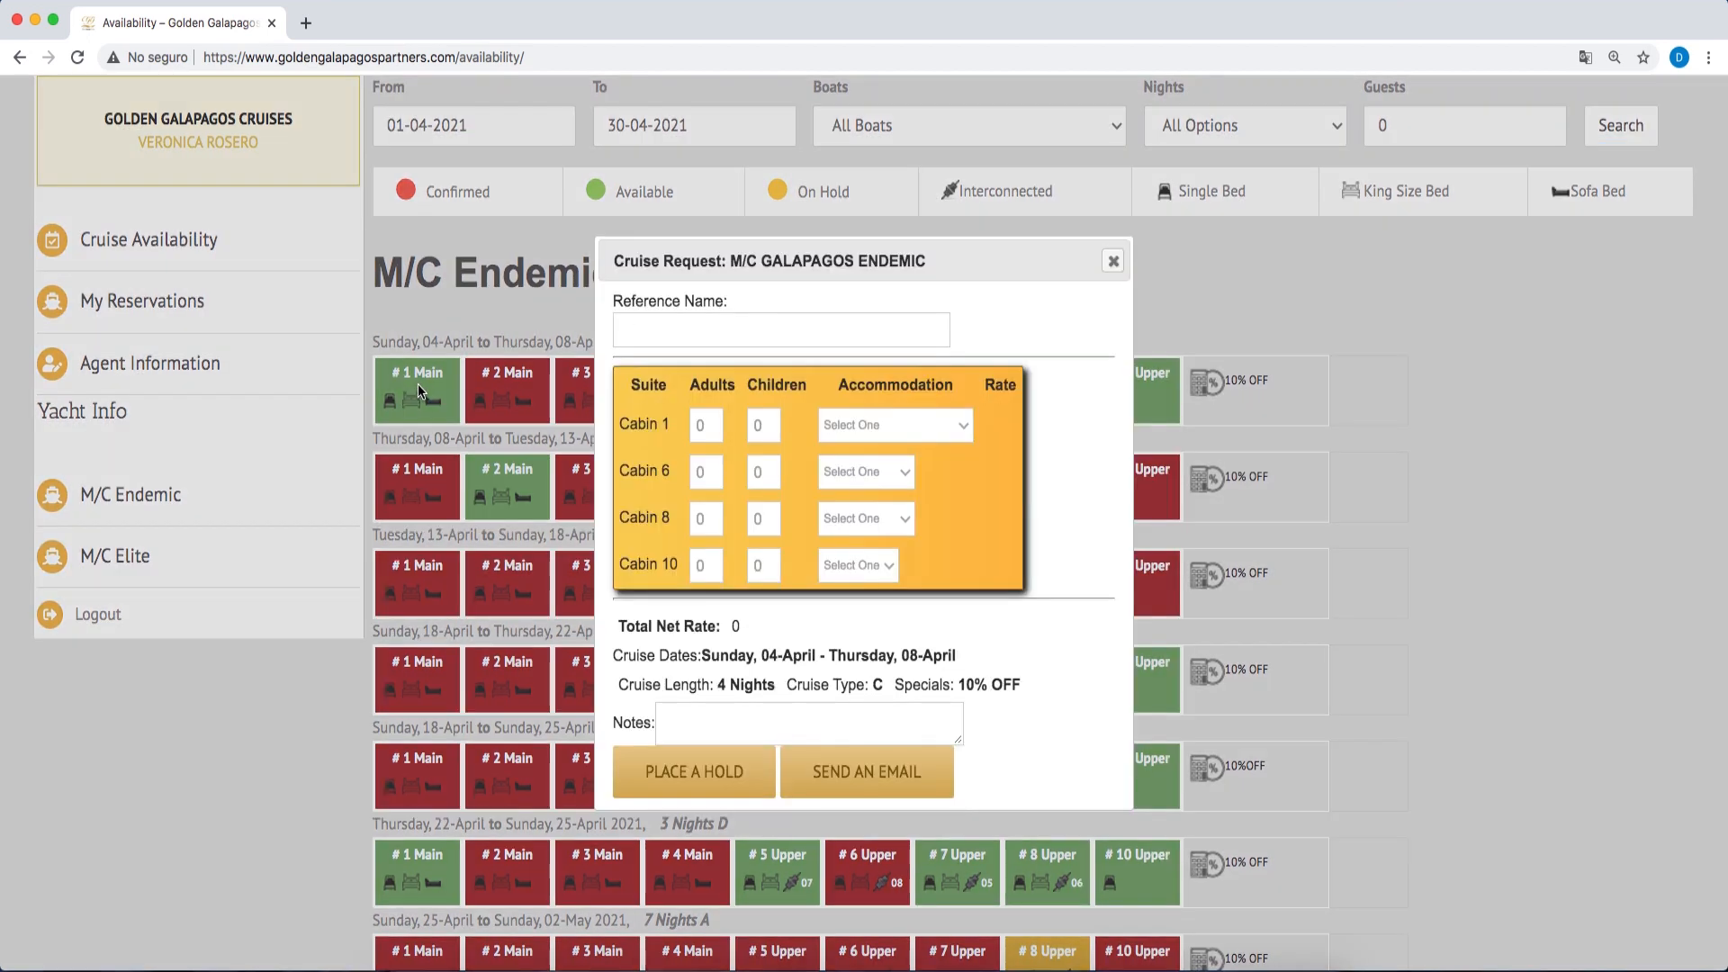
pyautogui.write('IVON')
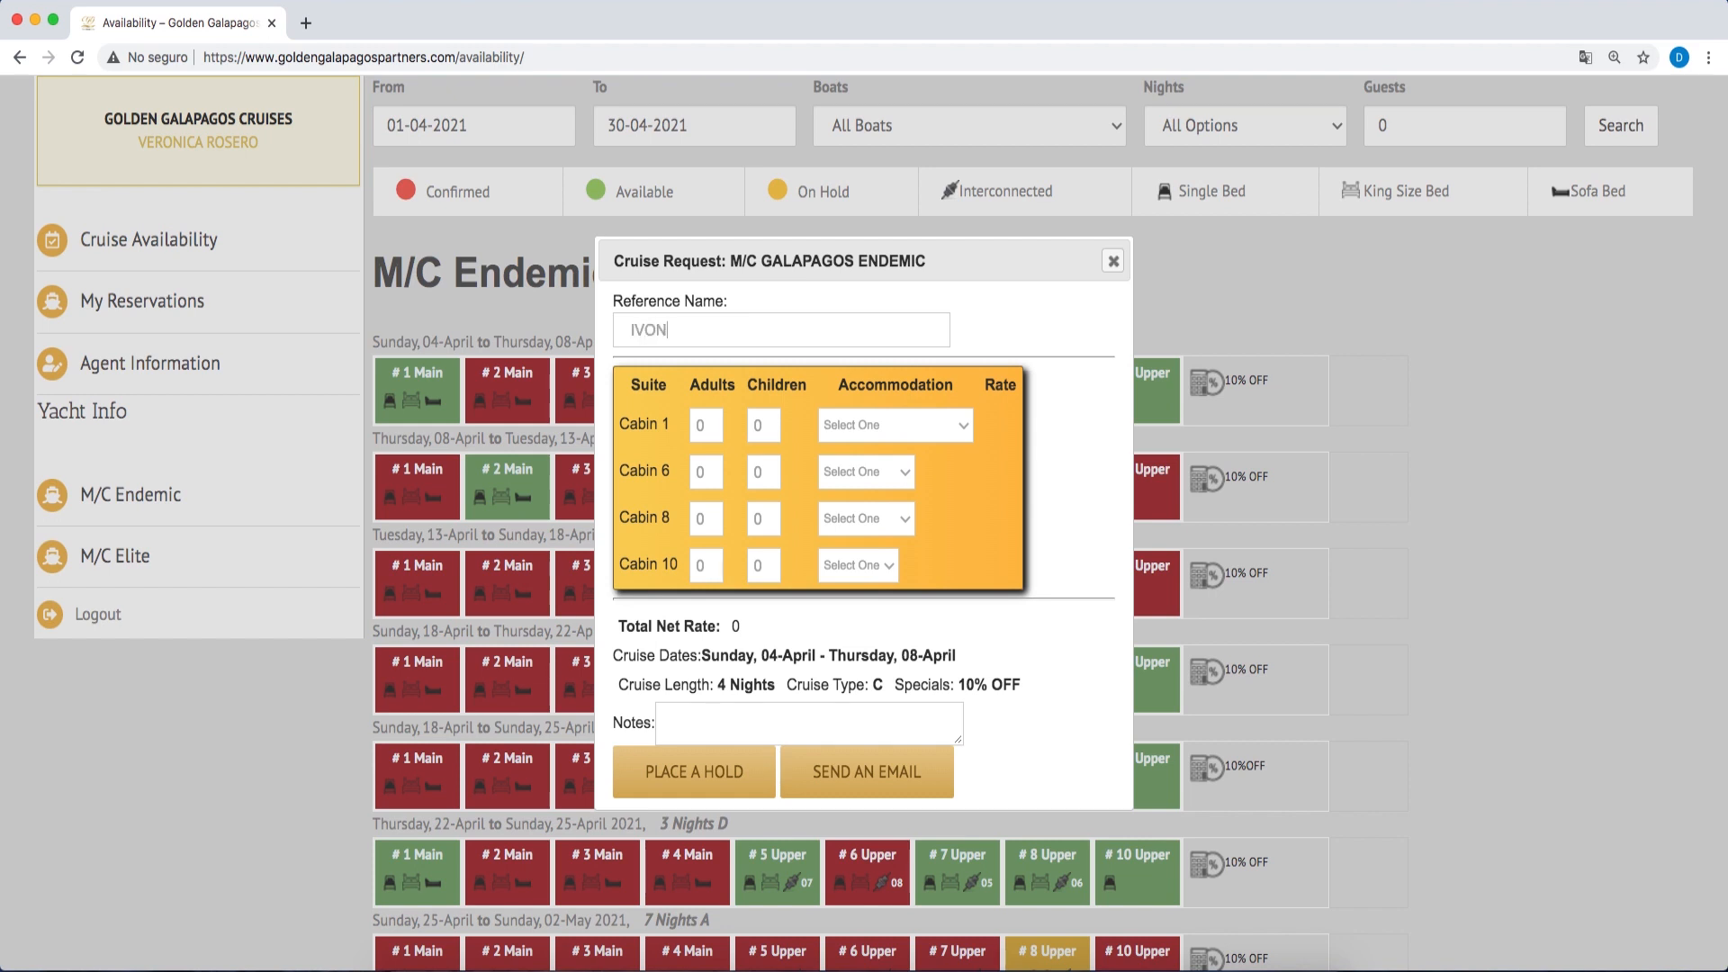
pyautogui.write('NE X 5')
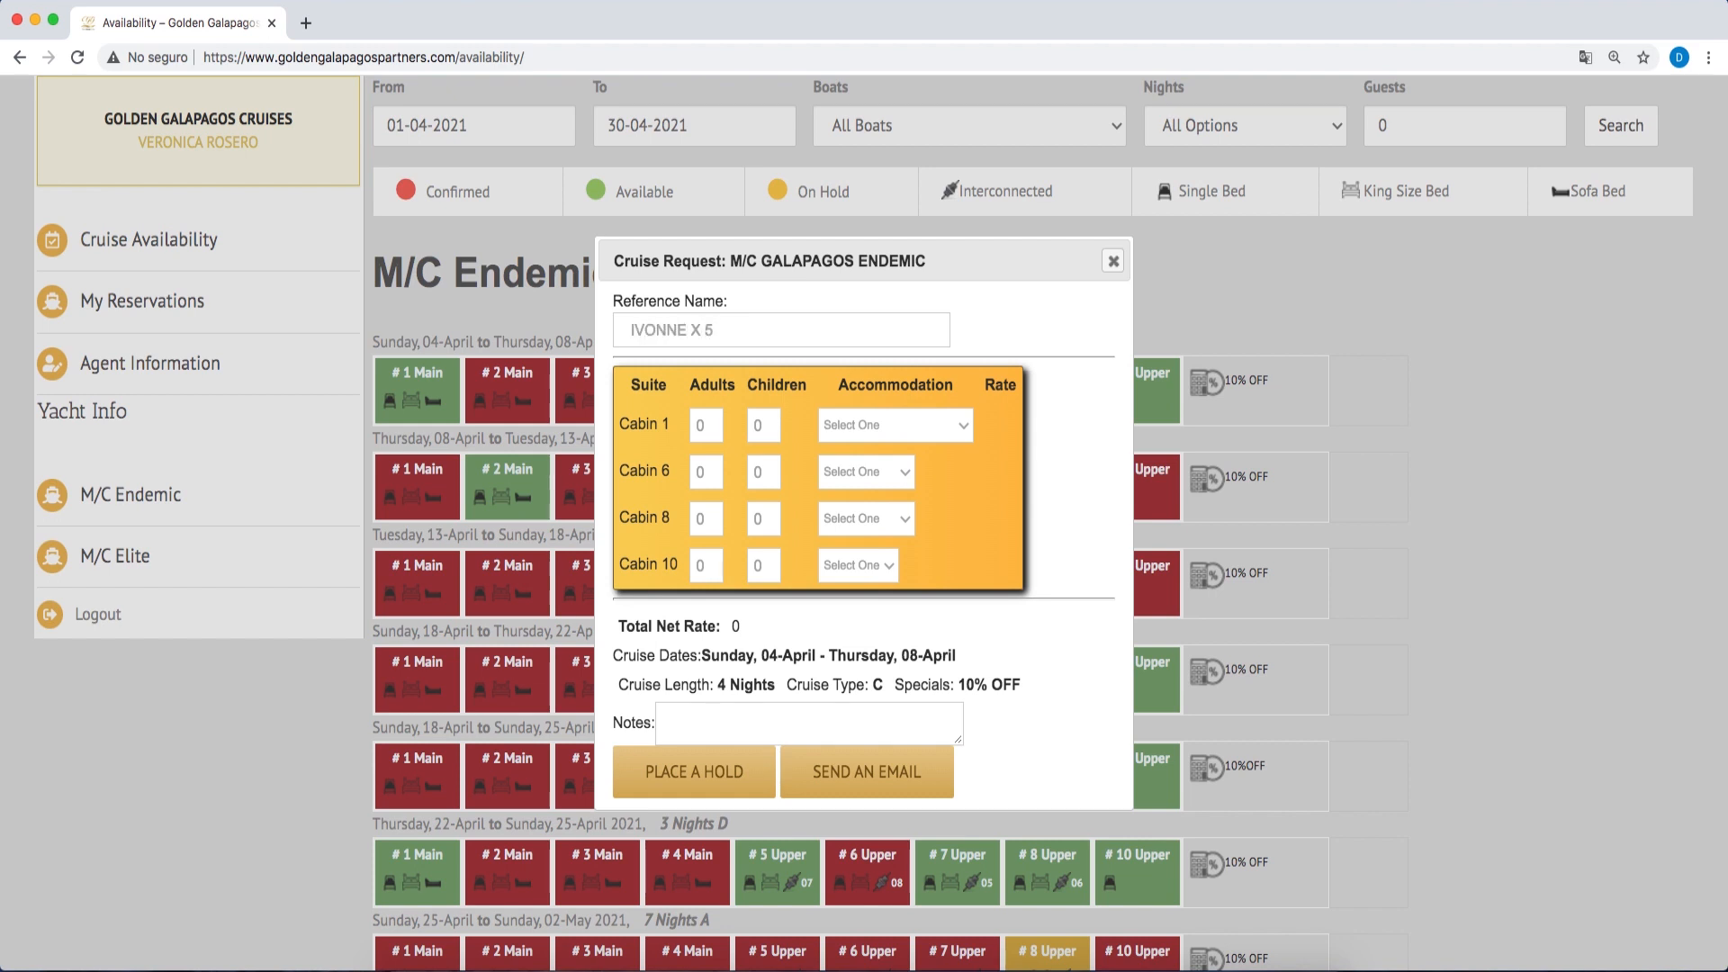
pyautogui.click(895, 425)
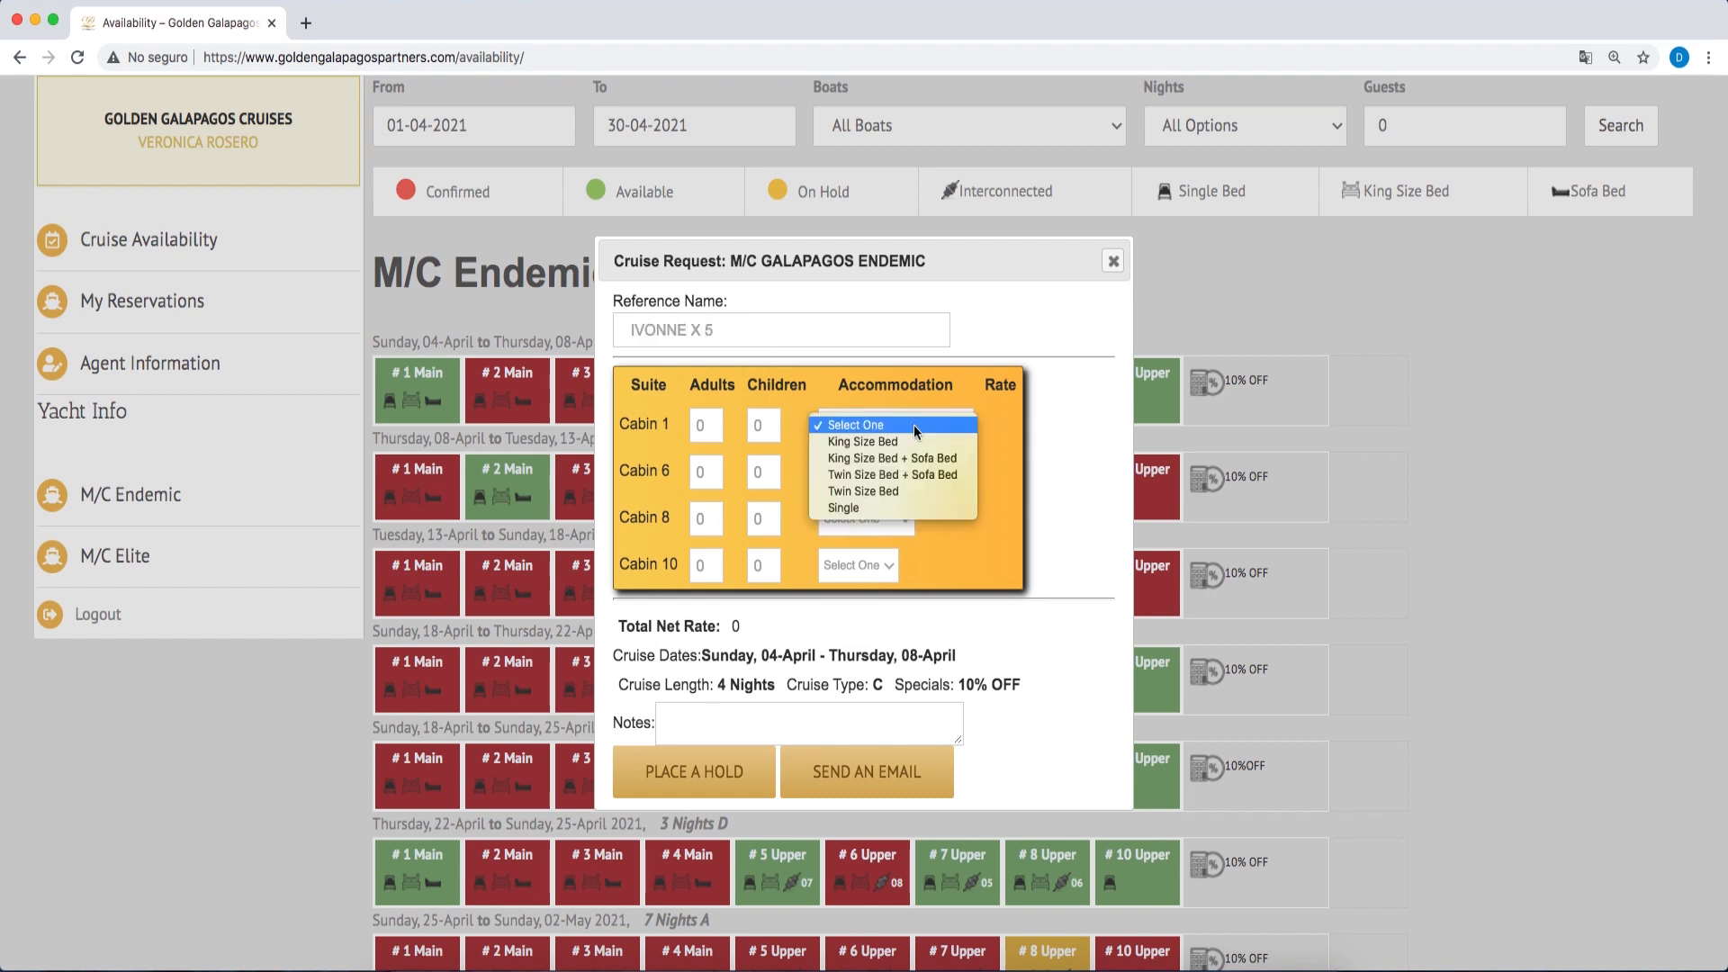
pyautogui.click(891, 457)
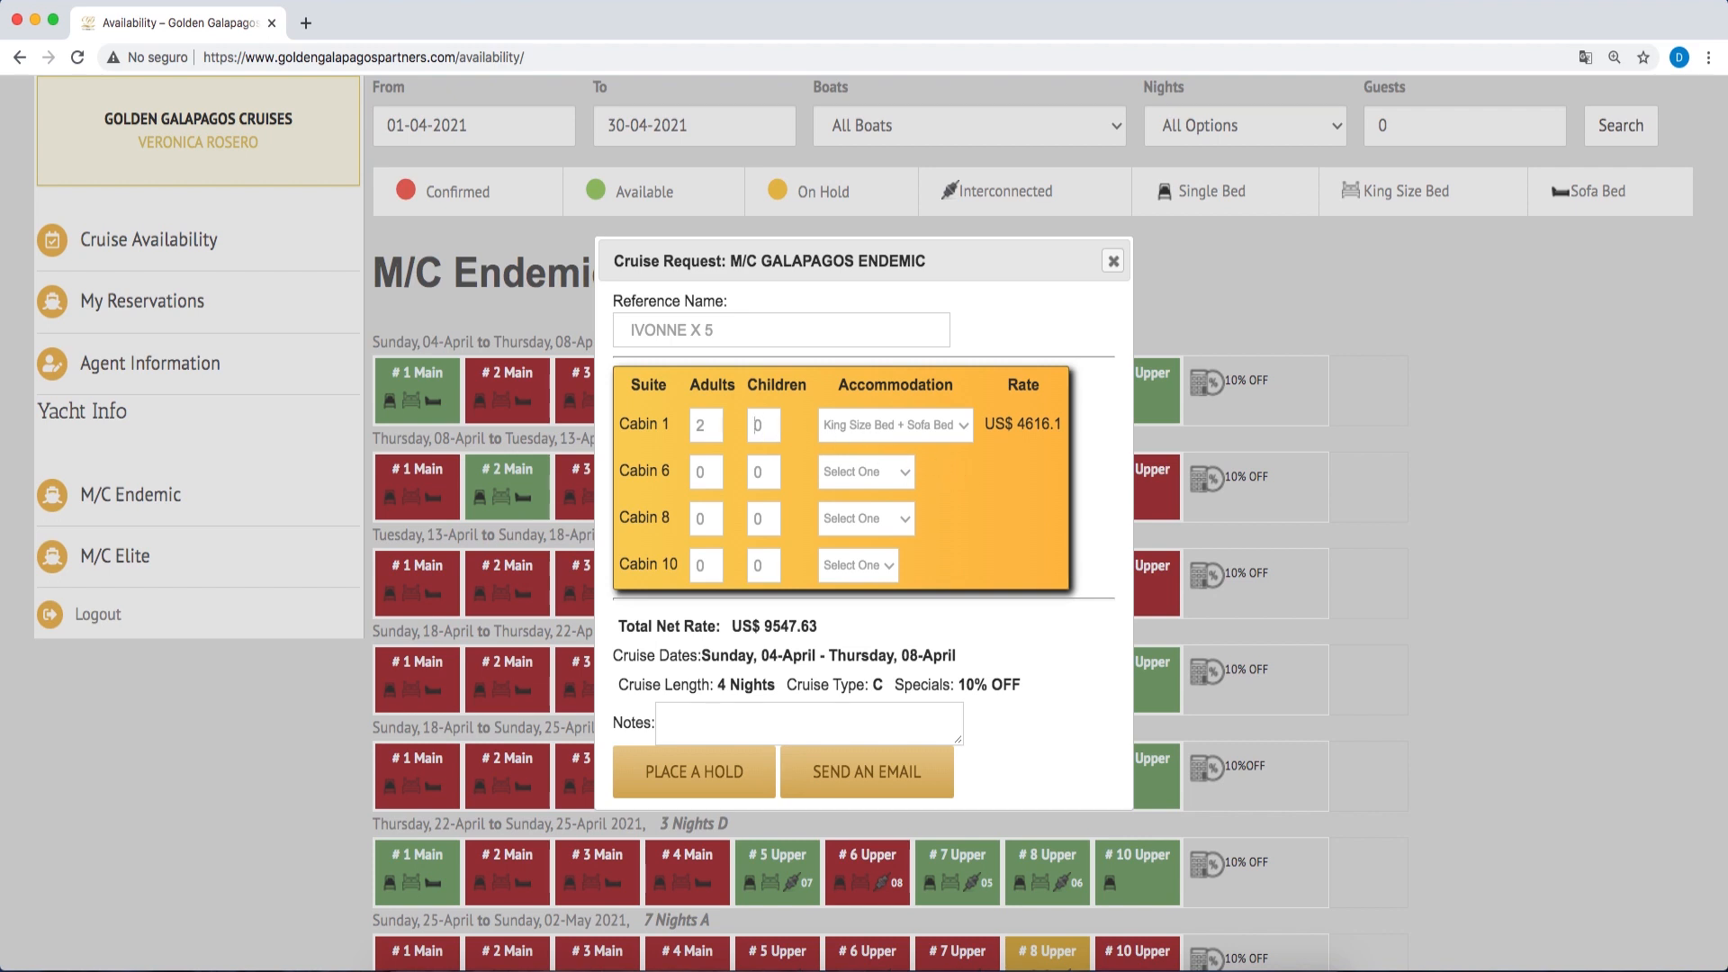
pyautogui.click(895, 425)
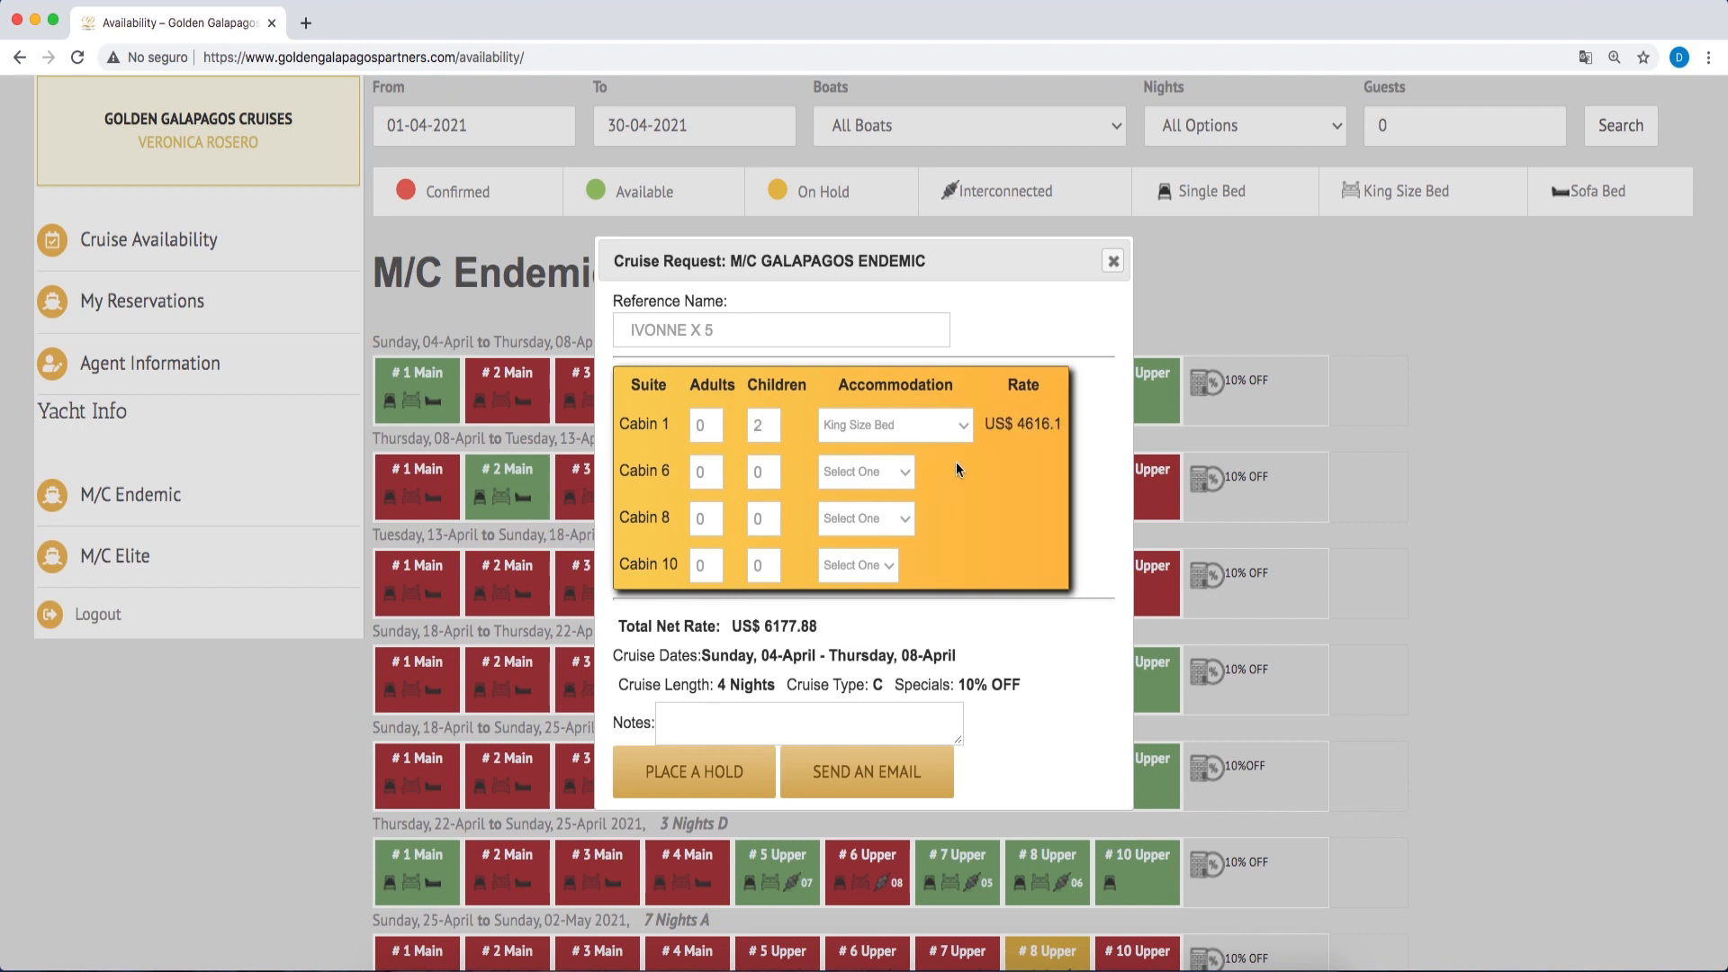
# - Set Cabin 1 to one adult with Single accommodation, pricing at US$ 5616.25
pyautogui.tripleClick(759, 424)
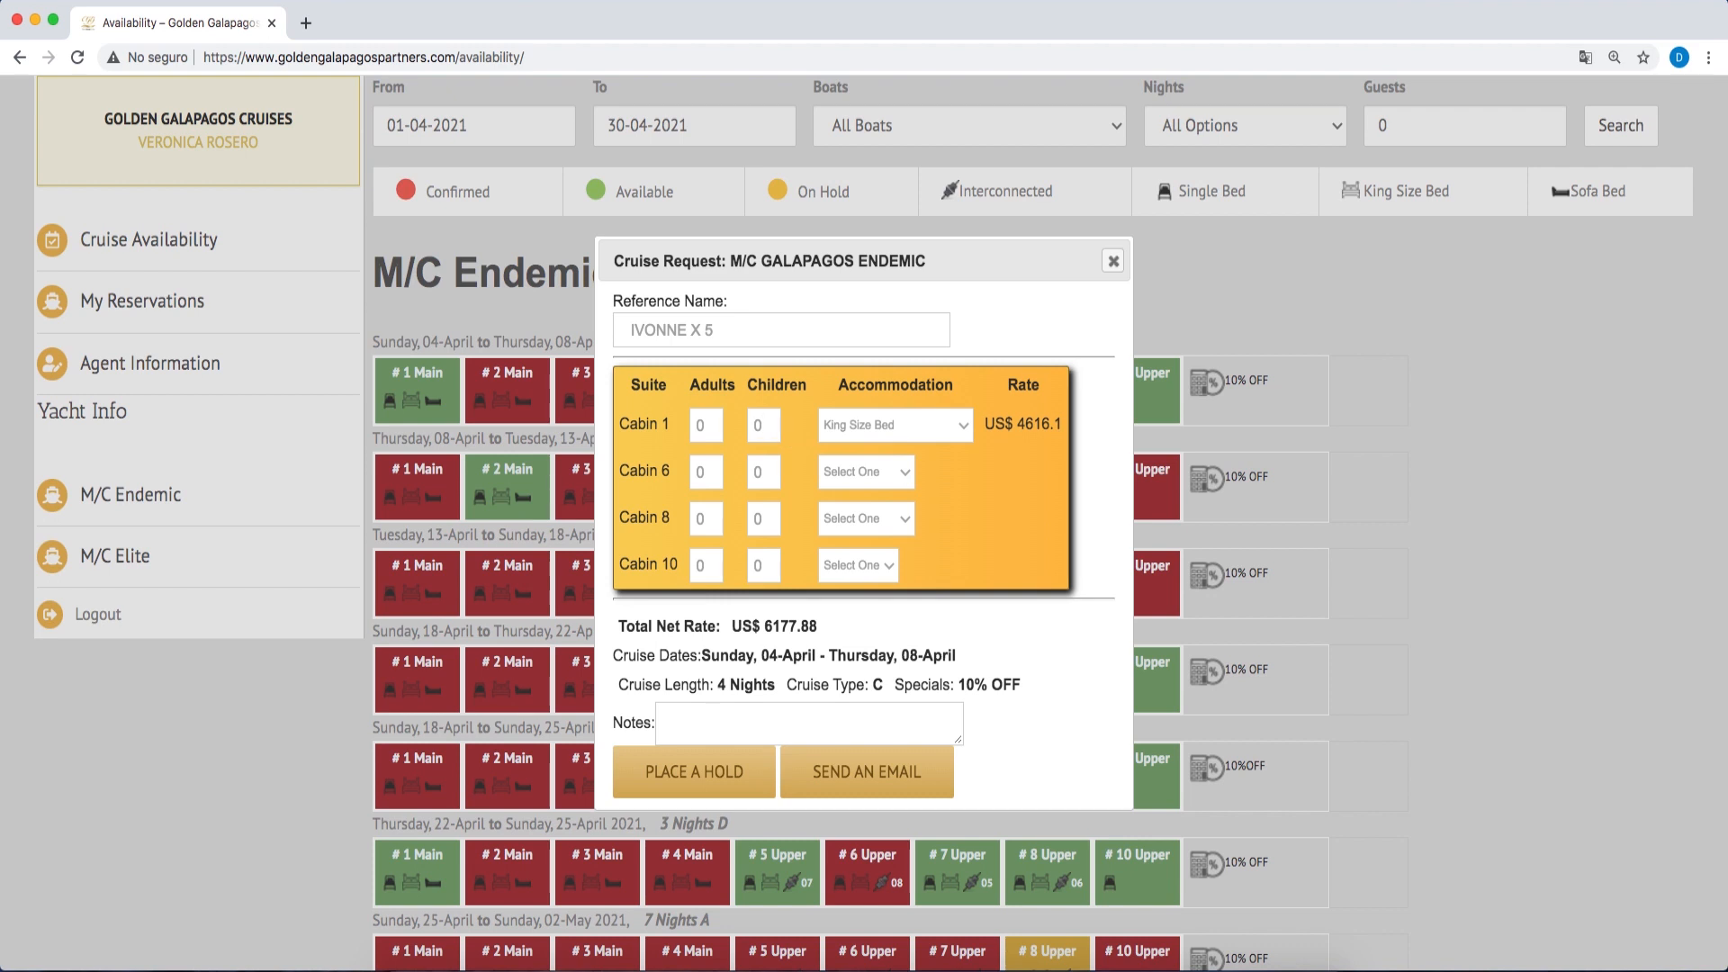
pyautogui.click(705, 425)
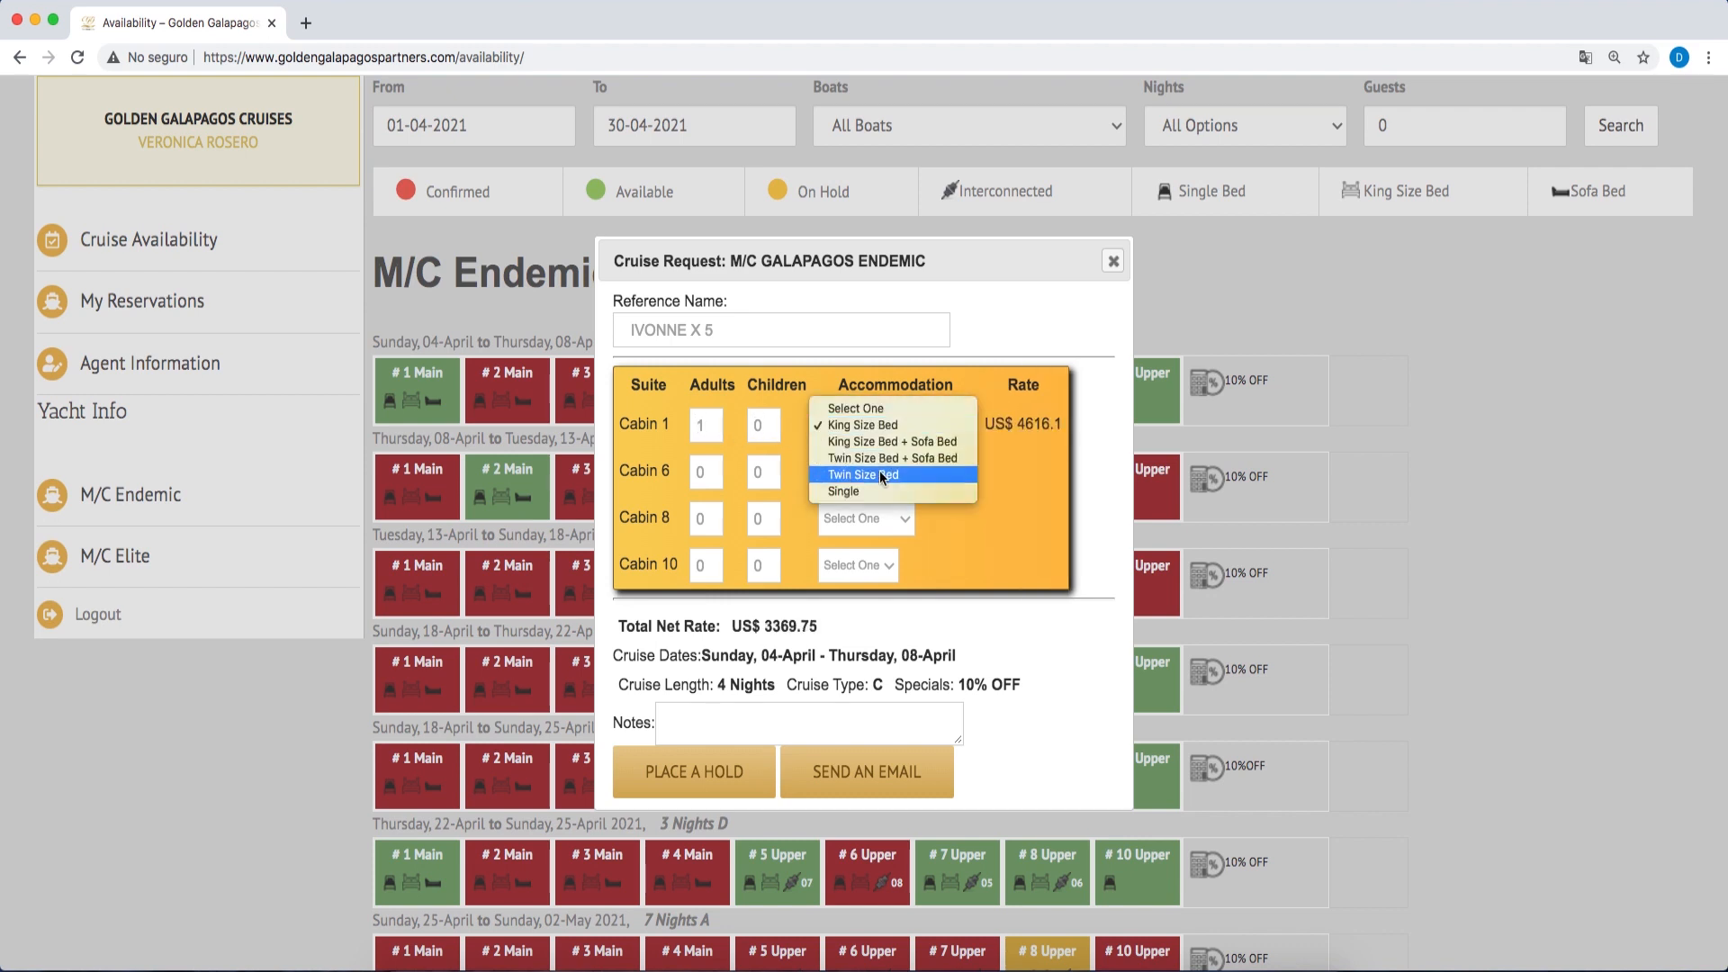
pyautogui.click(842, 492)
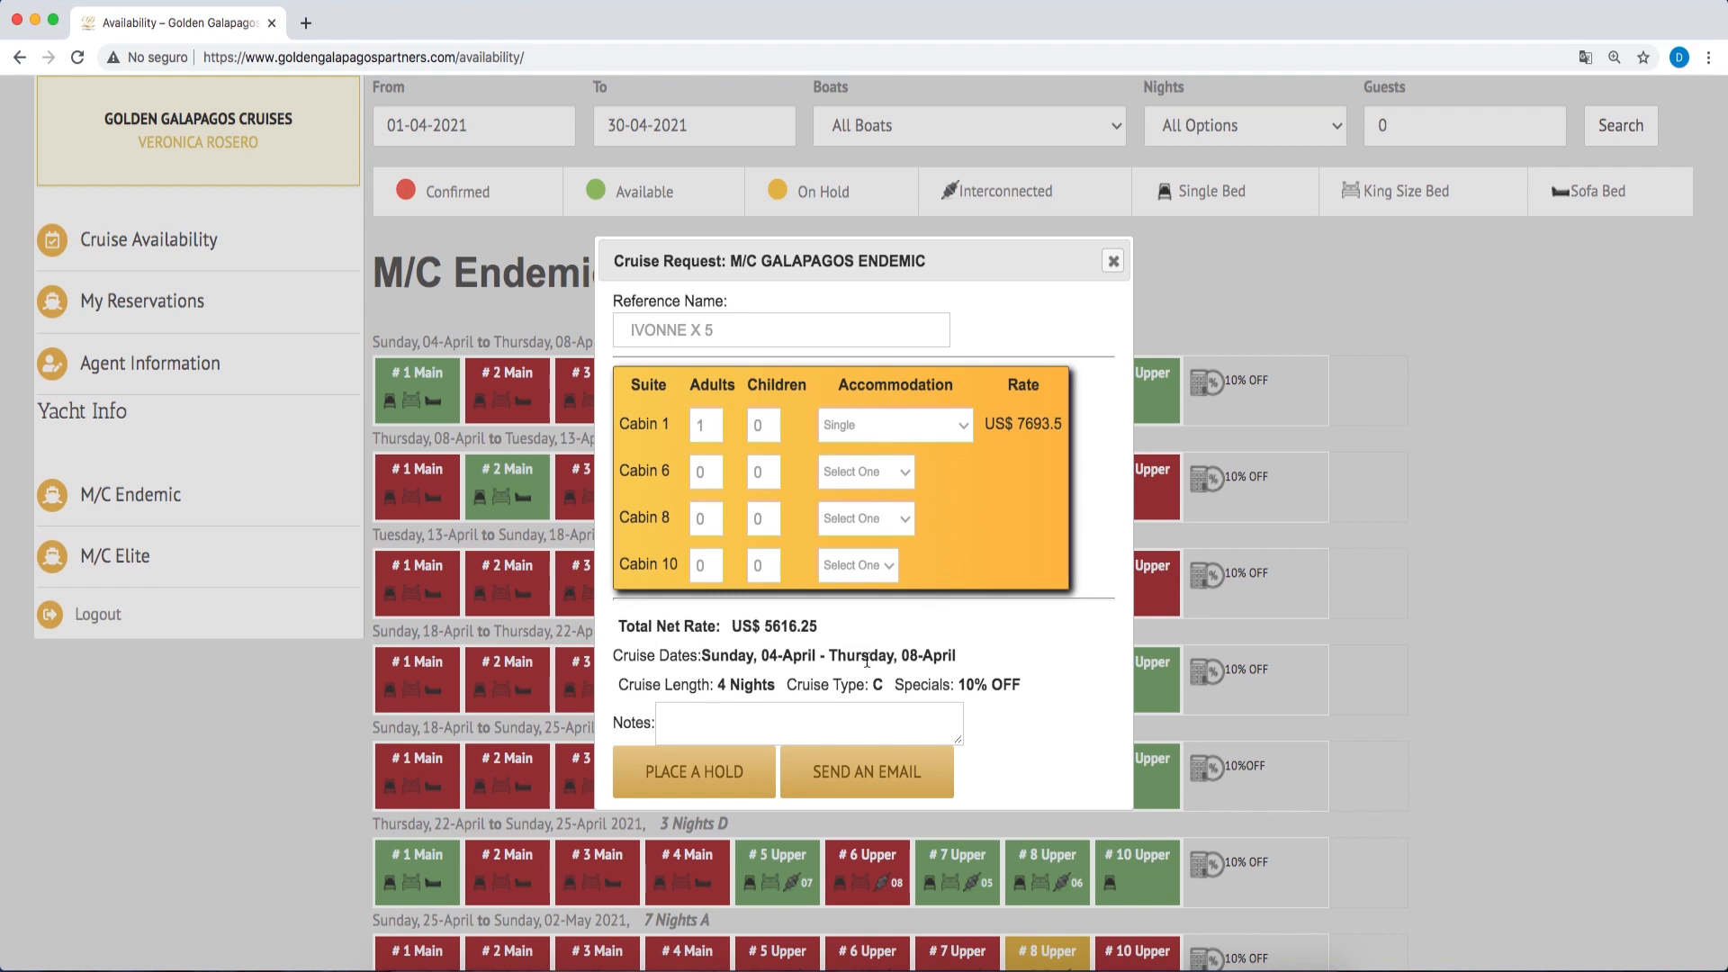
# - Add the note 'DISPONIBILIDAD KOSHER EN FIT'S?' to the cabin request
pyautogui.write("DISPONIBILIDAD KOSHER  EN FIT'S?")
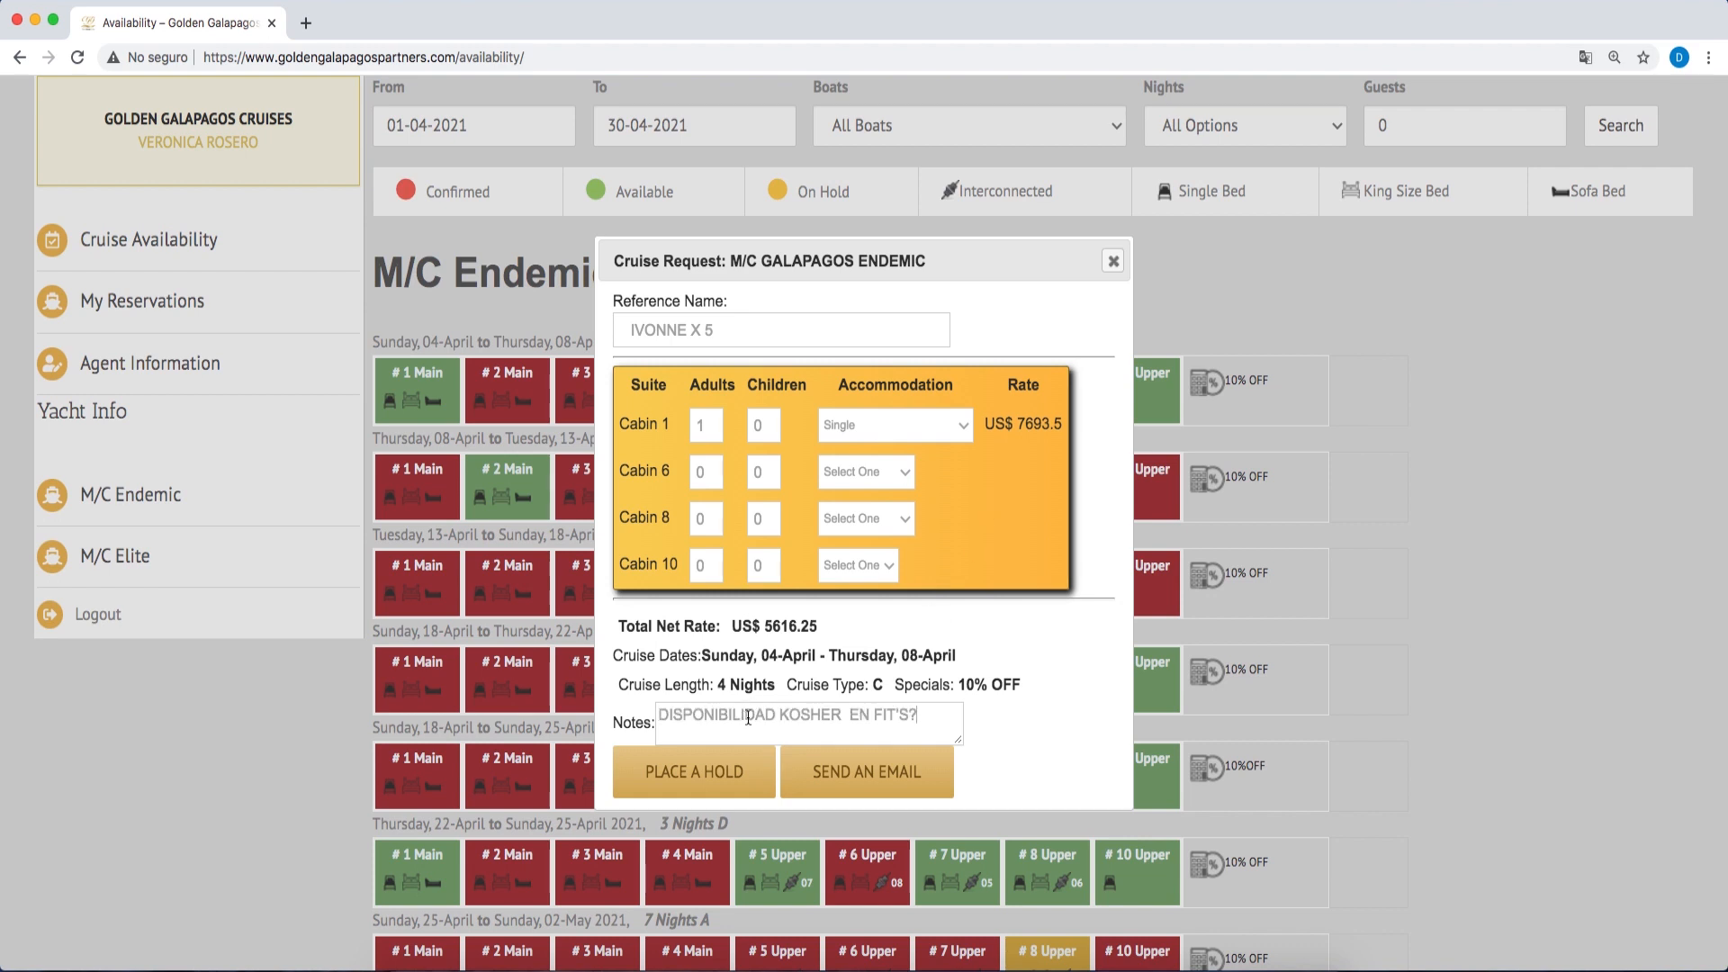
pyautogui.moveTo(779, 810)
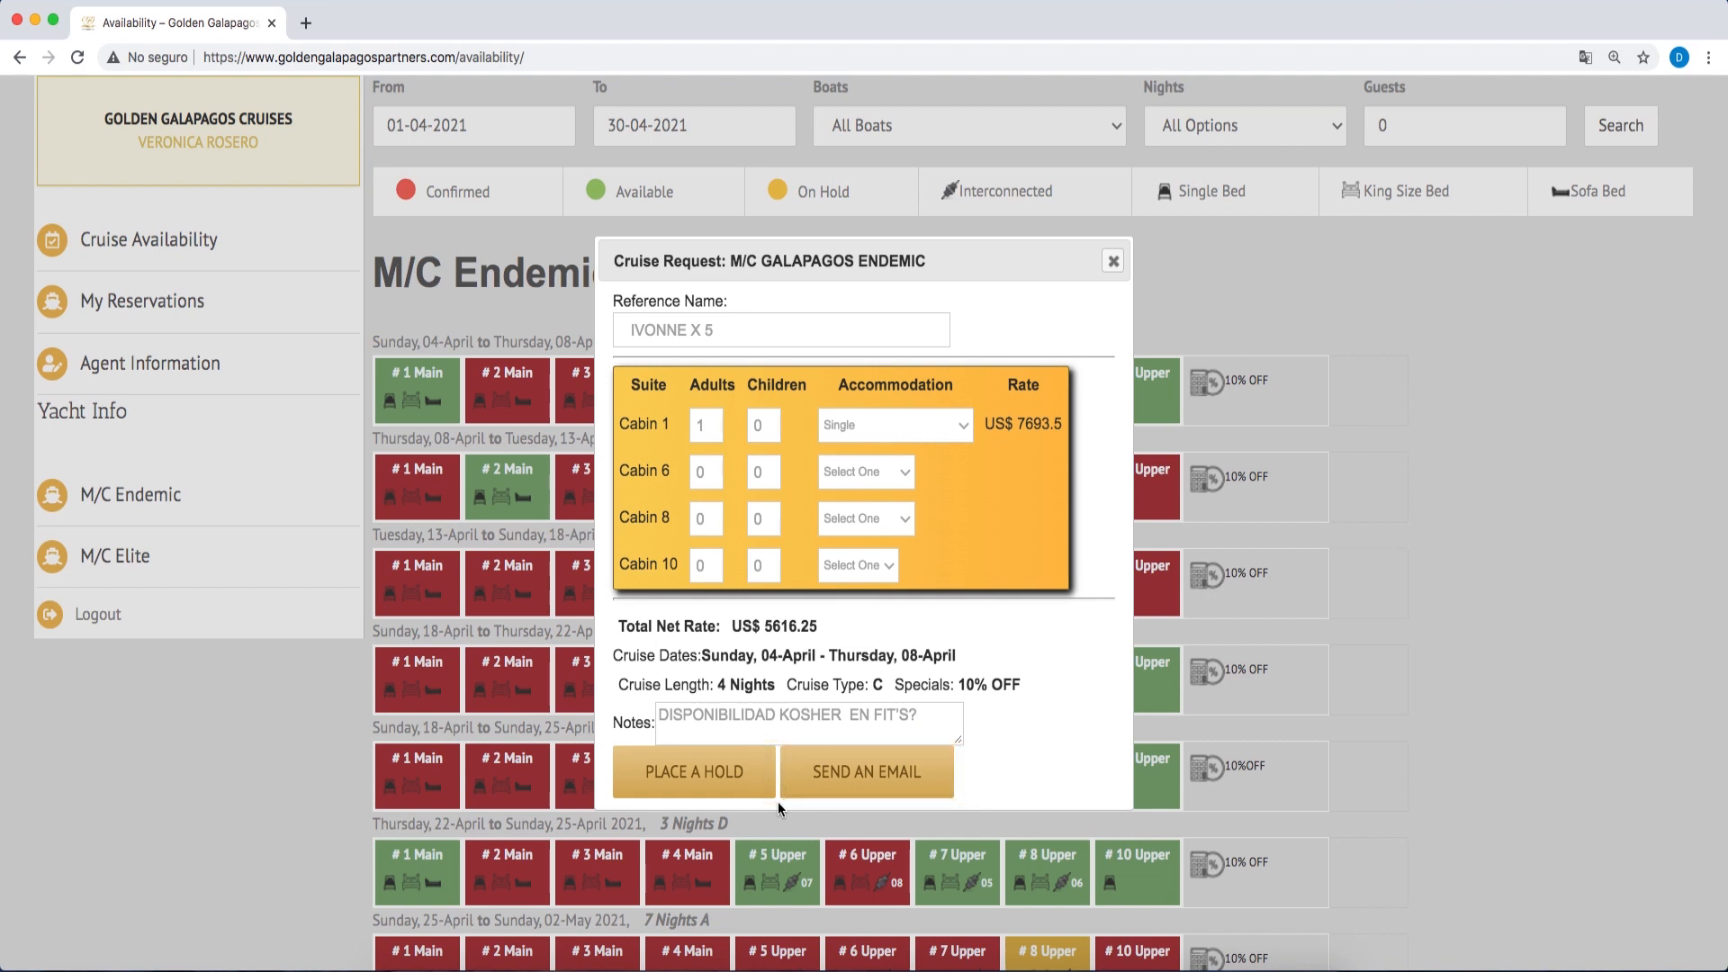
pyautogui.moveTo(1116, 273)
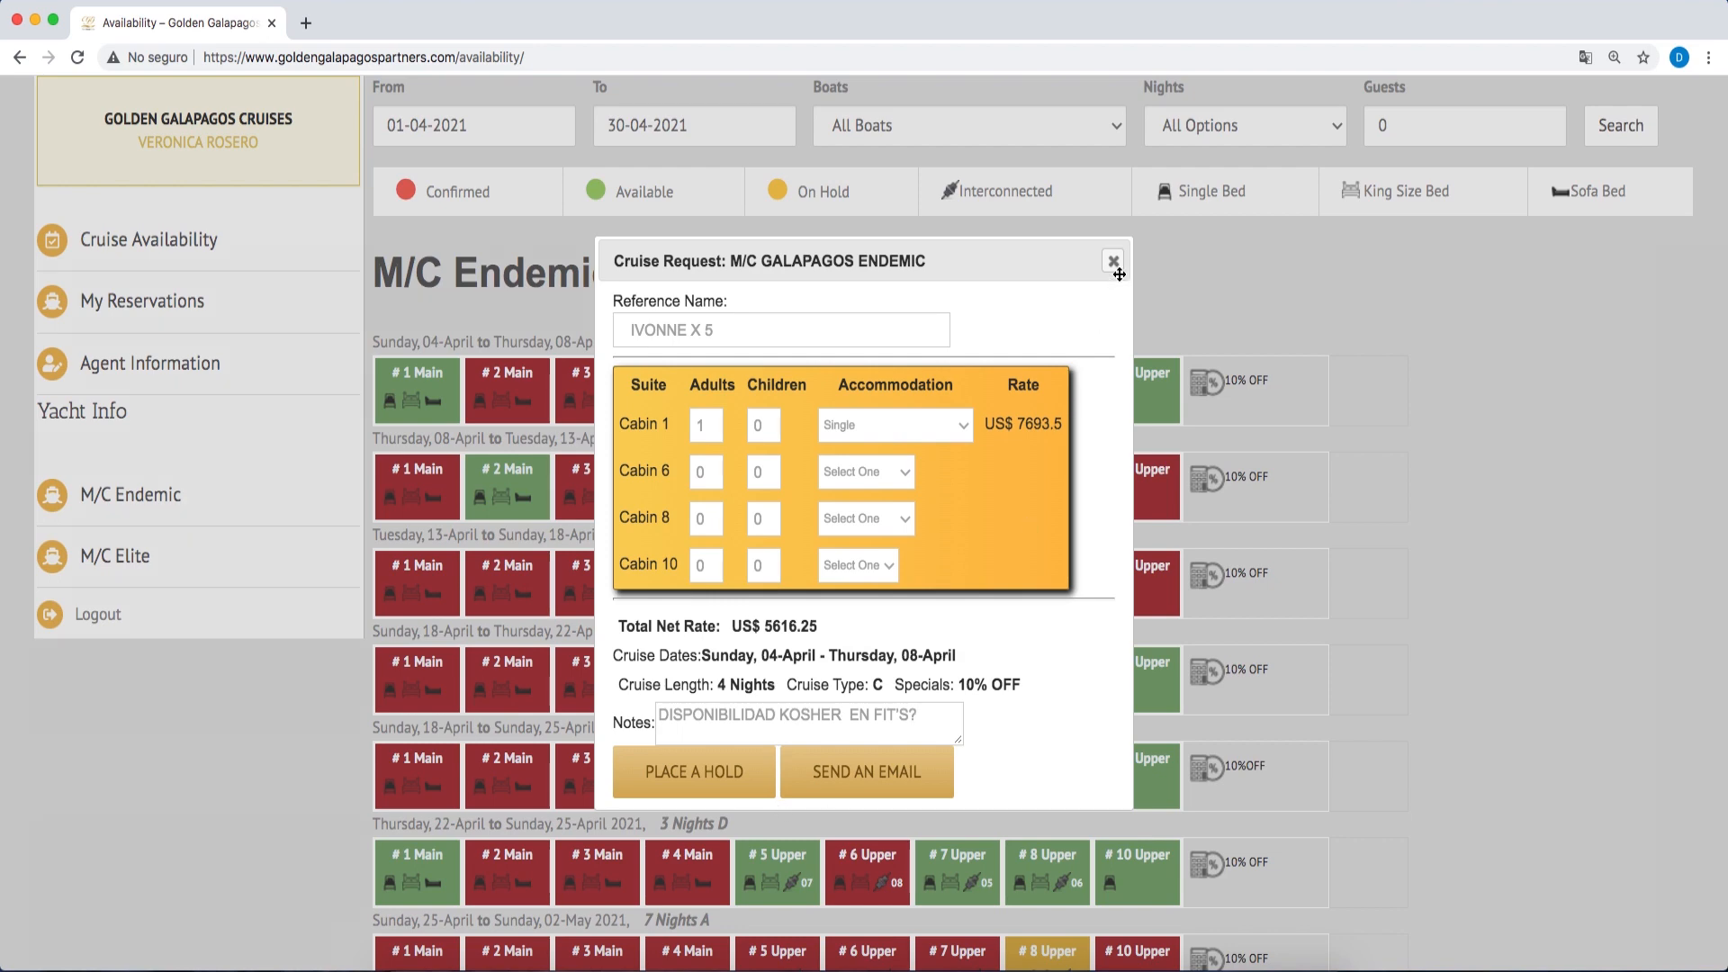
# - Close the cabin request and search from August 2021 for 16 guests
pyautogui.click(1114, 263)
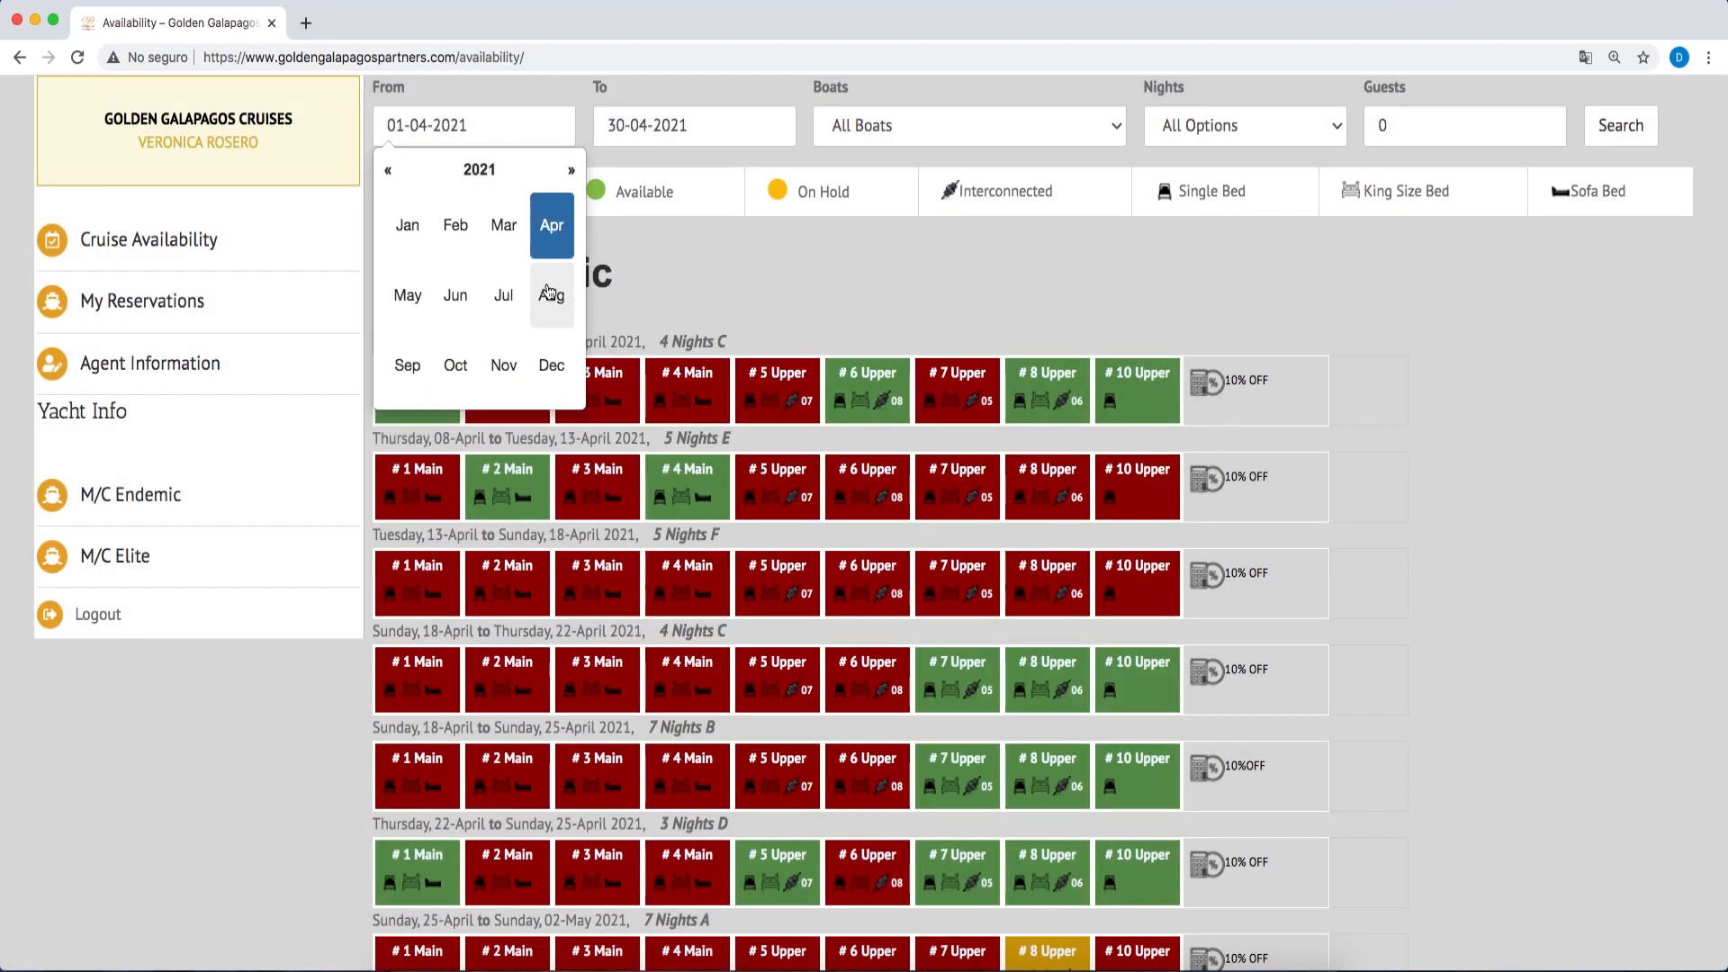
pyautogui.click(551, 293)
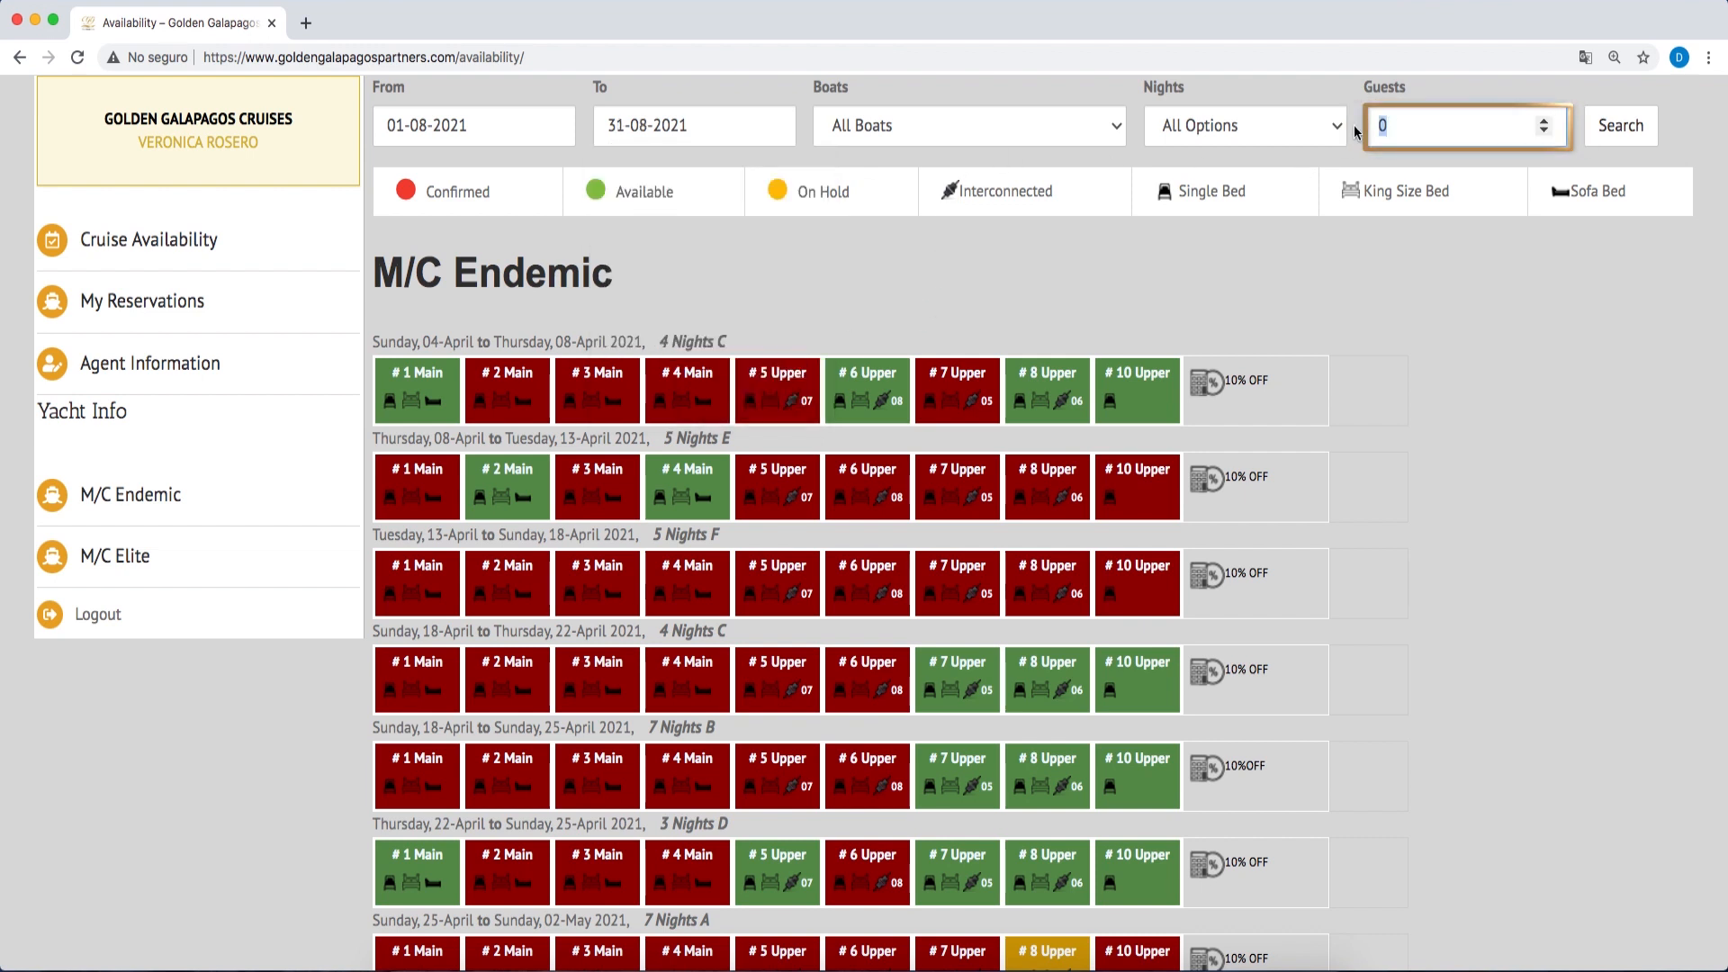
pyautogui.write('16')
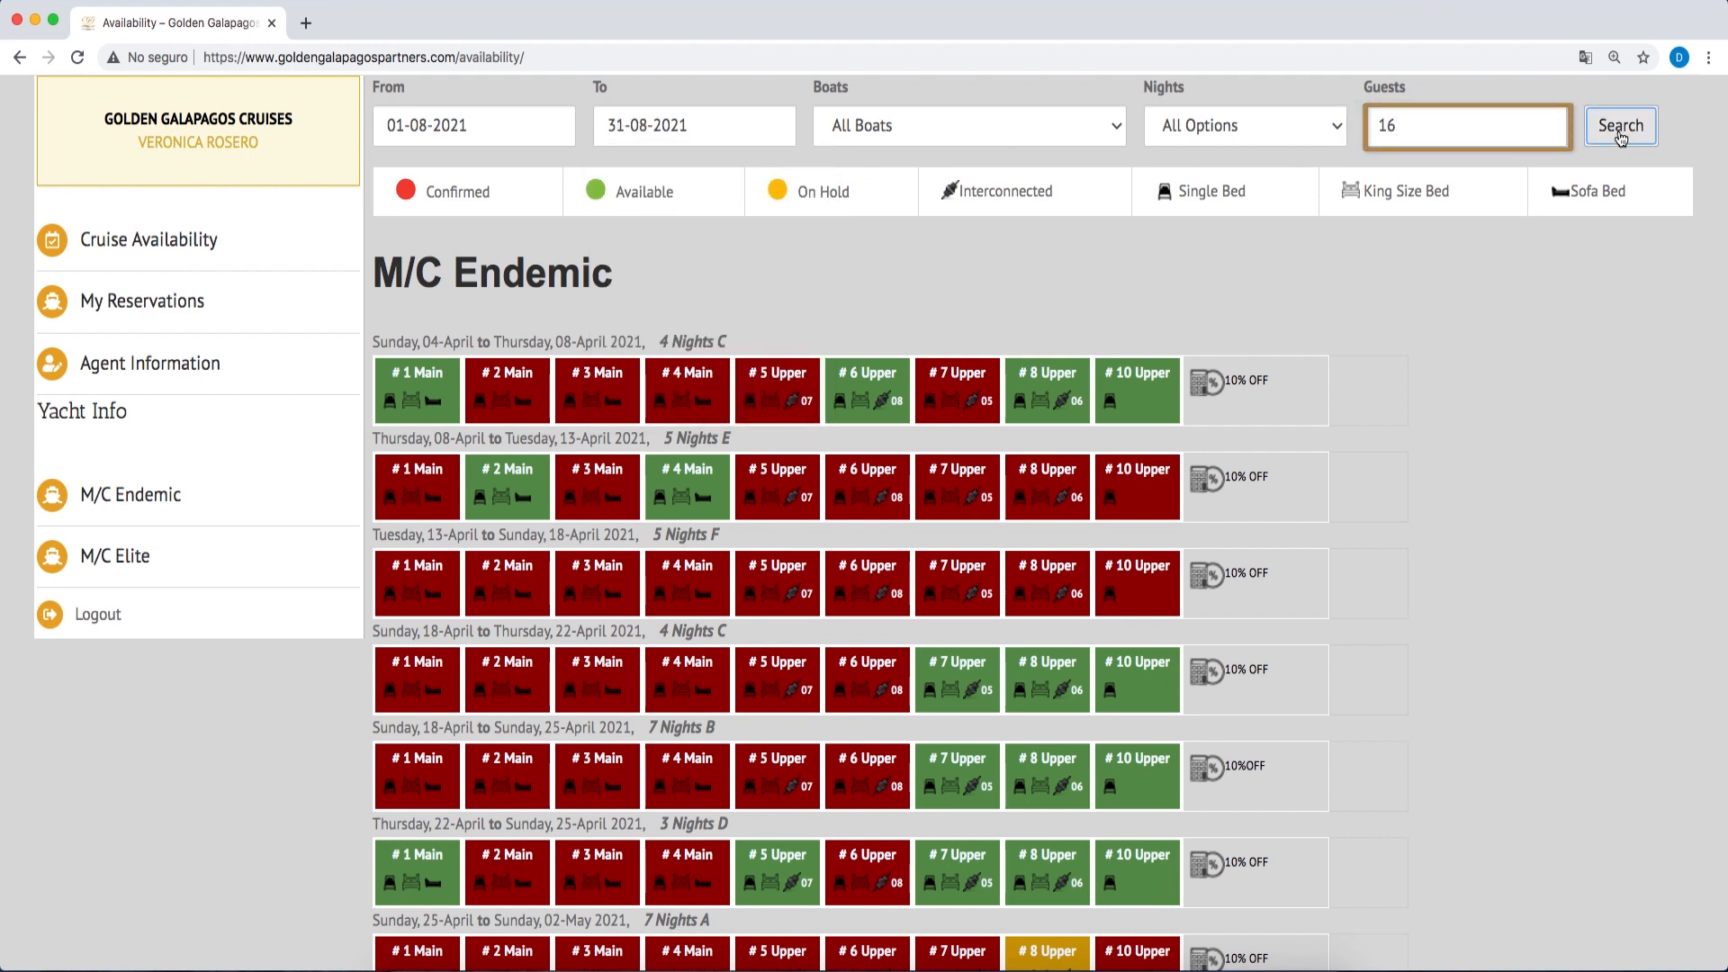
pyautogui.click(1618, 126)
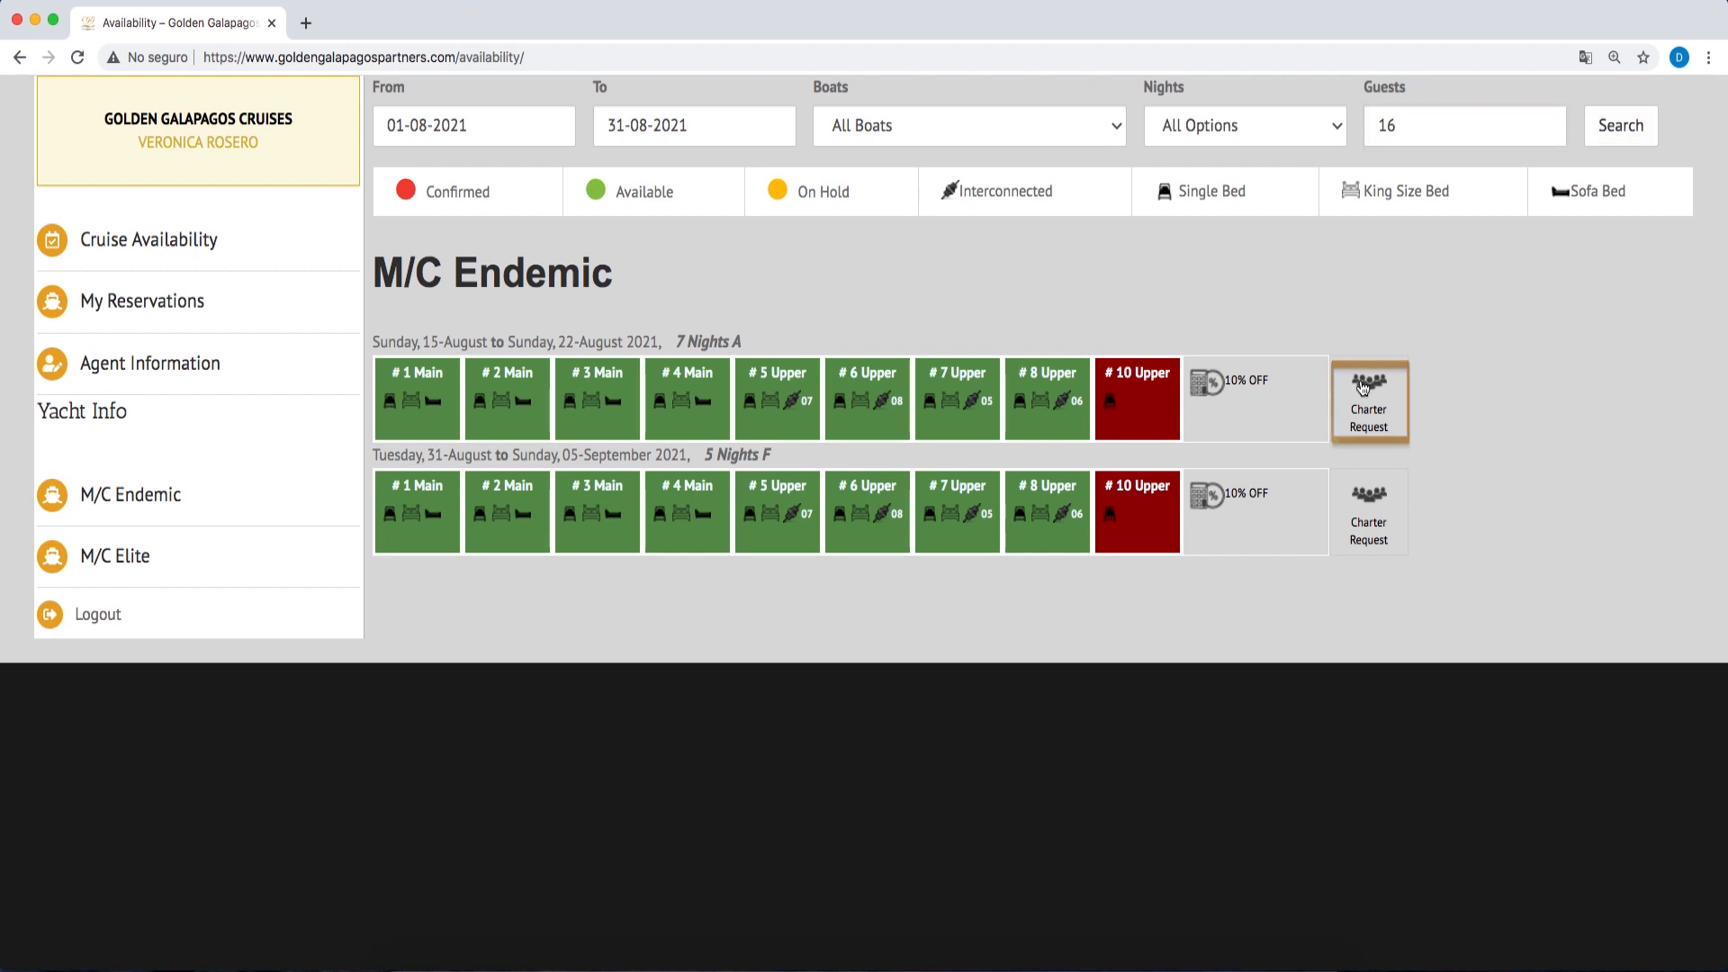
# - Request a charter of the 15–22 August Endemic departure for 10 guests, reference IVONN, note 'CONFIRMAR TARIFA'
pyautogui.click(1367, 402)
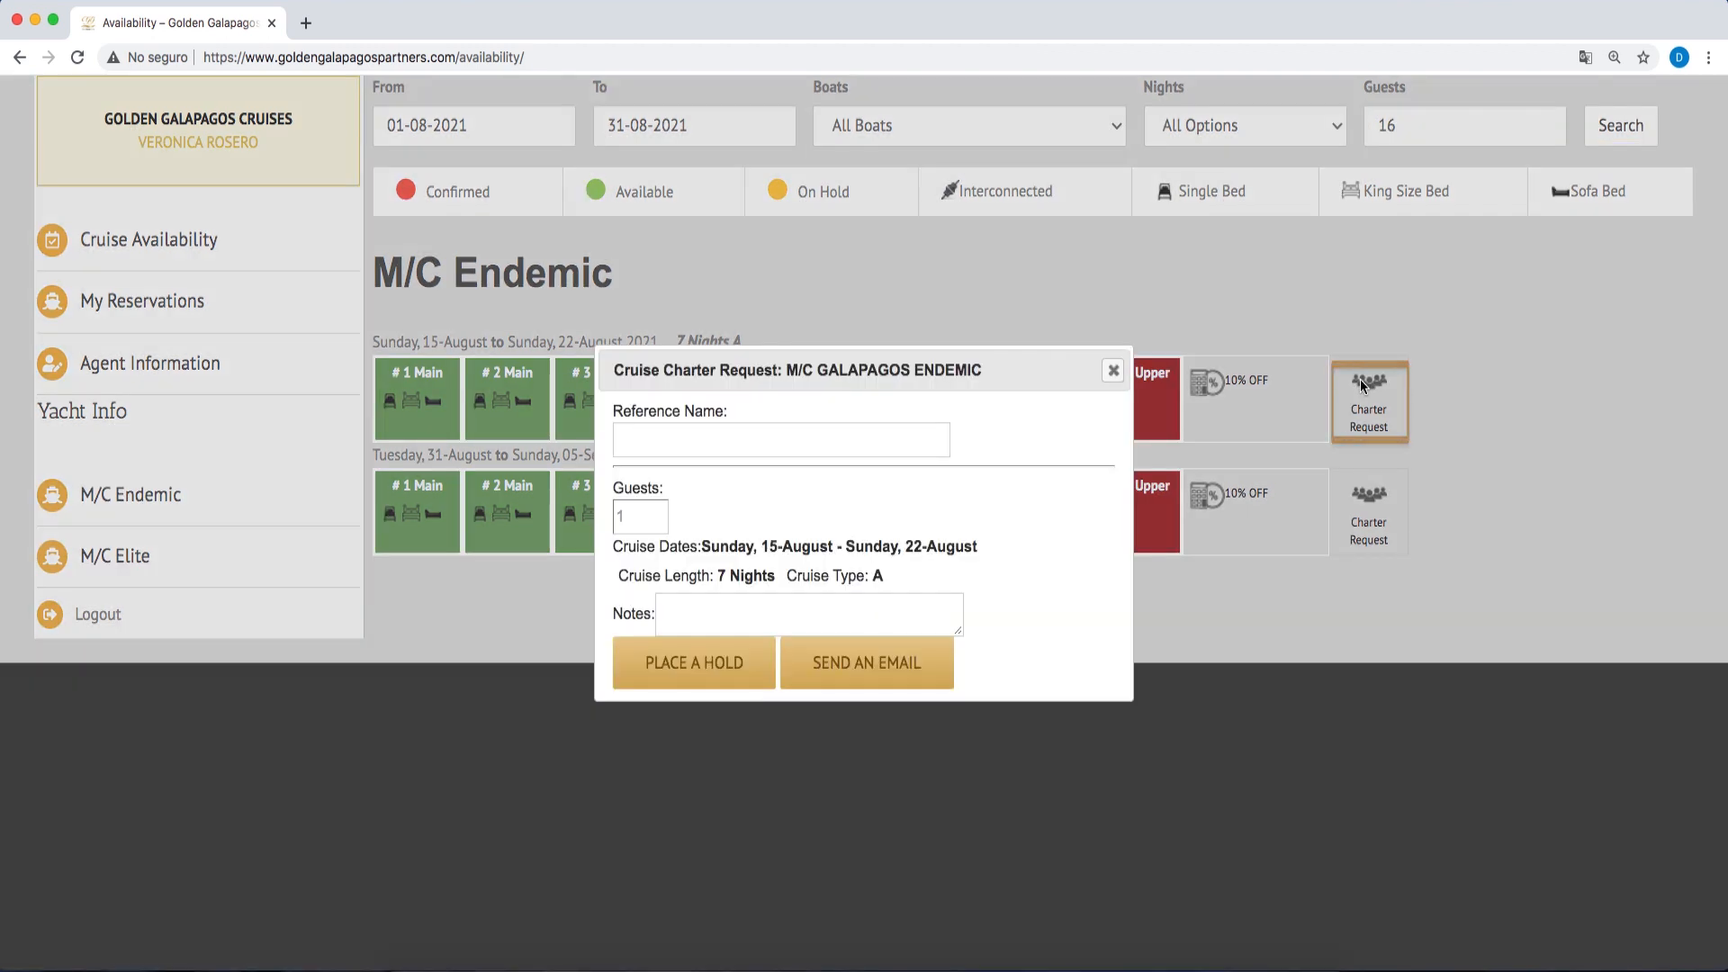
pyautogui.write('IVONNE CHARTER')
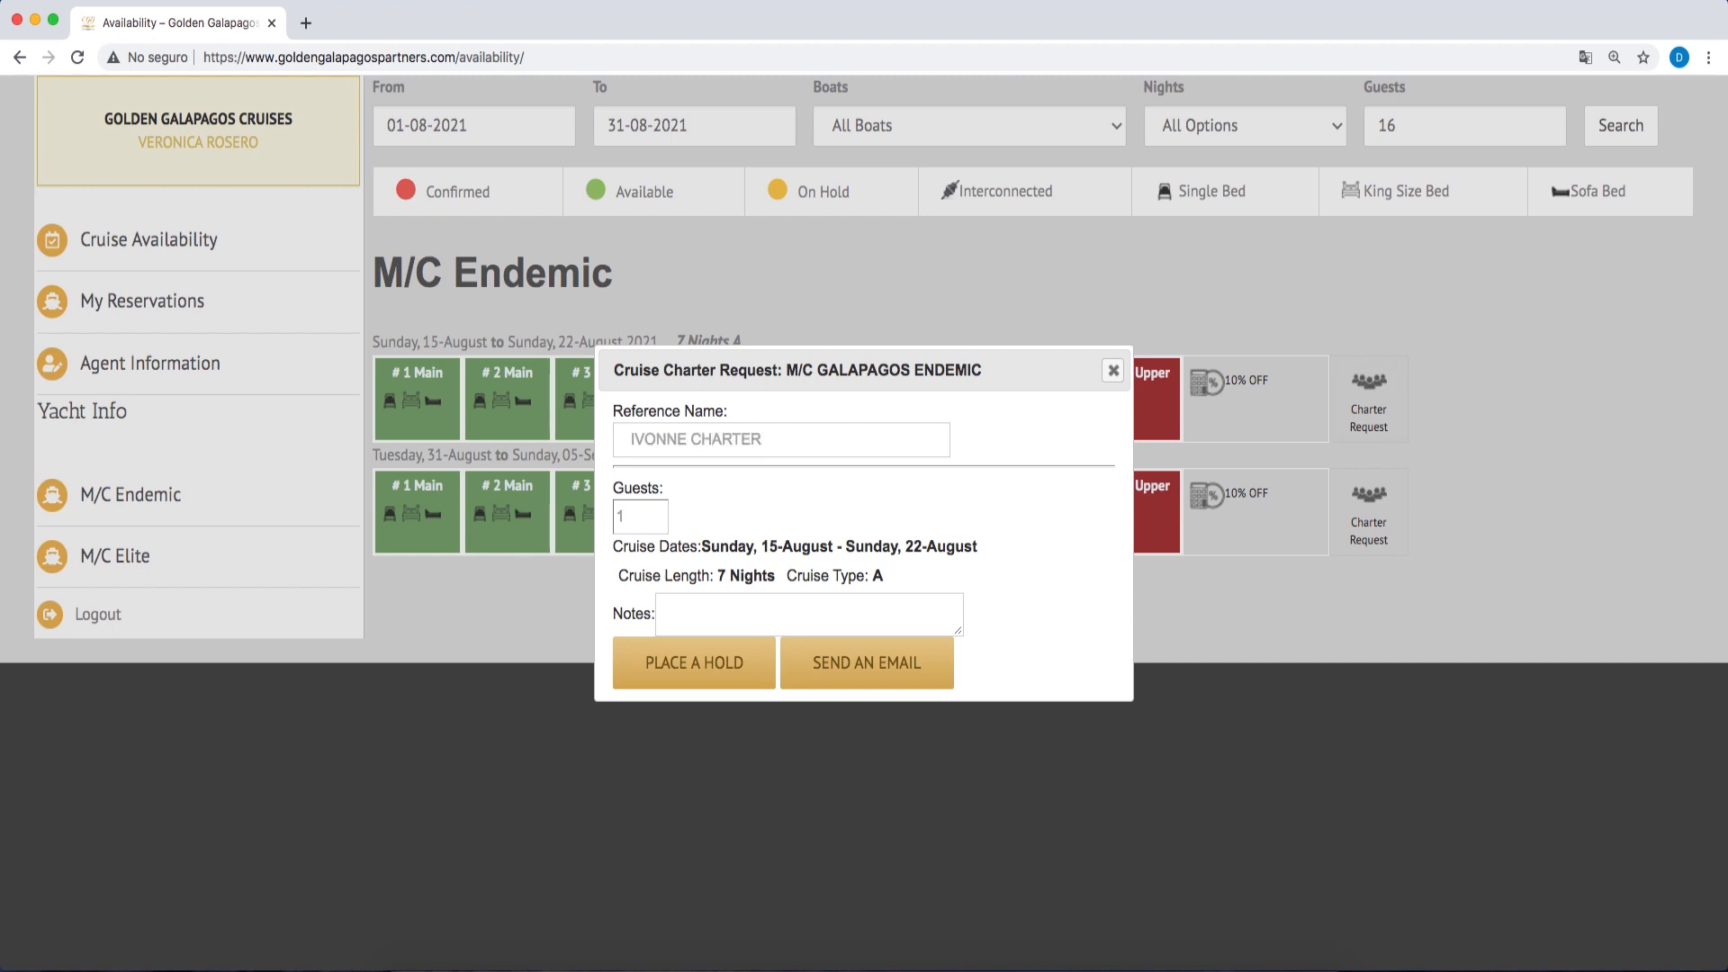
pyautogui.moveTo(908, 502)
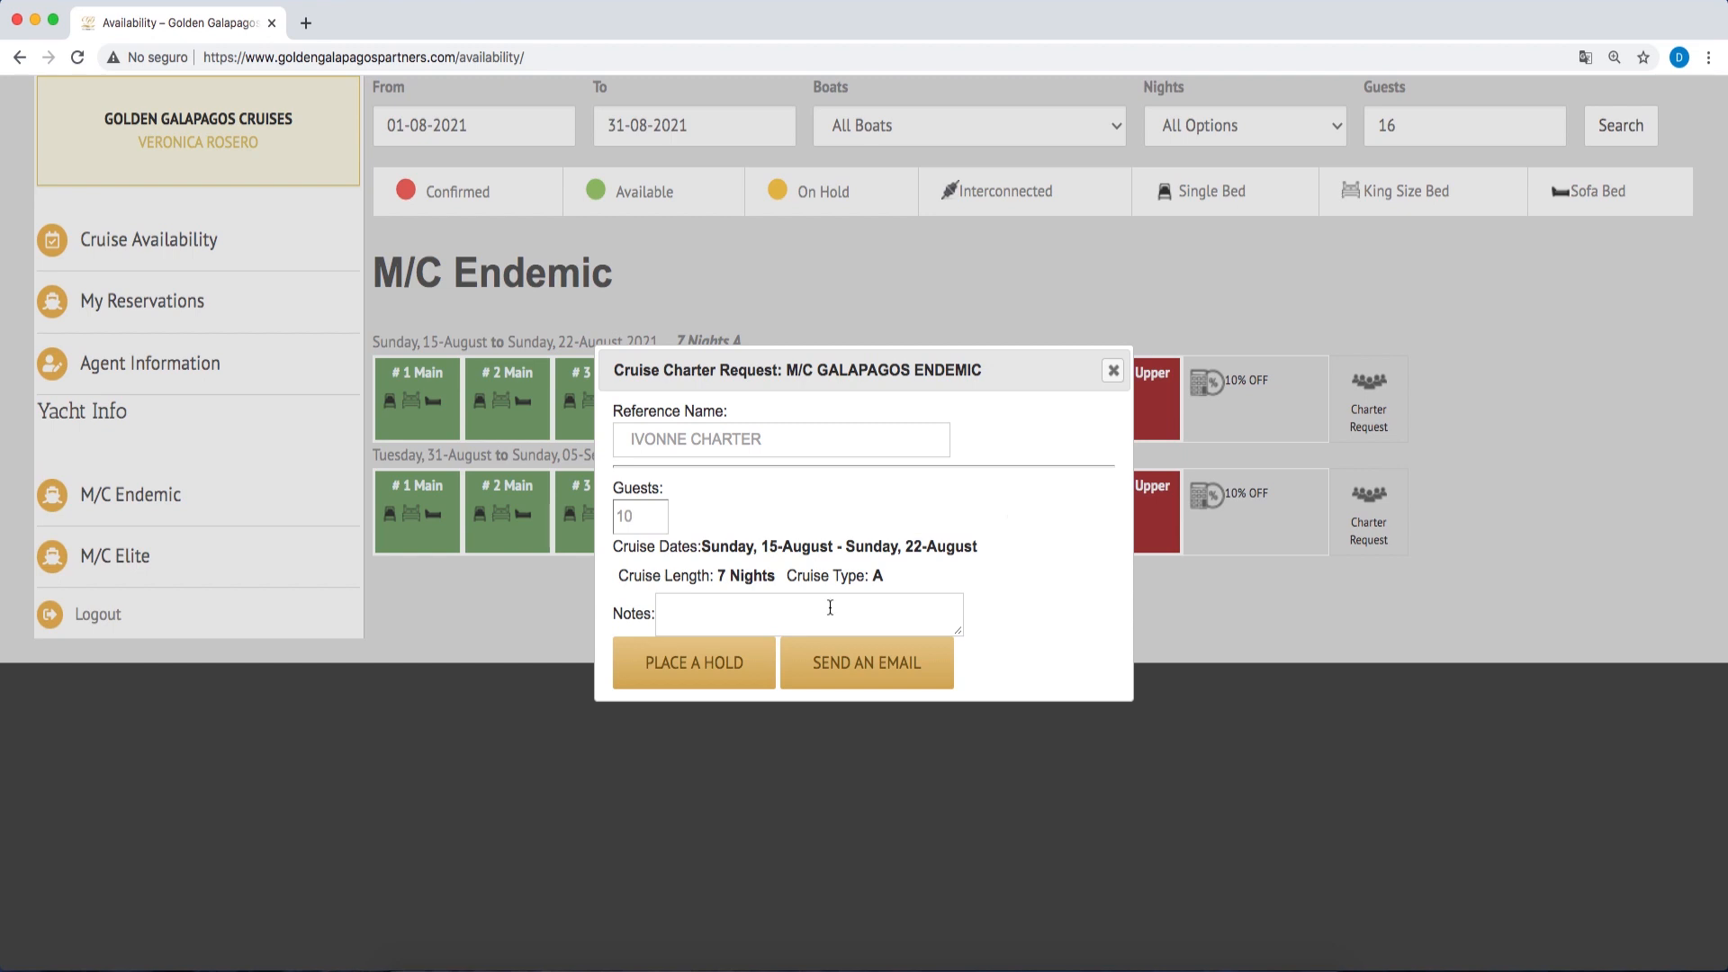
pyautogui.write('CONFIRMAR TA')
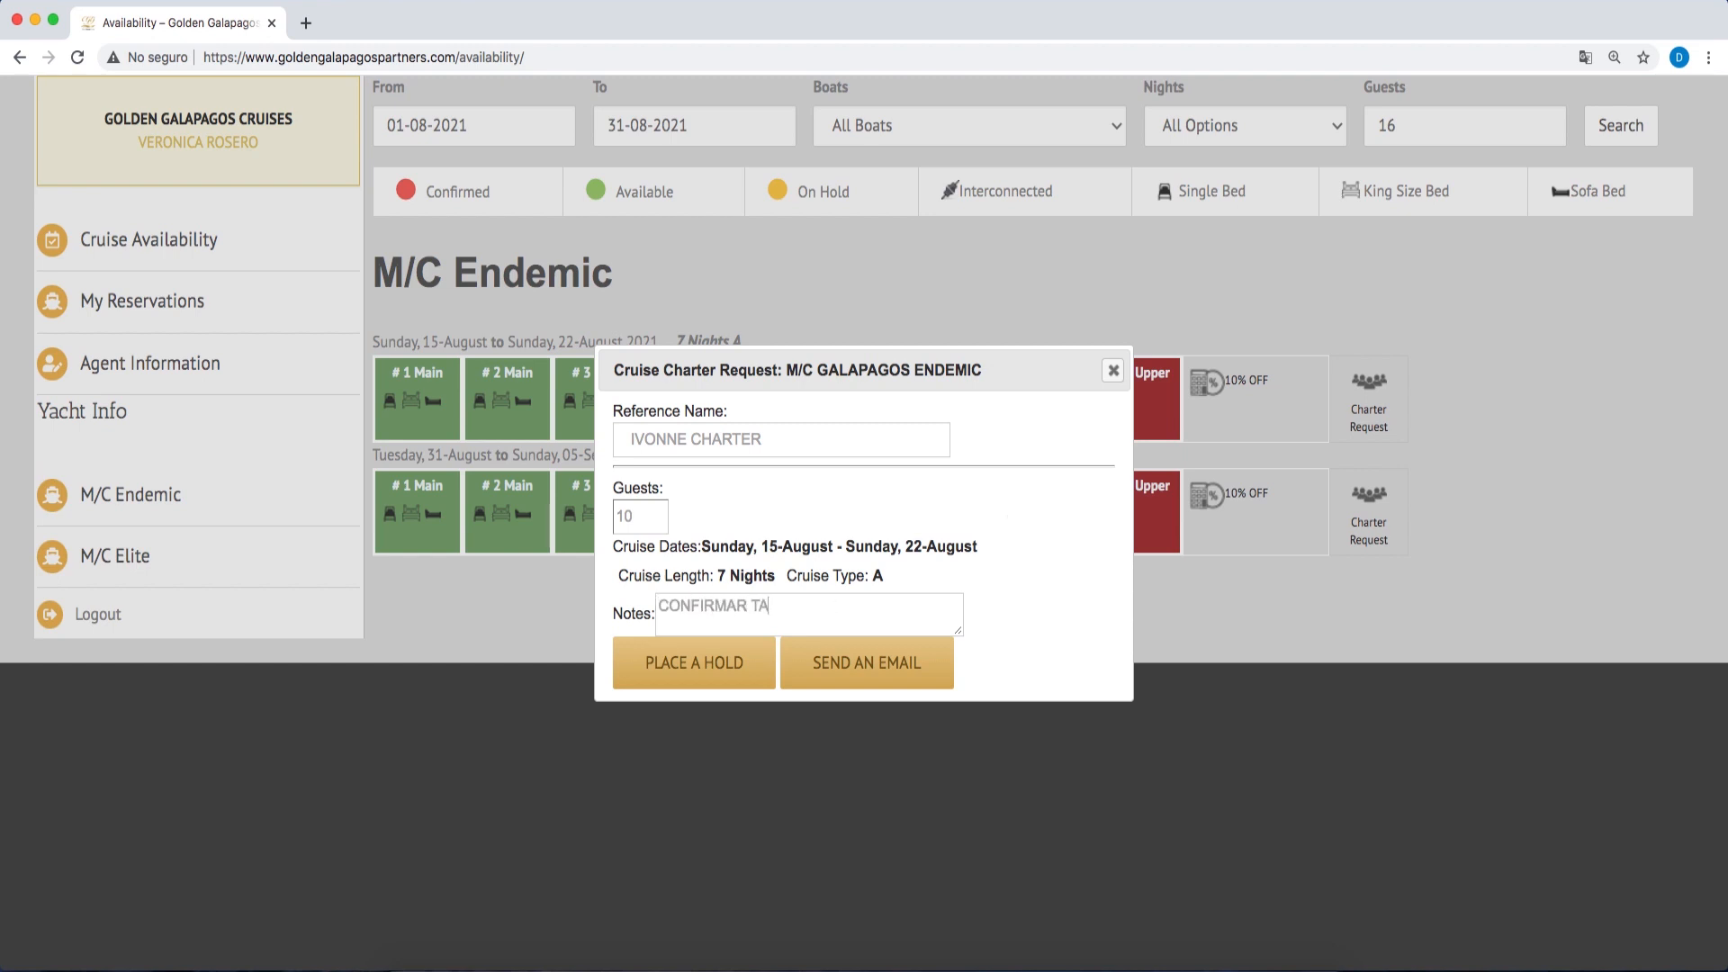
pyautogui.write('RIFA')
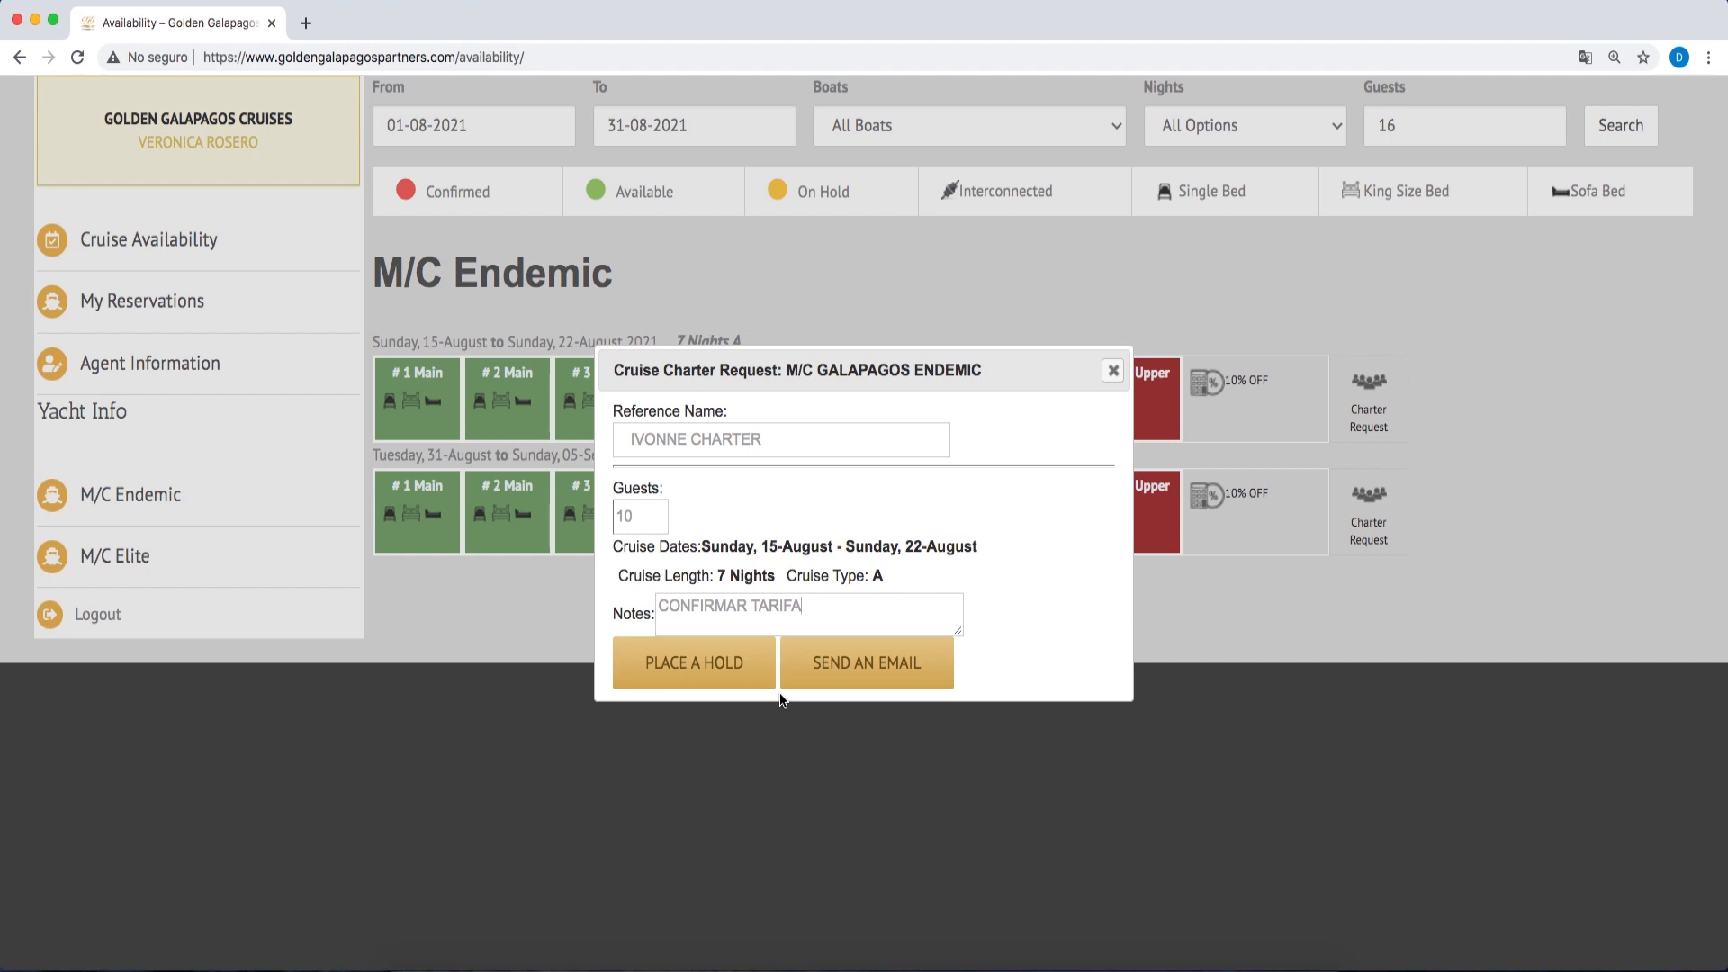
pyautogui.click(1112, 369)
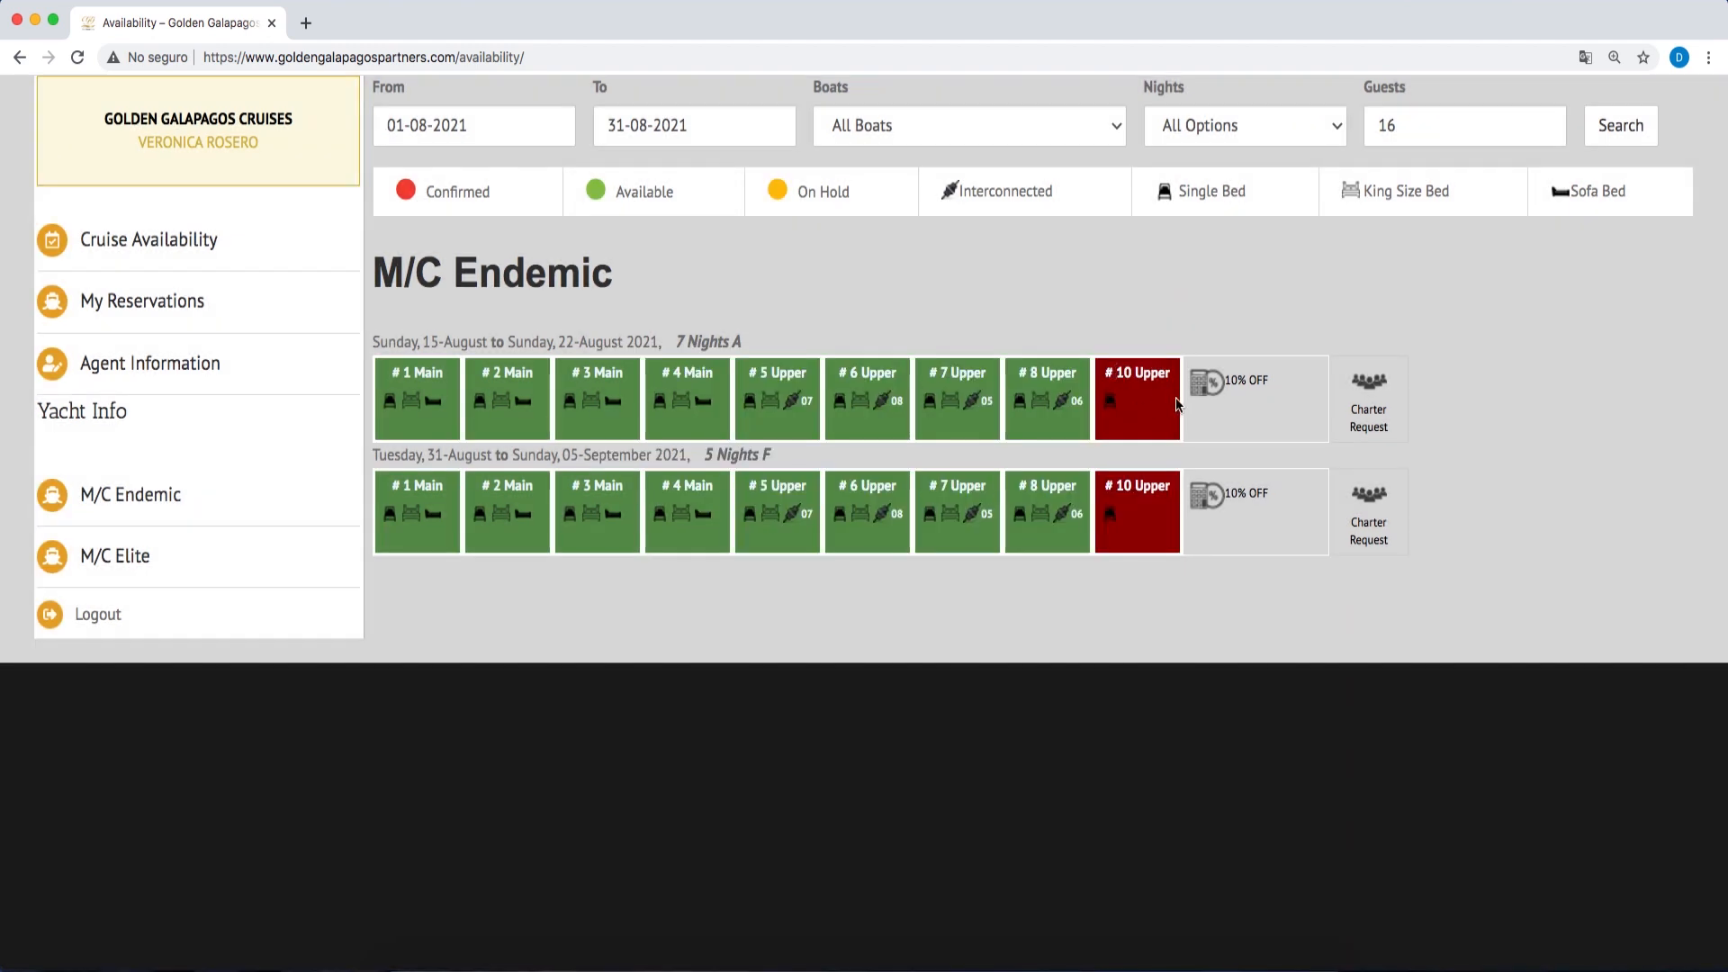
pyautogui.moveTo(1510, 518)
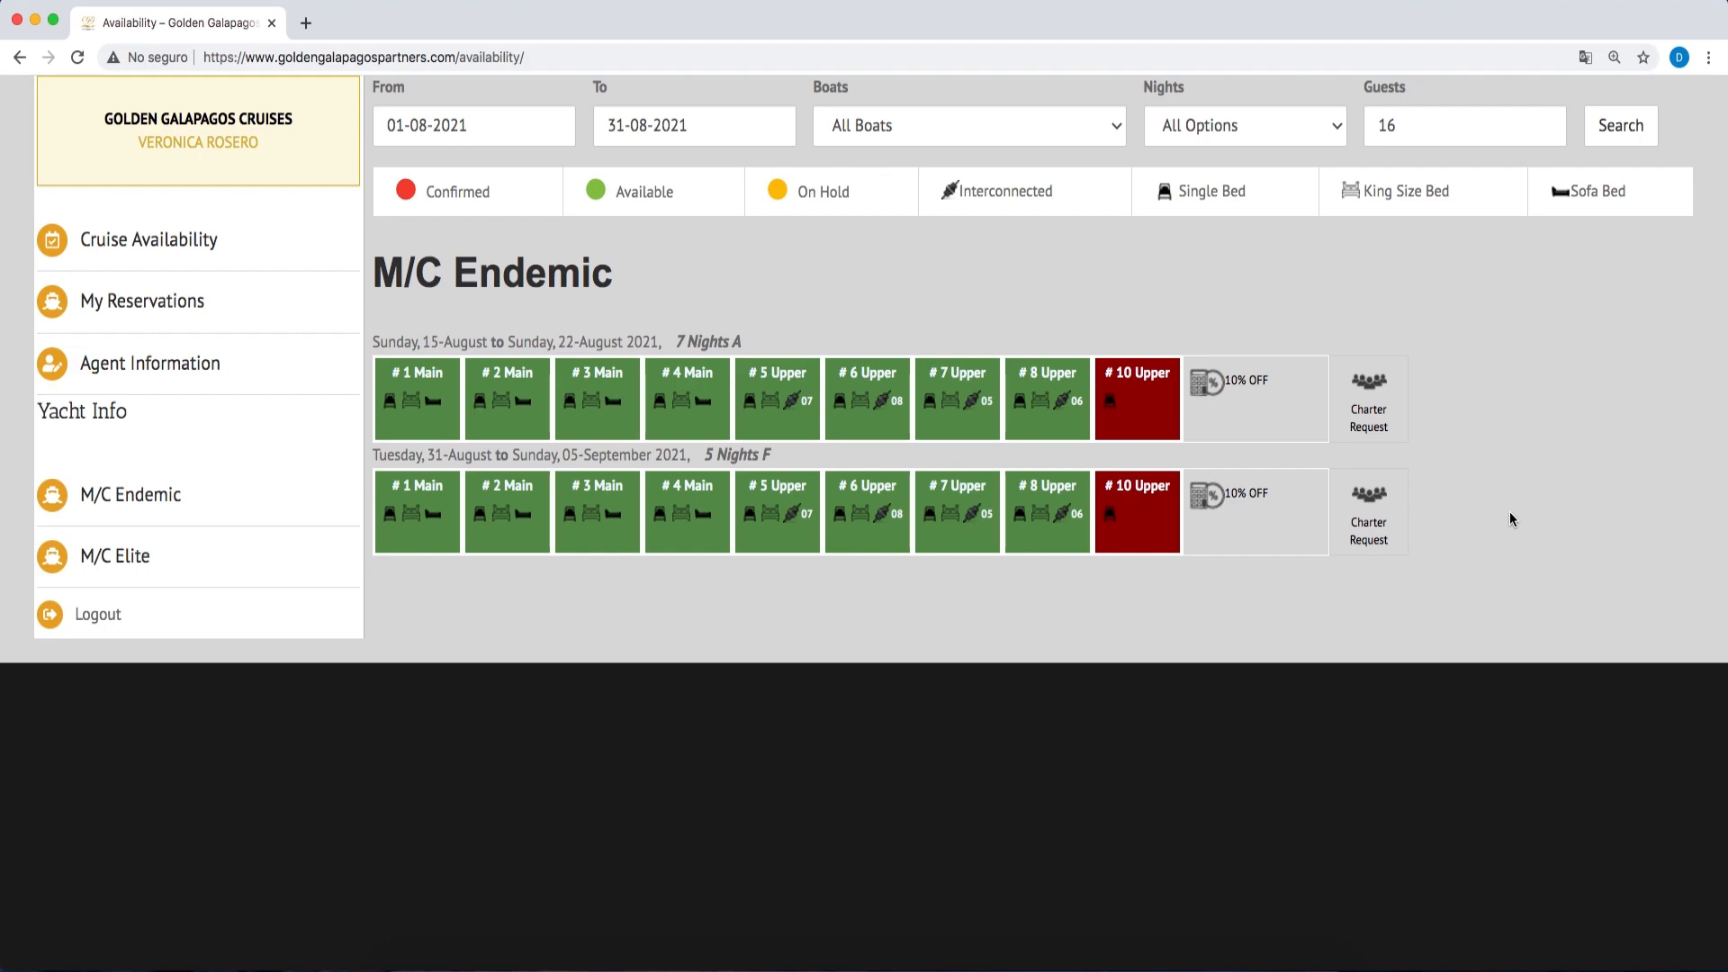